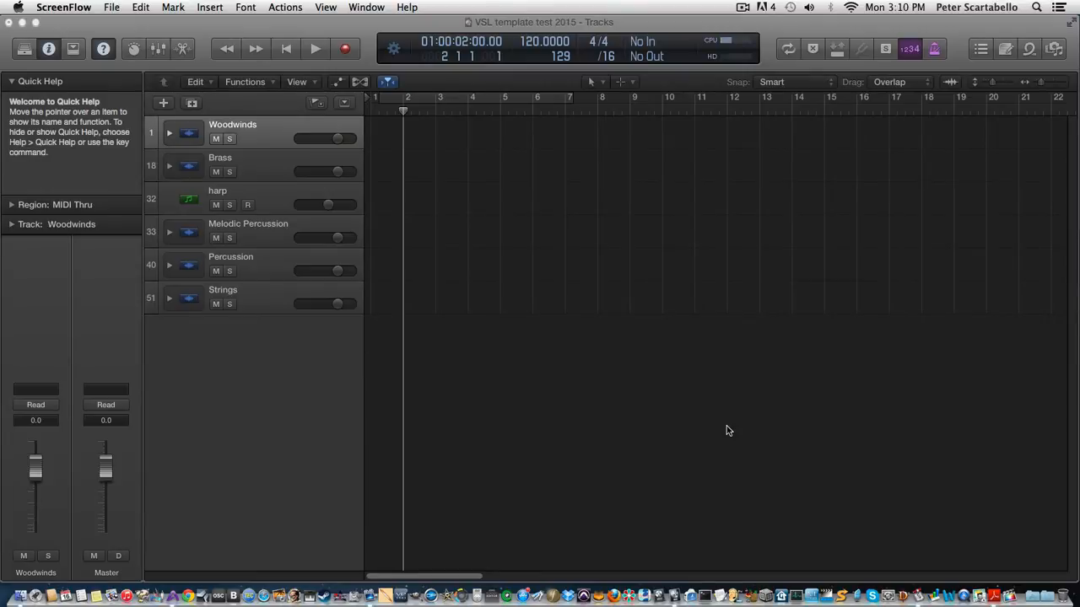
Expand the Woodwinds track stack to reveal its piccolo, flute, oboe, clarinet and bassoon tracks
{"action": "left_click", "coordinate": [169, 132]}
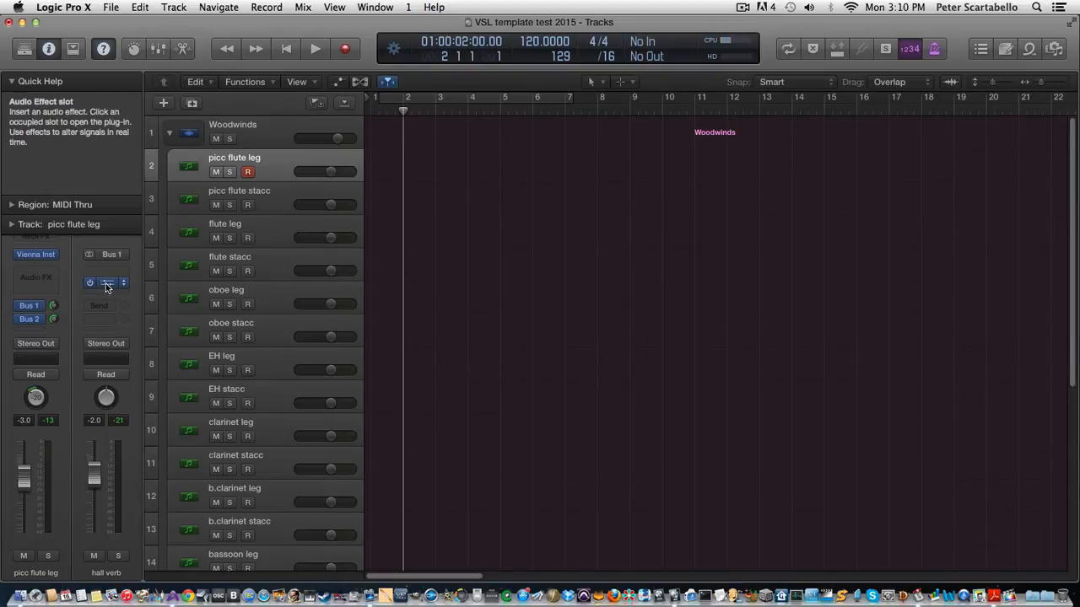
Audition the hall verb's ValhallaVintageVerb in Concert Hall mode, then close its window
{"action": "left_click", "coordinate": [106, 283]}
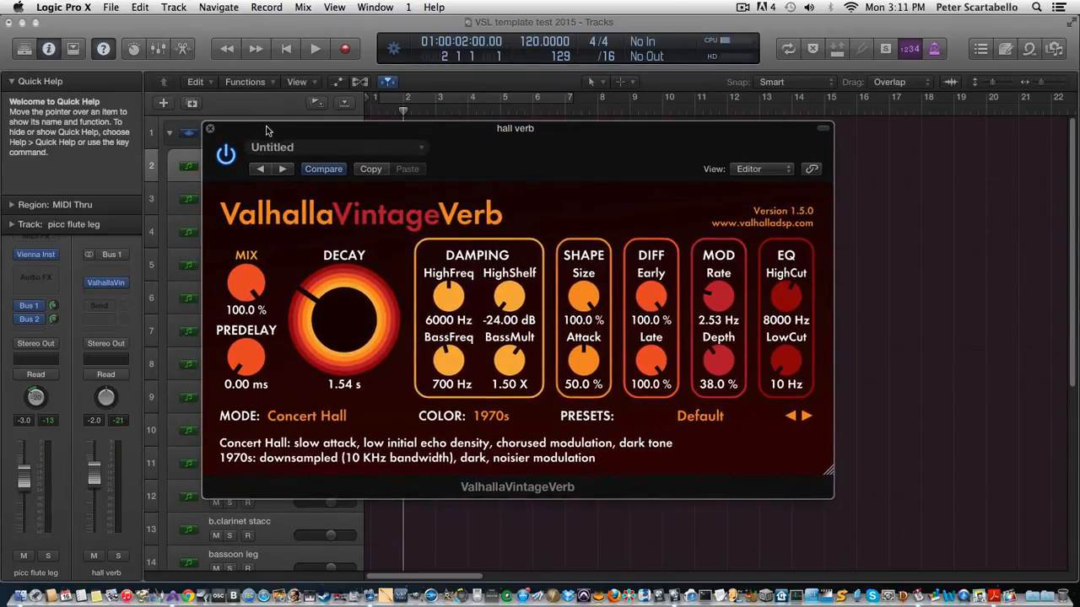
{"action": "left_click", "coordinate": [209, 128]}
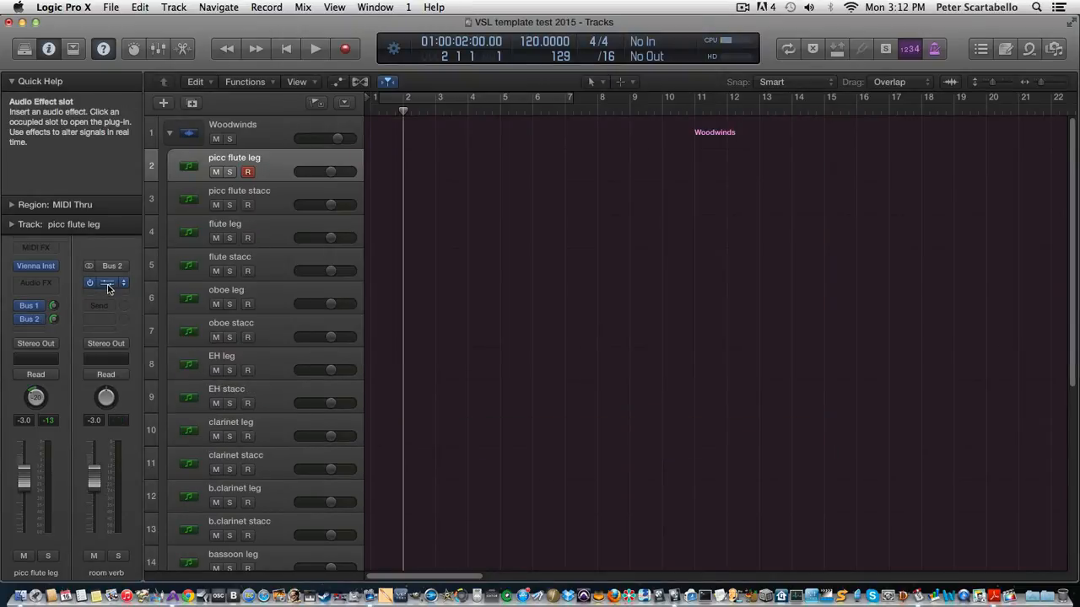
Audition the room verb's QL Spaces with the ACME Storage .8s impulse, then close it
{"action": "left_click", "coordinate": [106, 282]}
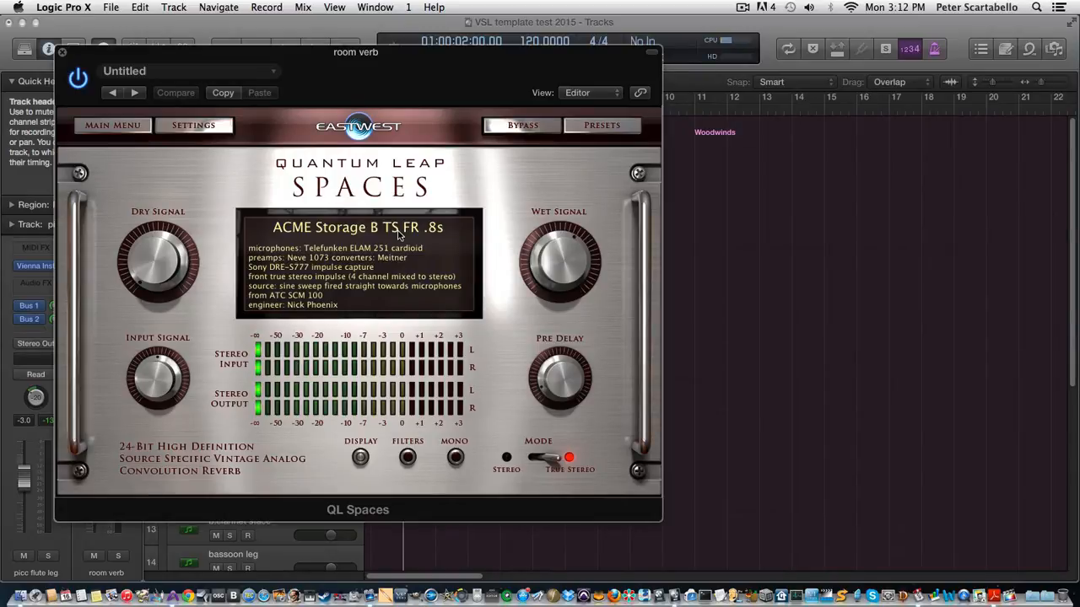
{"action": "mouse_move", "coordinate": [157, 266]}
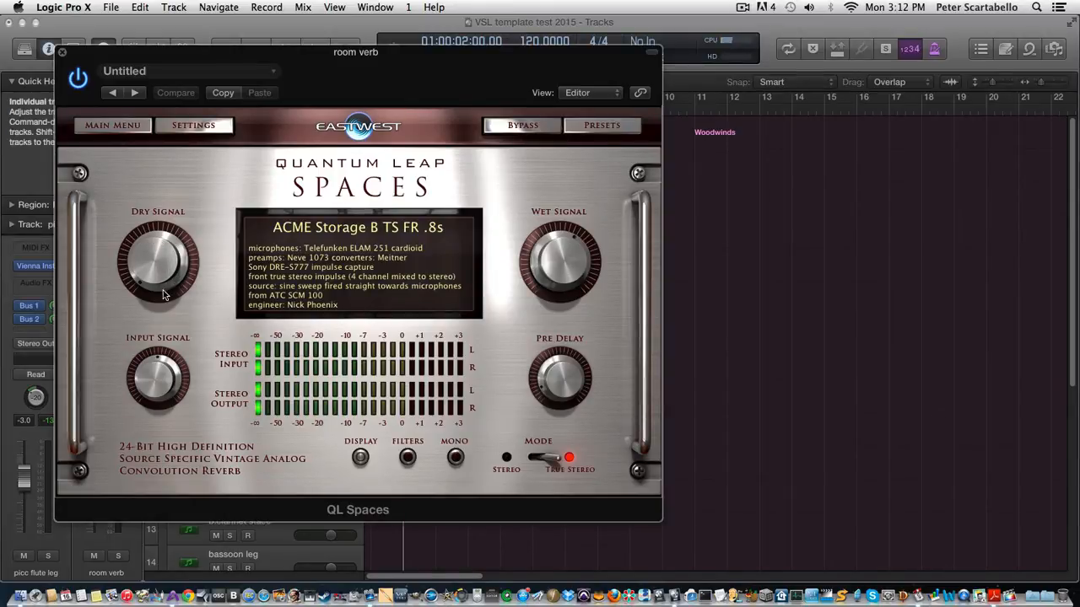
{"action": "mouse_move", "coordinate": [144, 57]}
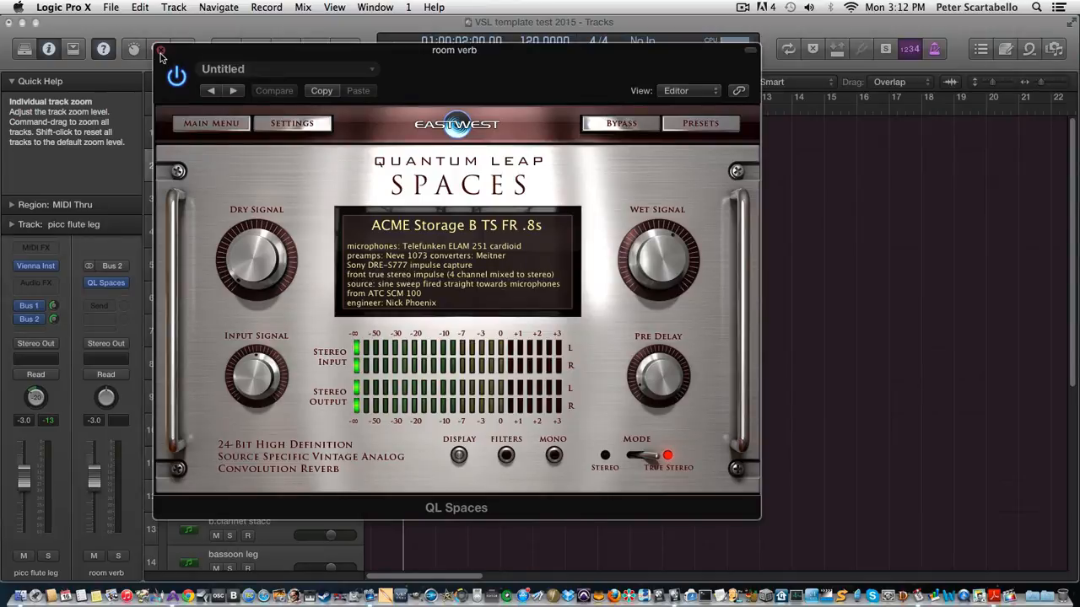
{"action": "left_click", "coordinate": [161, 51]}
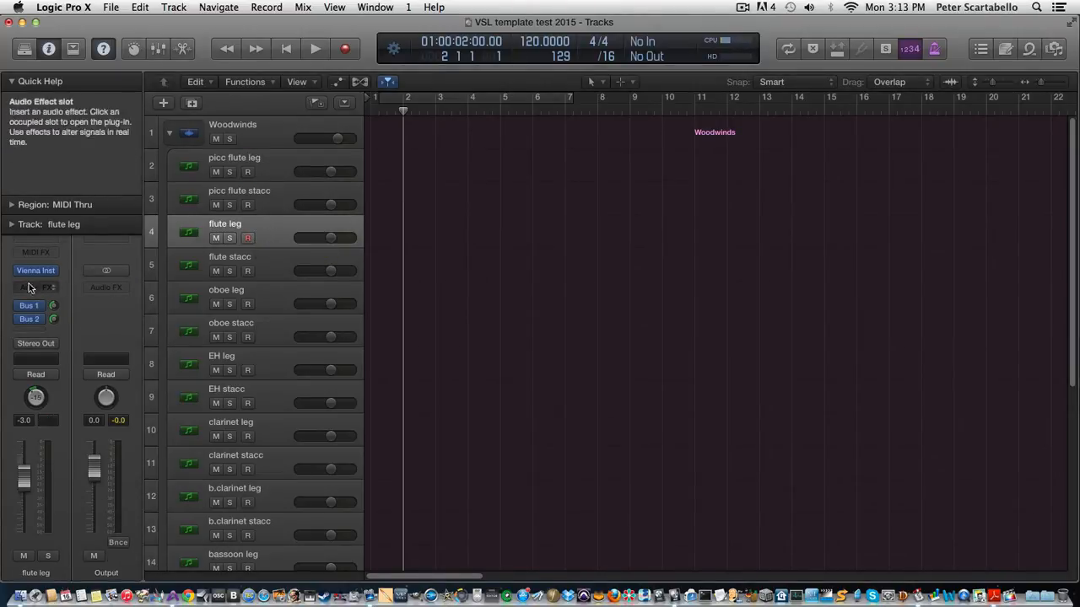
{"action": "left_click", "coordinate": [35, 270]}
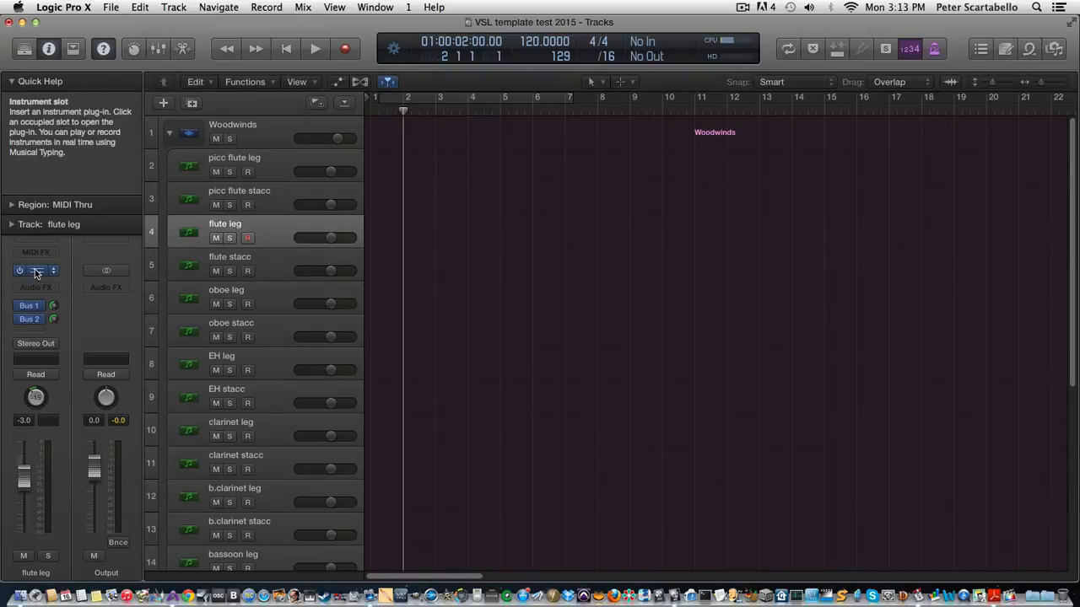
{"action": "left_click", "coordinate": [35, 270]}
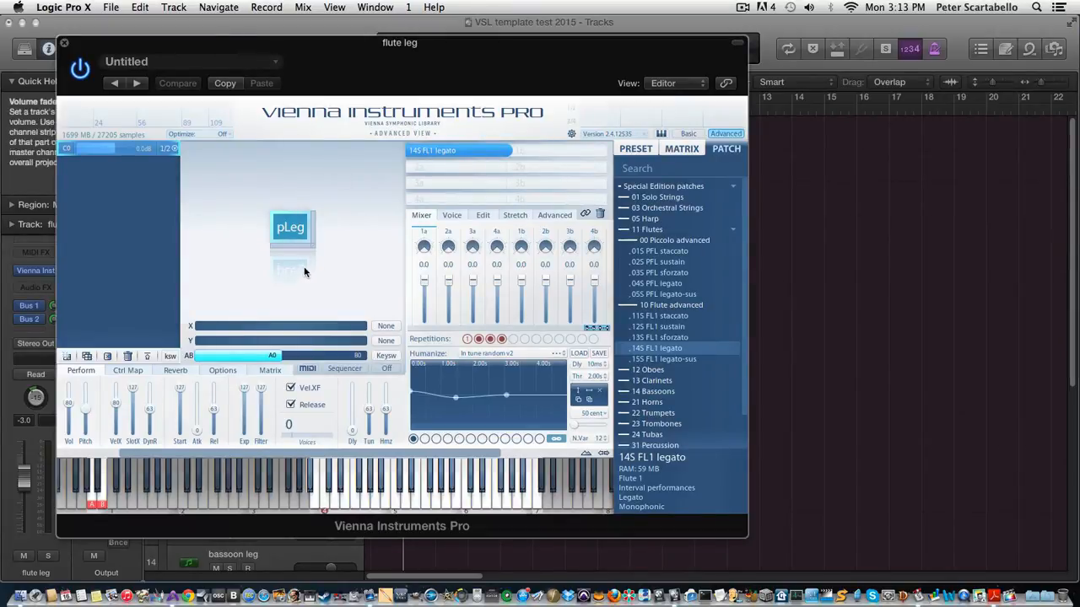
{"action": "mouse_move", "coordinate": [298, 247]}
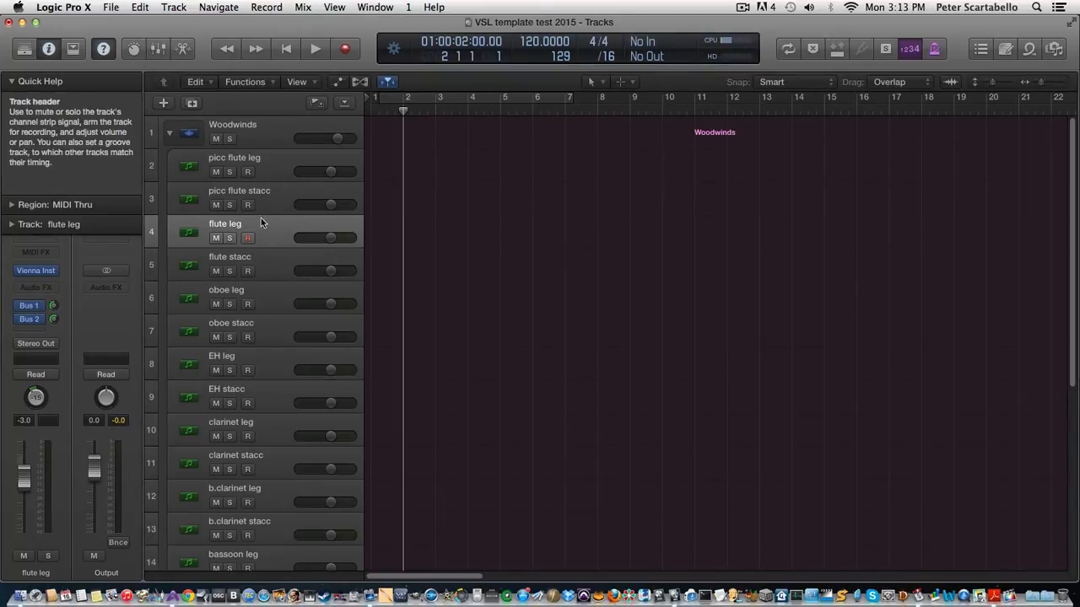
{"action": "mouse_move", "coordinate": [226, 223]}
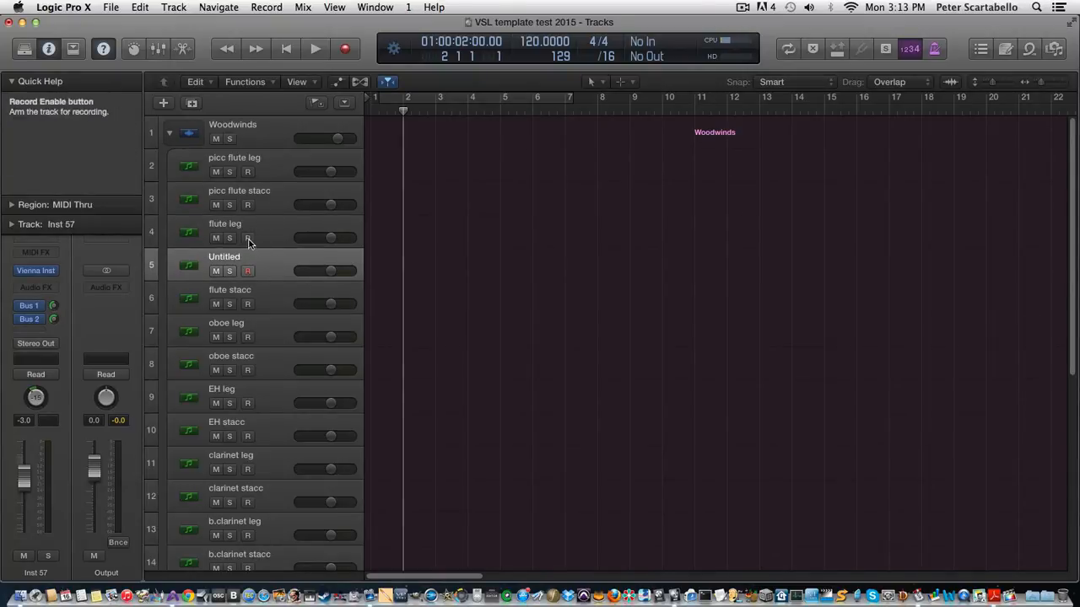
{"action": "mouse_move", "coordinate": [264, 219]}
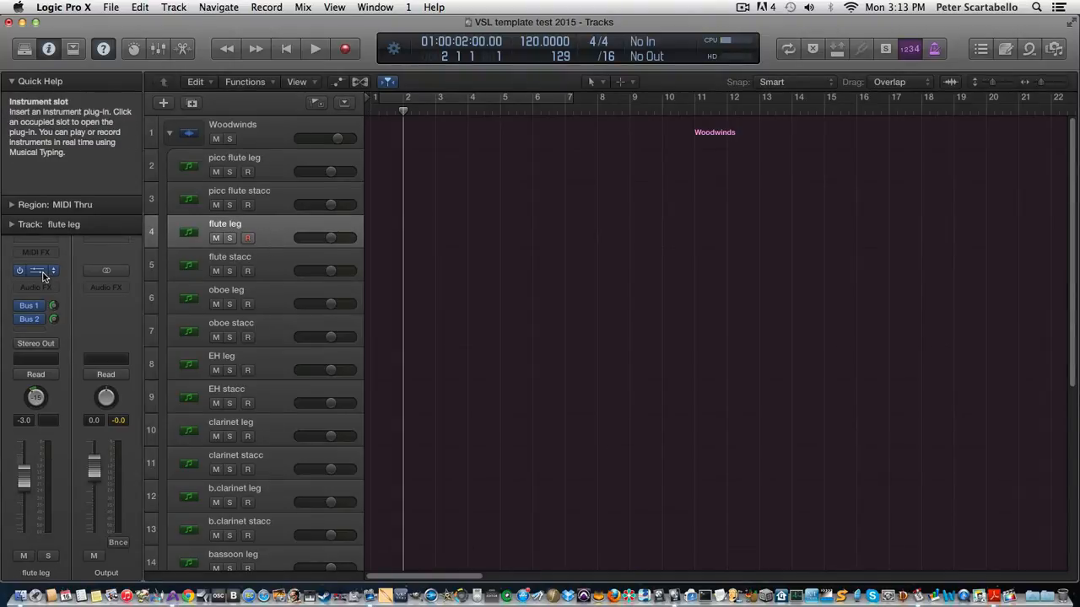
Open the flute leg's Vienna Instruments patch, then select flute stacc for auditioning
{"action": "left_click", "coordinate": [36, 270]}
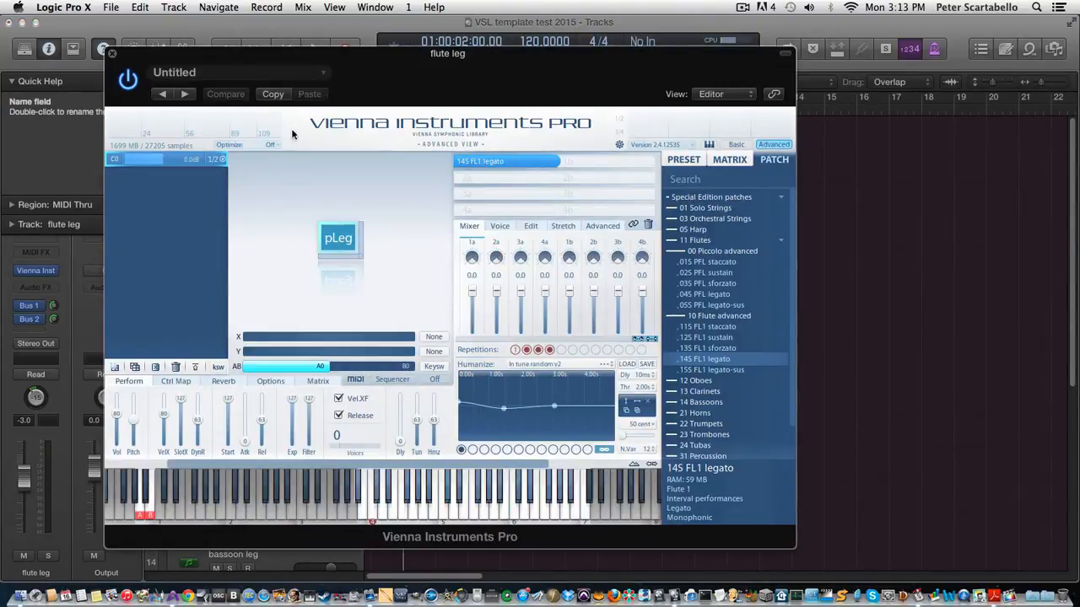
{"action": "mouse_move", "coordinate": [143, 73]}
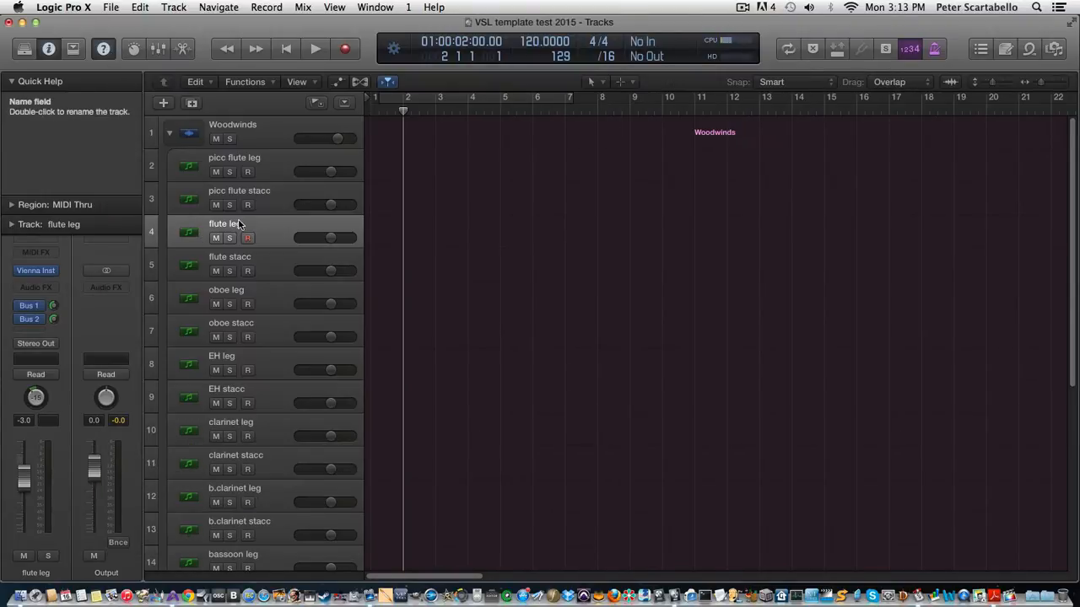
{"action": "mouse_move", "coordinate": [239, 224]}
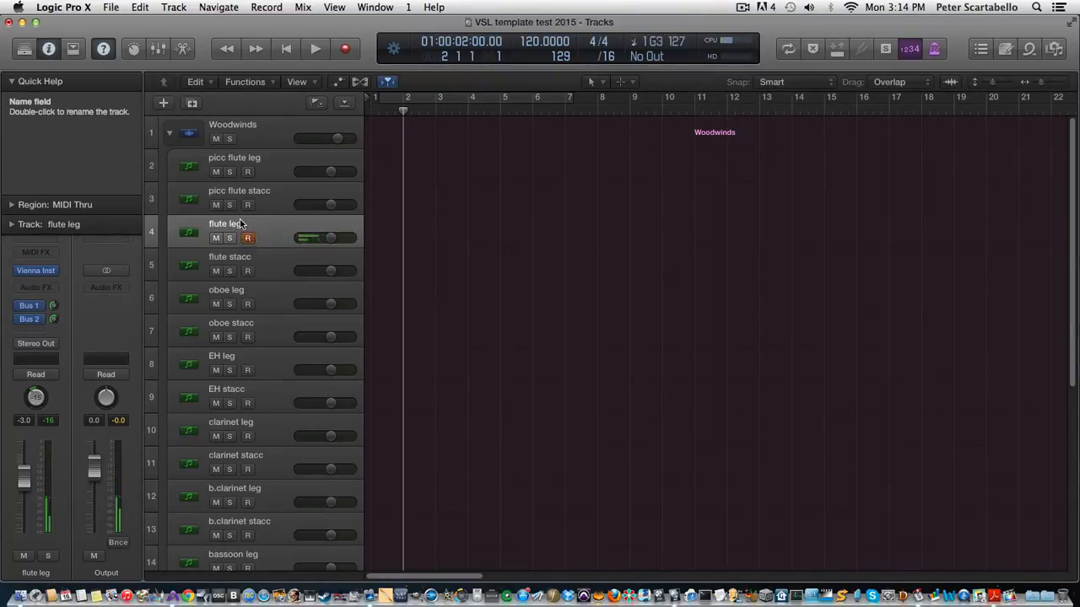
{"action": "left_click", "coordinate": [229, 256]}
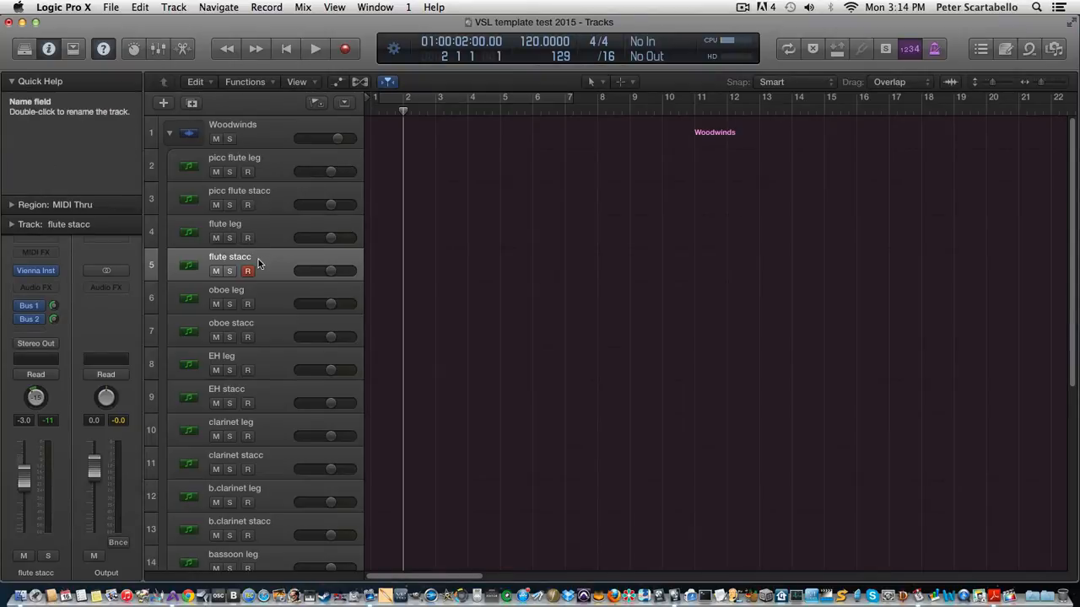
{"action": "mouse_move", "coordinate": [258, 262]}
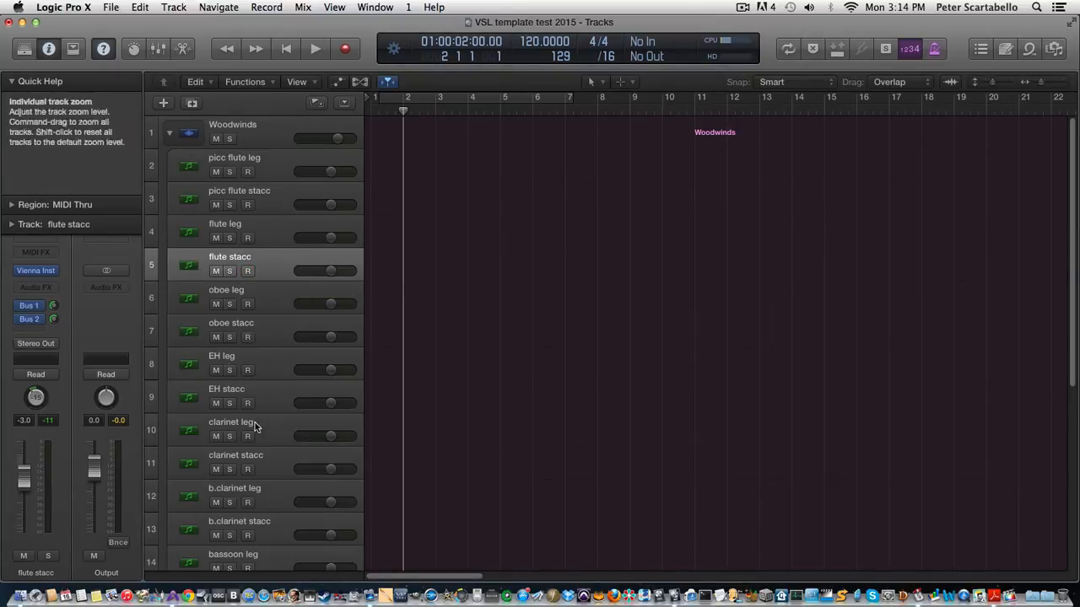
{"action": "mouse_move", "coordinate": [236, 378]}
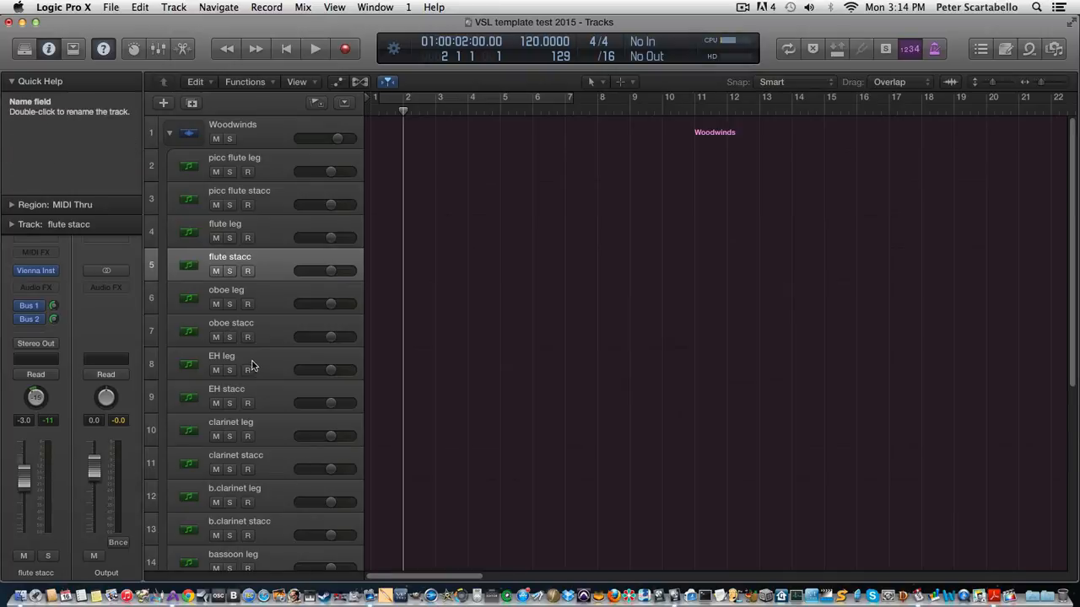
{"action": "mouse_move", "coordinate": [258, 430]}
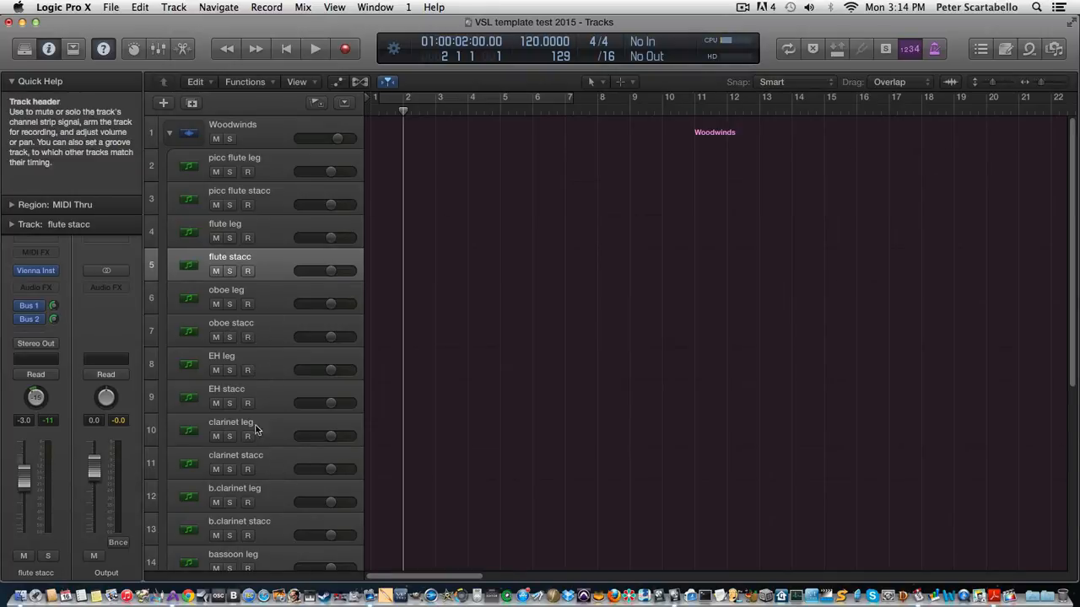
{"action": "left_click", "coordinate": [168, 133]}
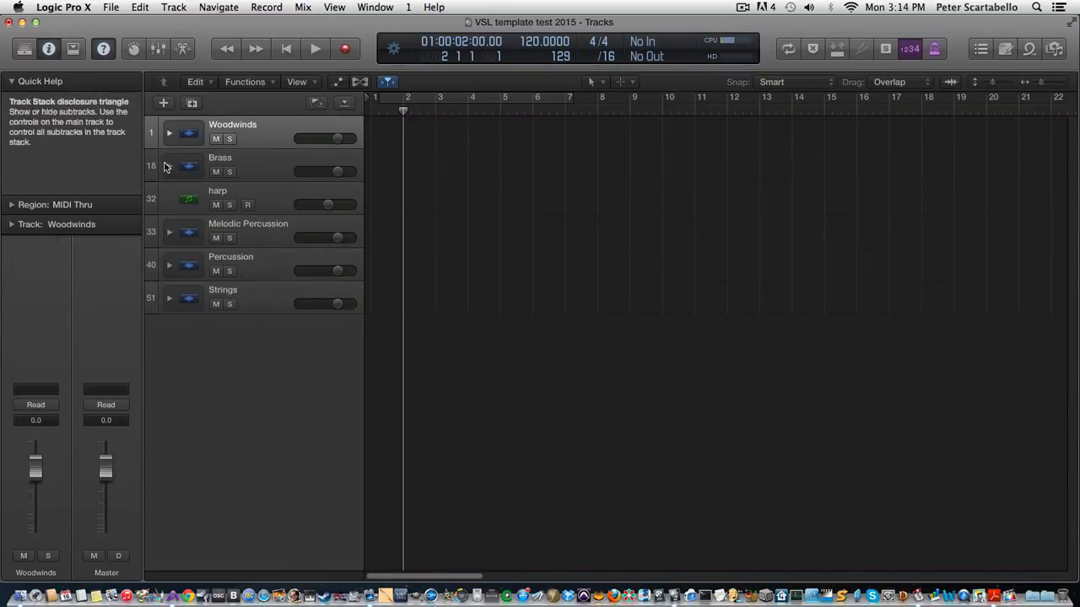
{"action": "mouse_move", "coordinate": [190, 196]}
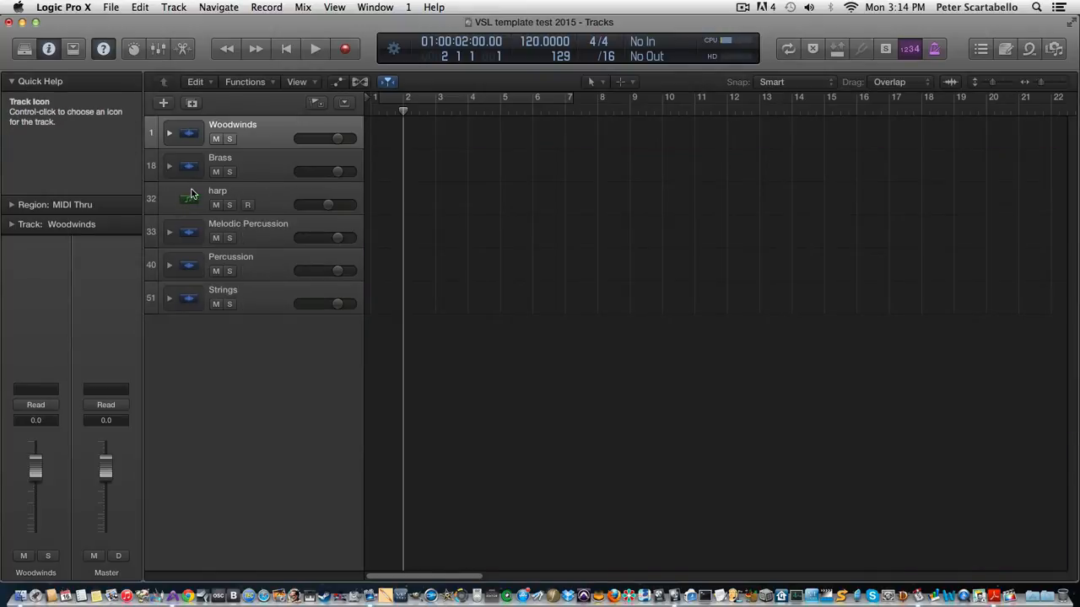
{"action": "left_click", "coordinate": [169, 232]}
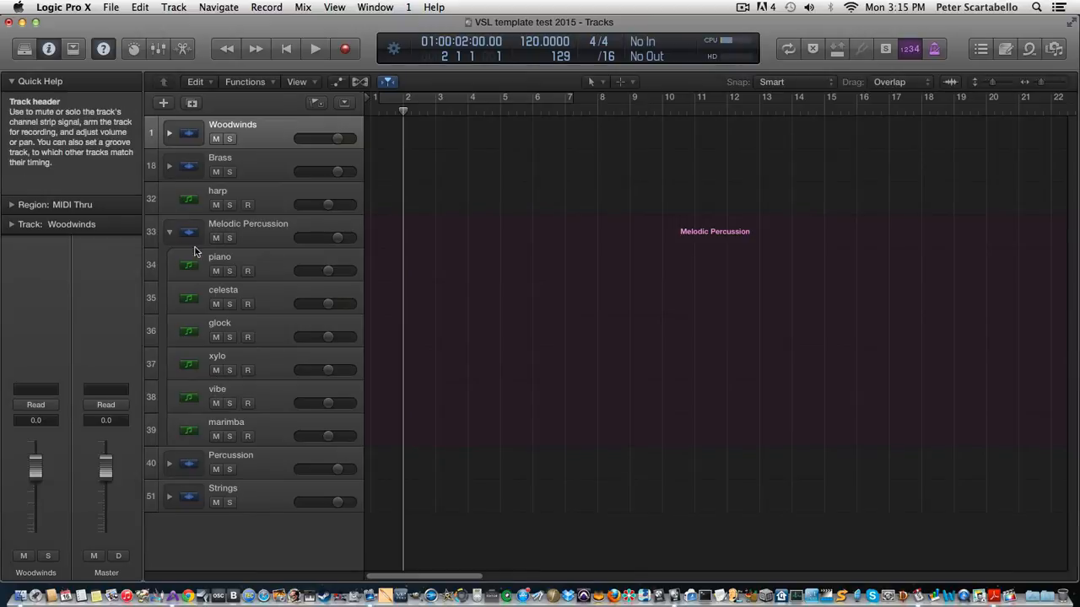
{"action": "left_click", "coordinate": [170, 232]}
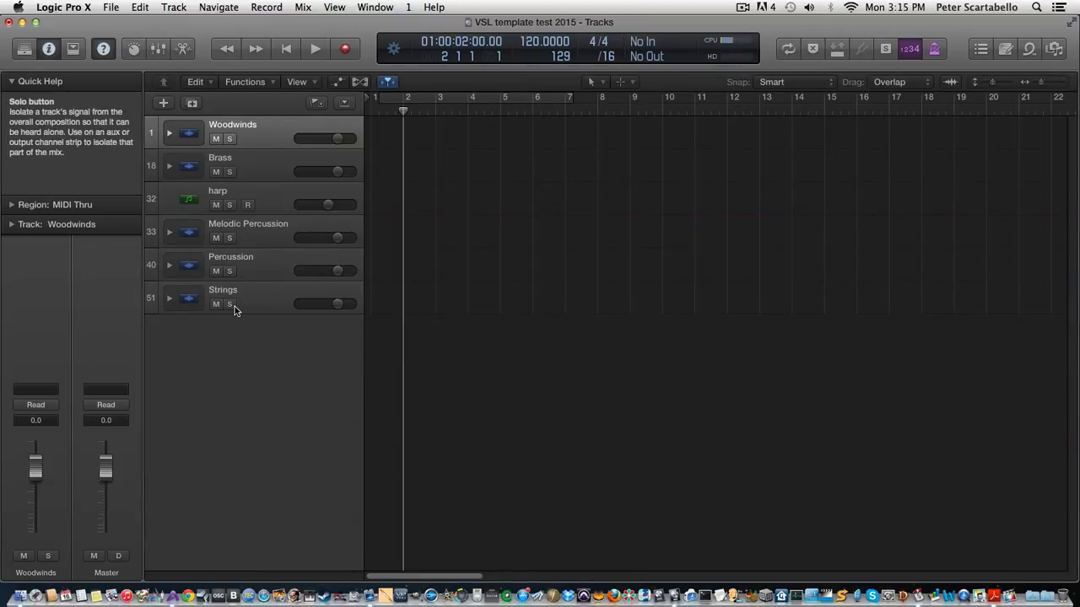
{"action": "left_click", "coordinate": [169, 132]}
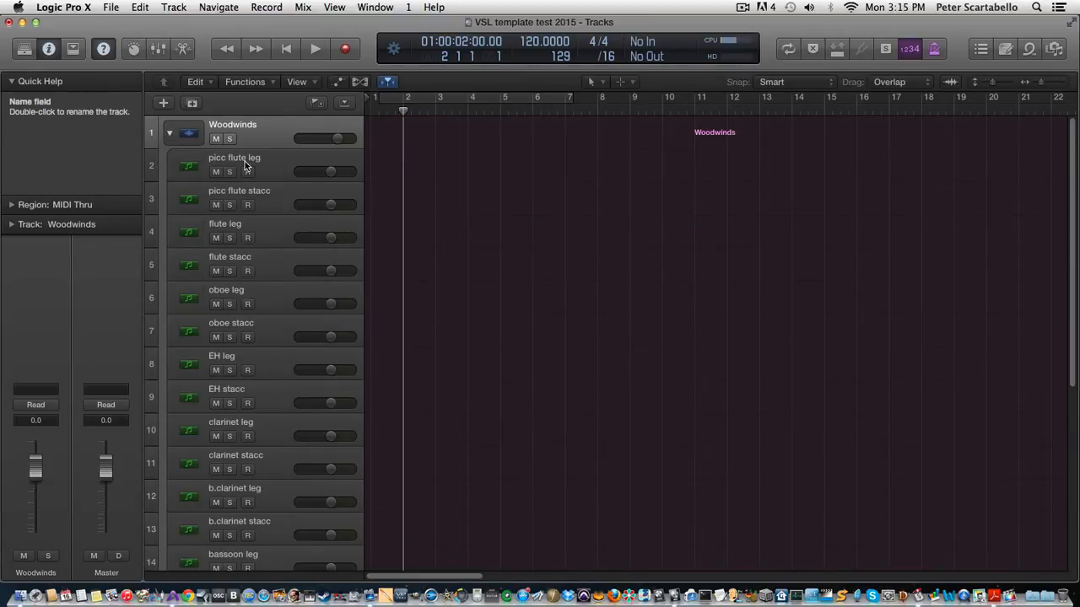
{"action": "left_click", "coordinate": [248, 171]}
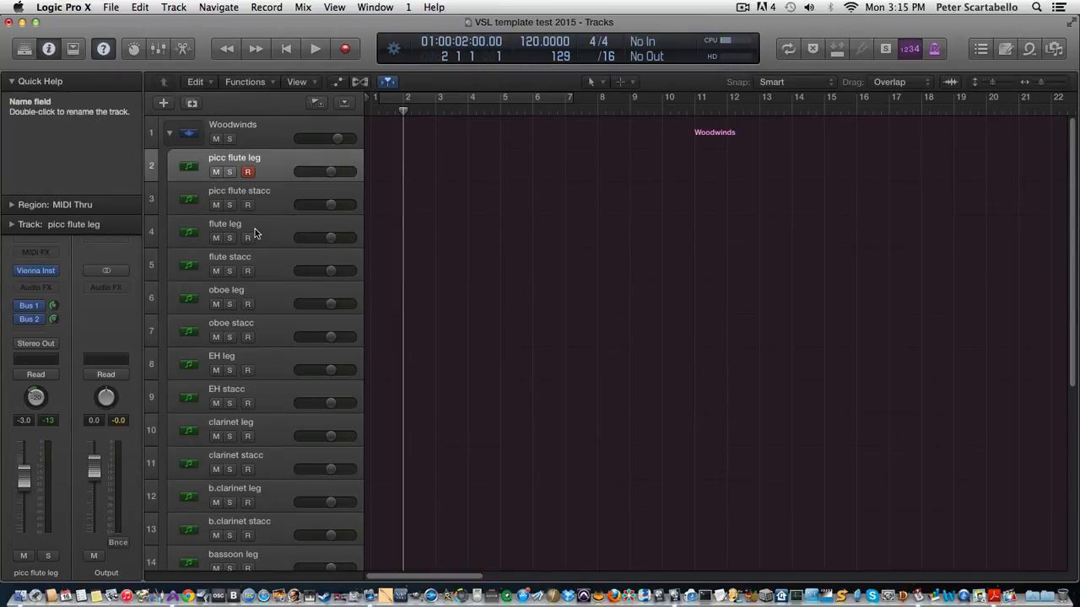
{"action": "left_click", "coordinate": [229, 256]}
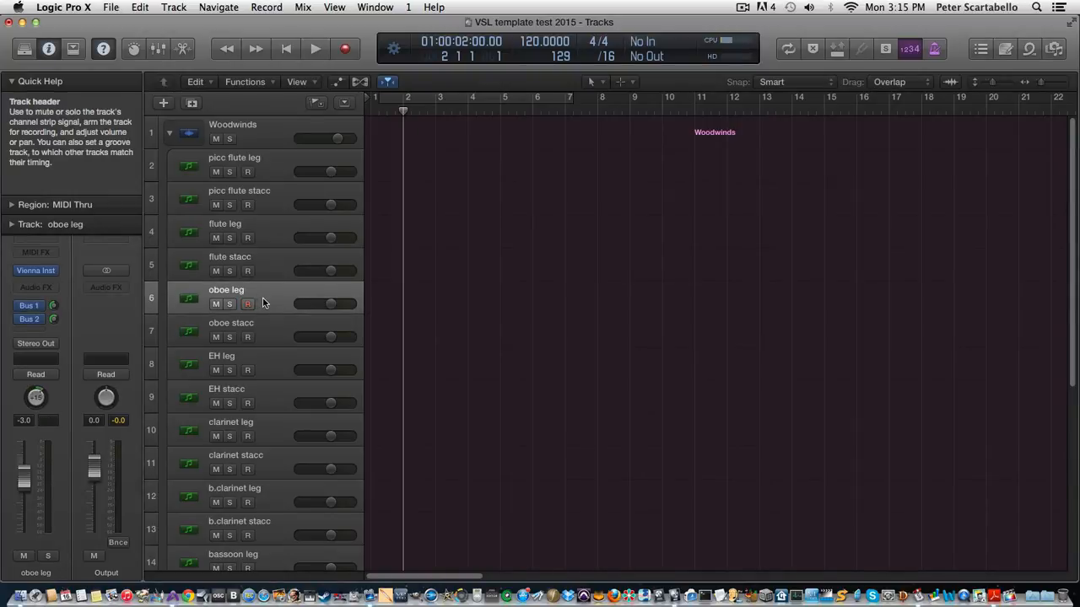
{"action": "left_click", "coordinate": [247, 304]}
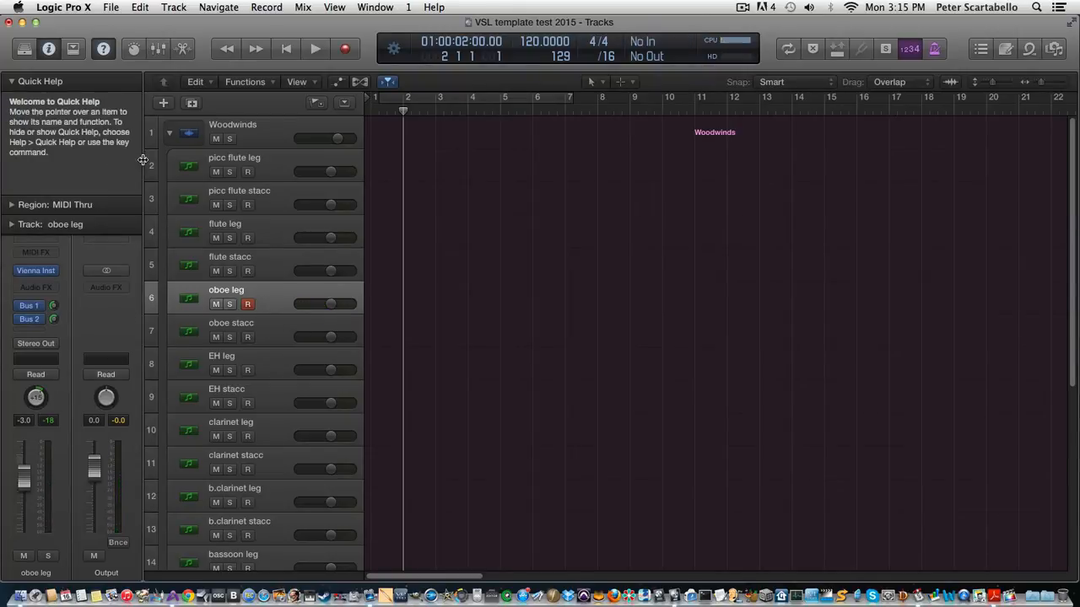
{"action": "mouse_move", "coordinate": [192, 103]}
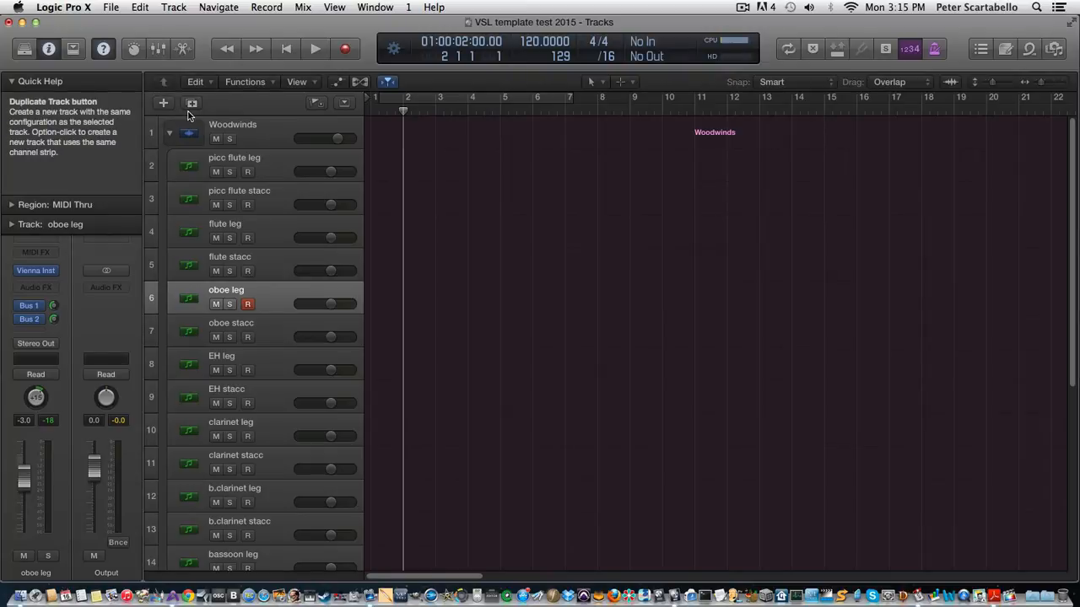
{"action": "mouse_move", "coordinate": [193, 103]}
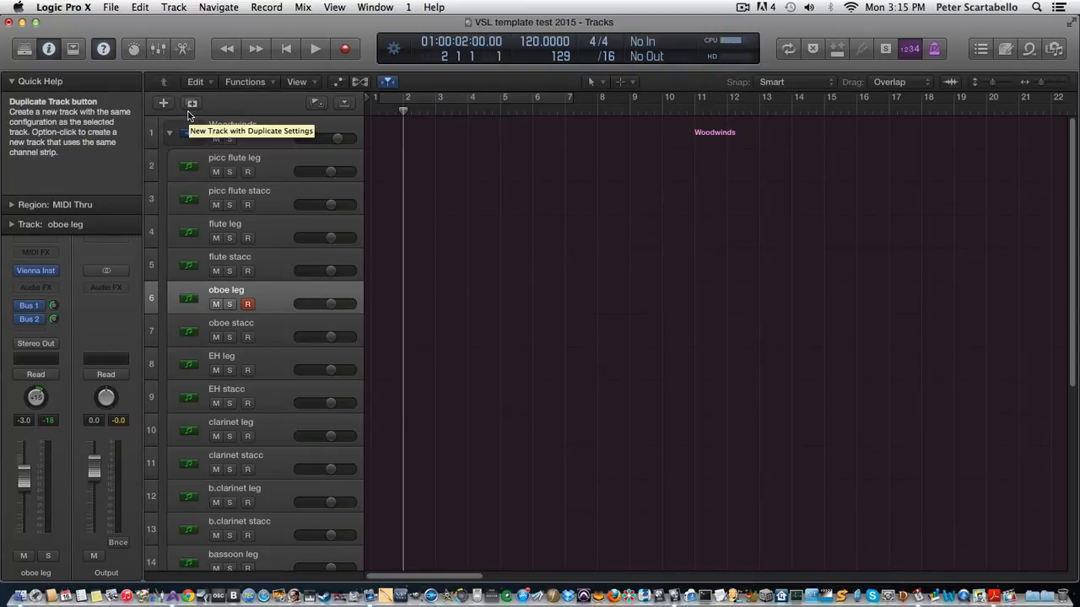
{"action": "mouse_move", "coordinate": [288, 28]}
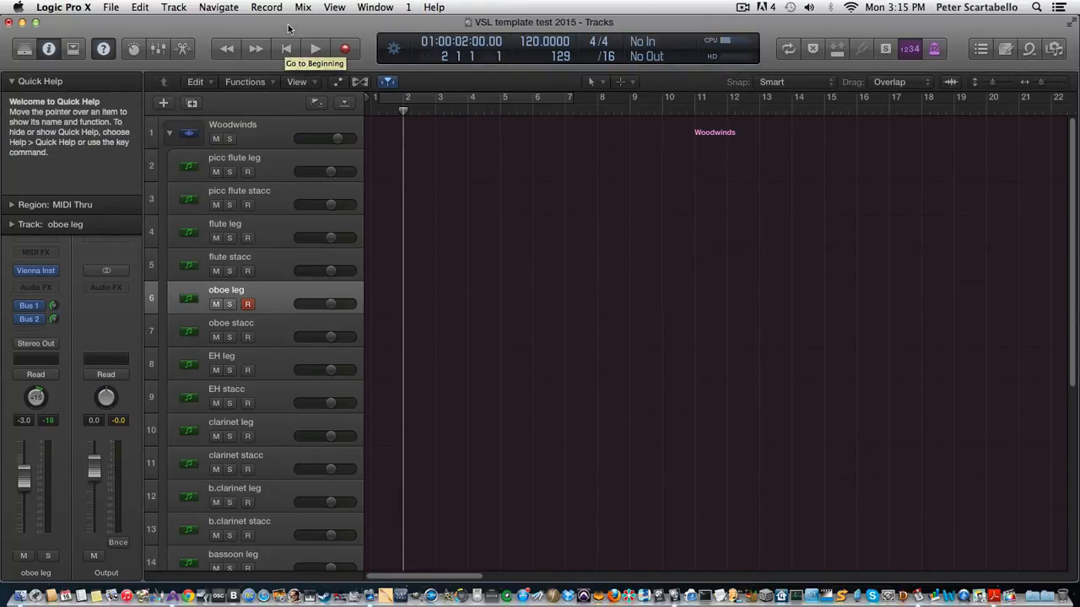
Open the Mixer from the Window menu and scroll right to Brass, harp and Percussion
{"action": "left_click", "coordinate": [375, 7]}
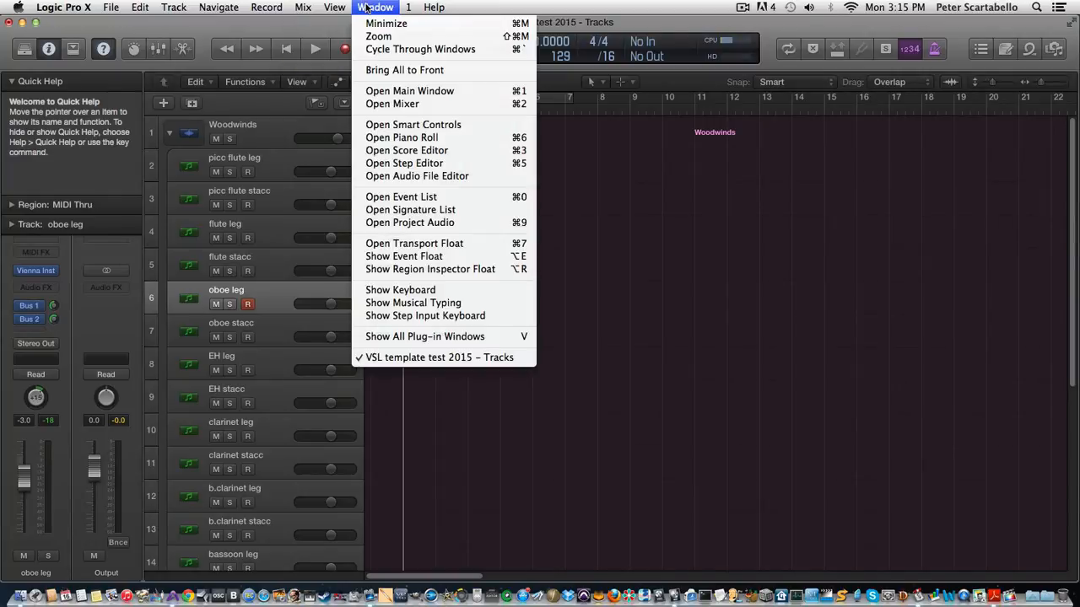
{"action": "mouse_move", "coordinate": [409, 91]}
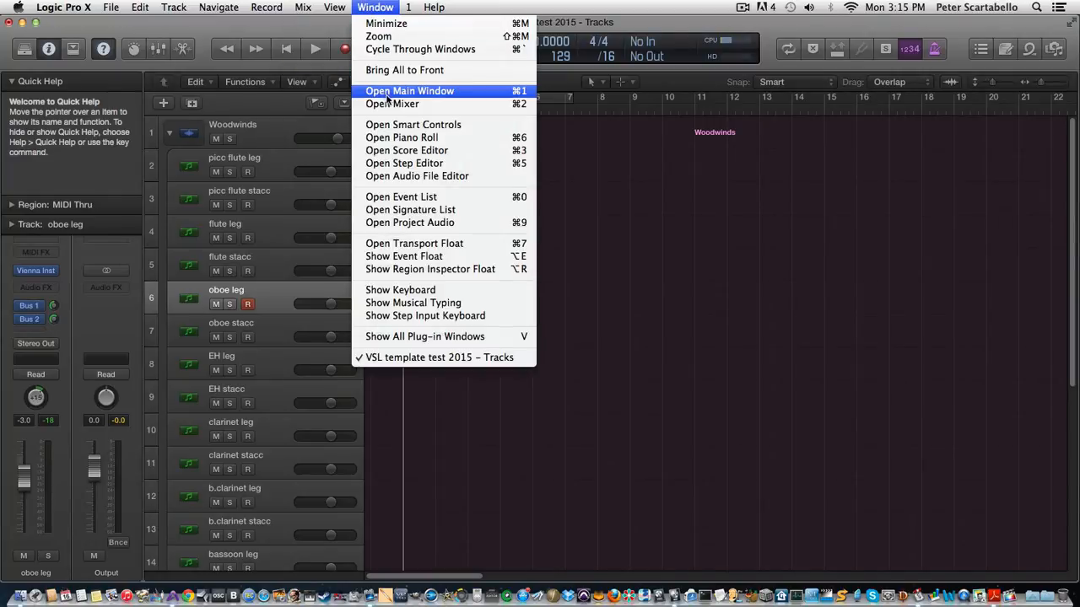
{"action": "left_click", "coordinate": [391, 103]}
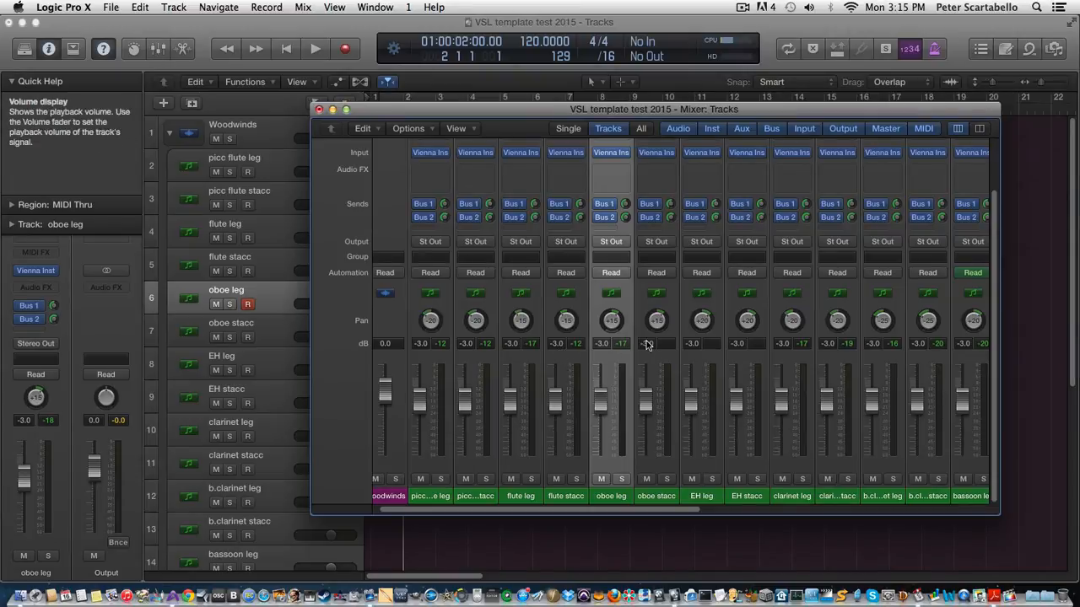
{"action": "mouse_move", "coordinate": [737, 438]}
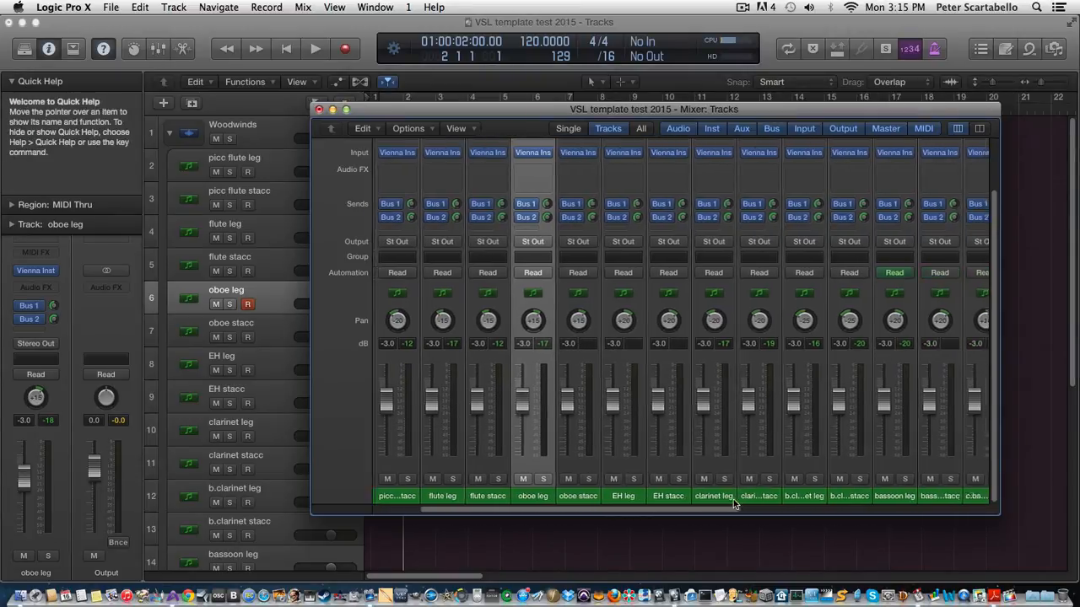
{"action": "scroll", "scroll_direction": "right", "scroll_amount": 3}
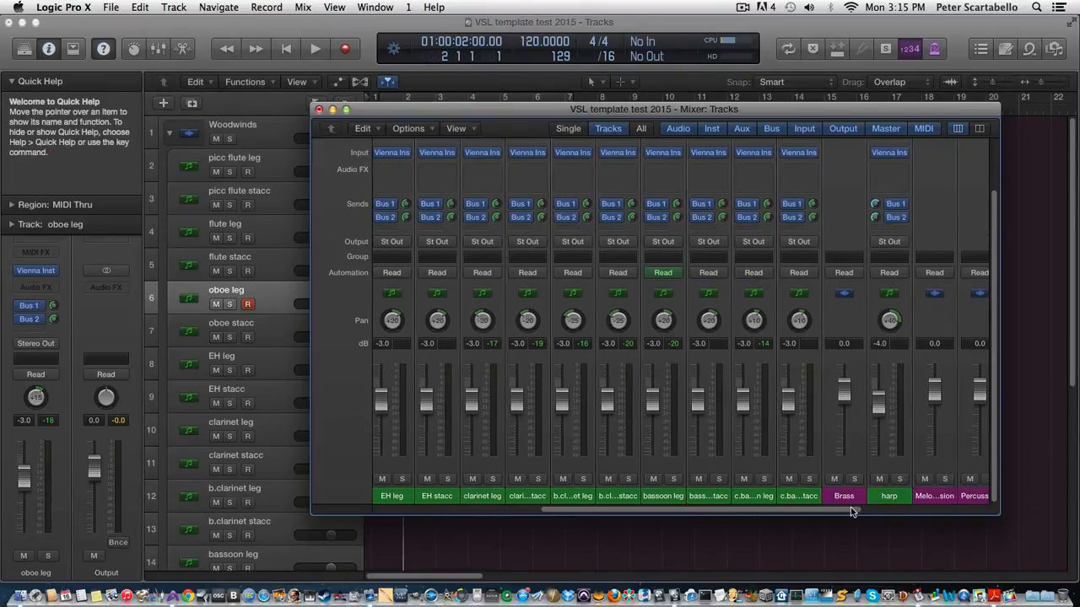
{"action": "mouse_move", "coordinate": [378, 204]}
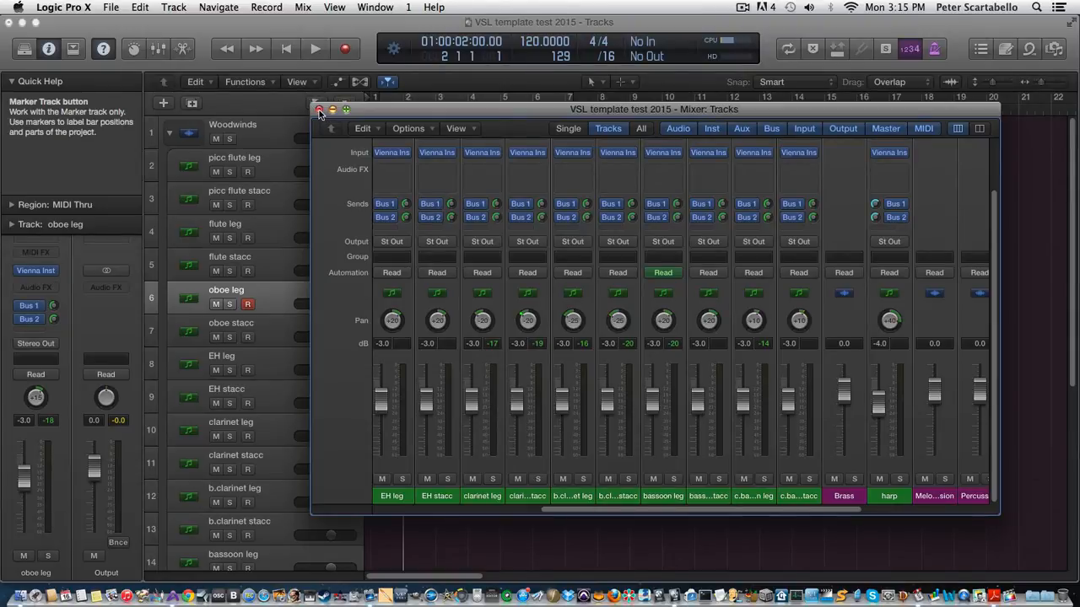
Close the mixer and audition the clarinet leg, clarinet stacc and b.clarinet leg tracks
{"action": "left_click", "coordinate": [319, 109]}
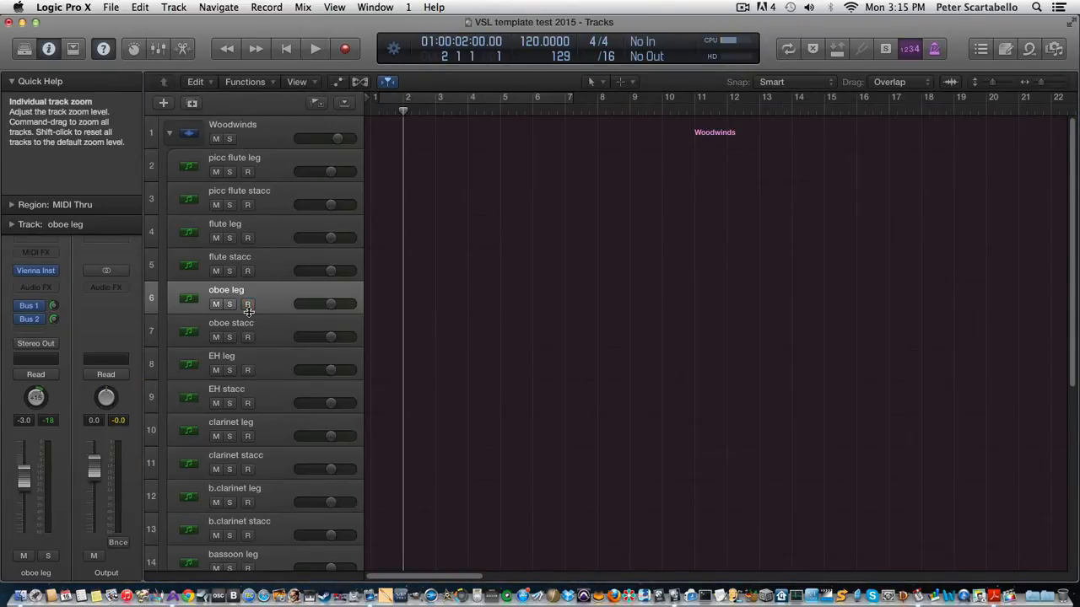
{"action": "mouse_move", "coordinate": [249, 312]}
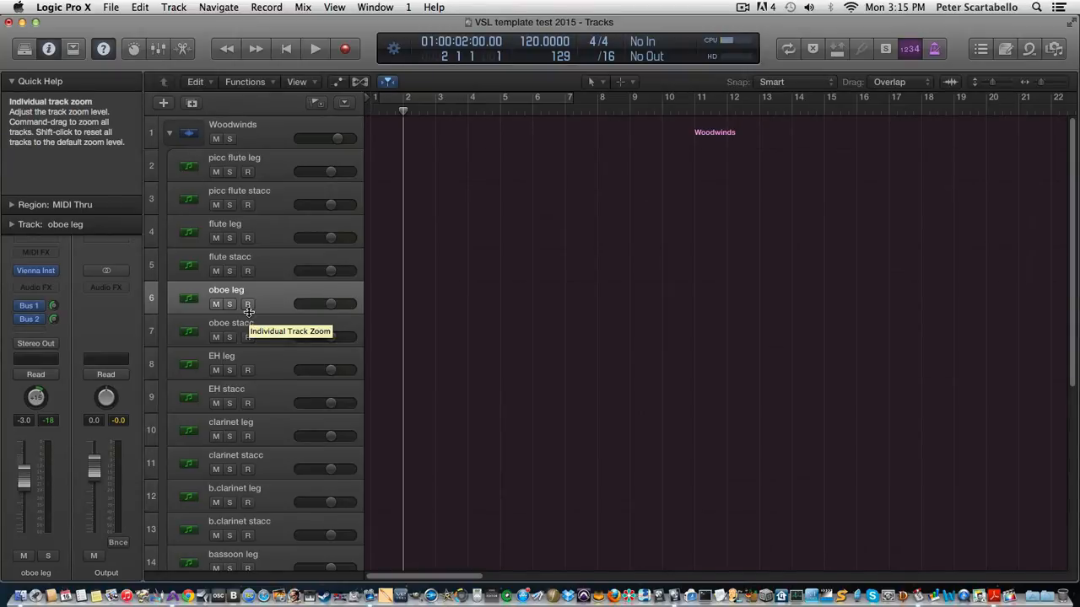
{"action": "mouse_move", "coordinate": [217, 164]}
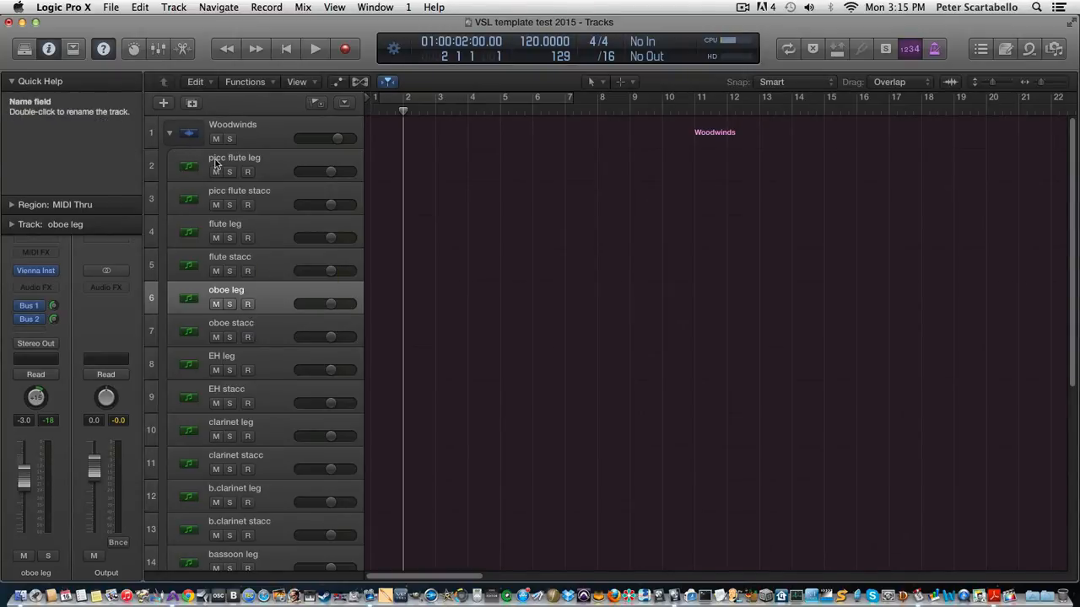
{"action": "mouse_move", "coordinate": [229, 303]}
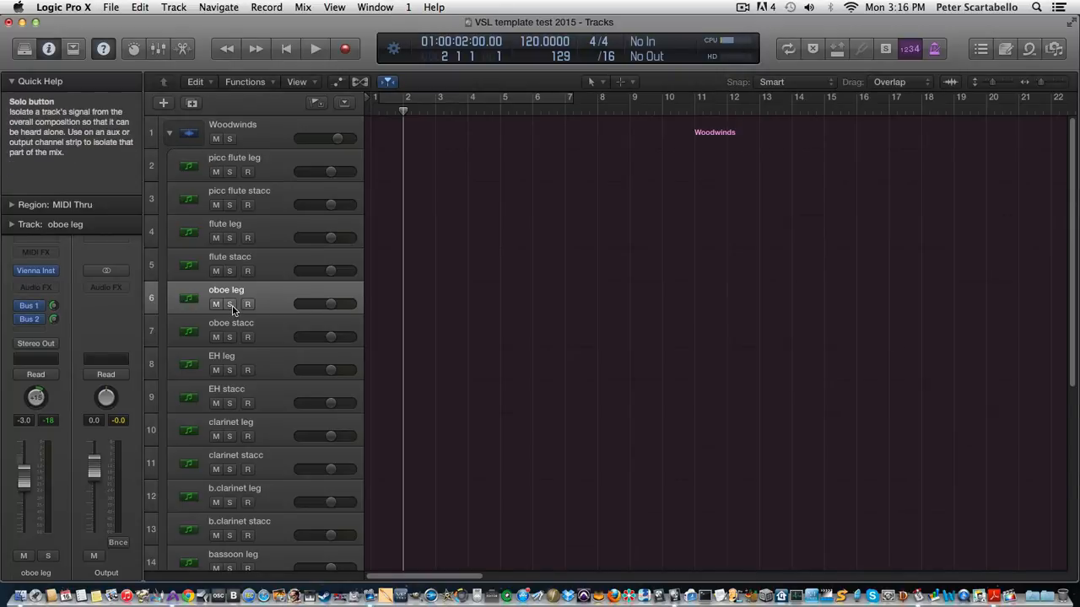
{"action": "mouse_move", "coordinate": [253, 363]}
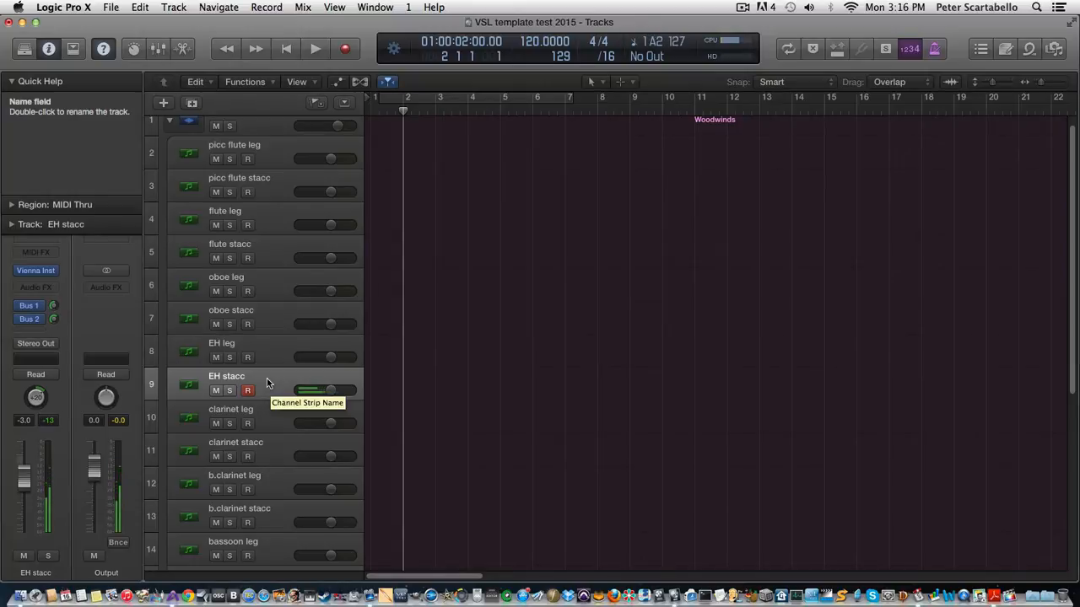
{"action": "left_click", "coordinate": [231, 409]}
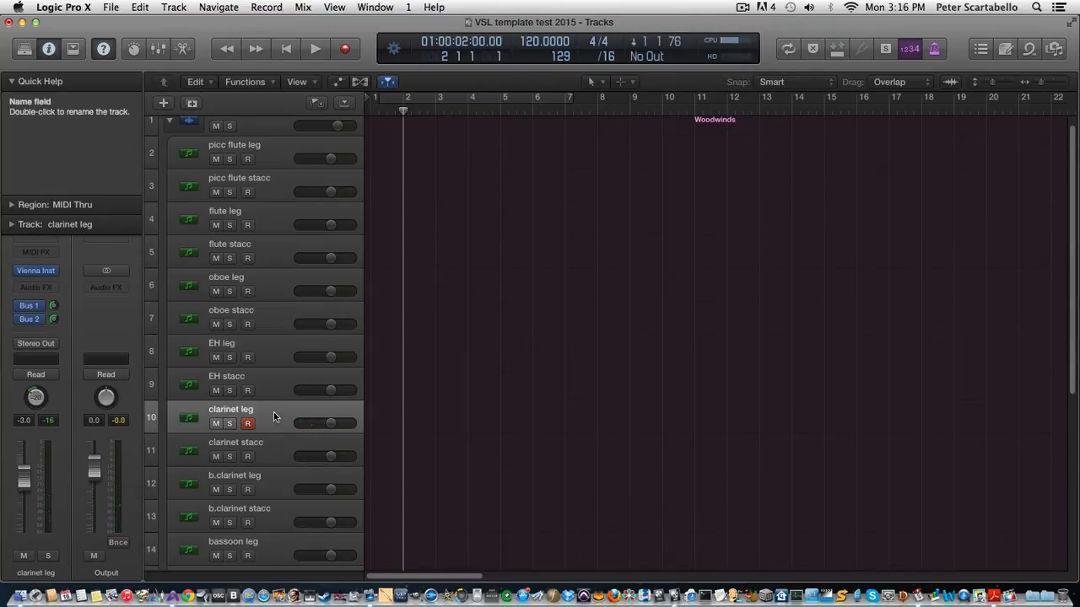
{"action": "left_click", "coordinate": [261, 444]}
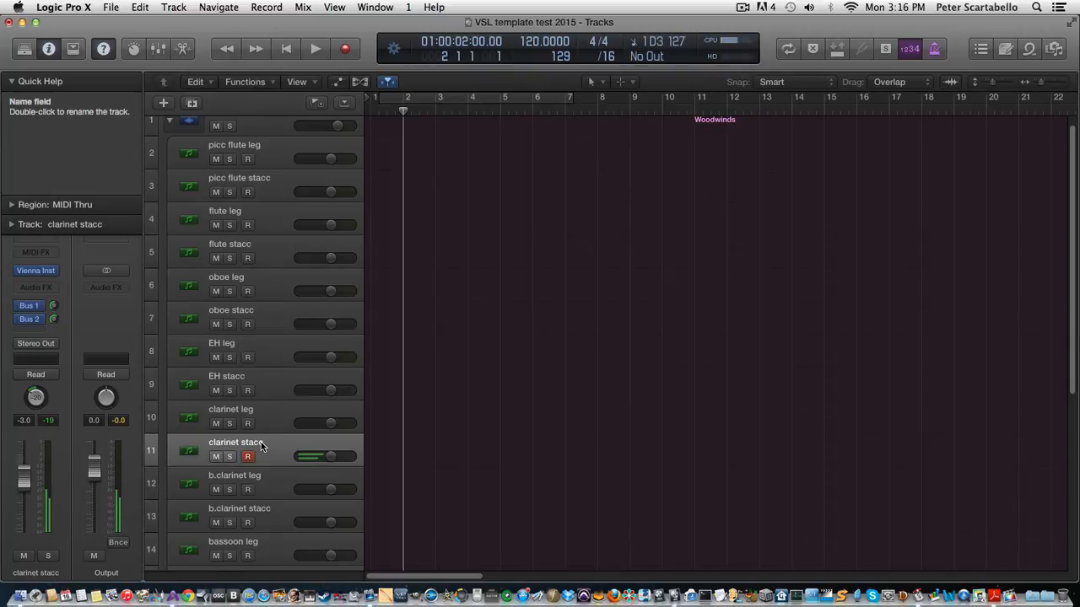
{"action": "left_click", "coordinate": [248, 489]}
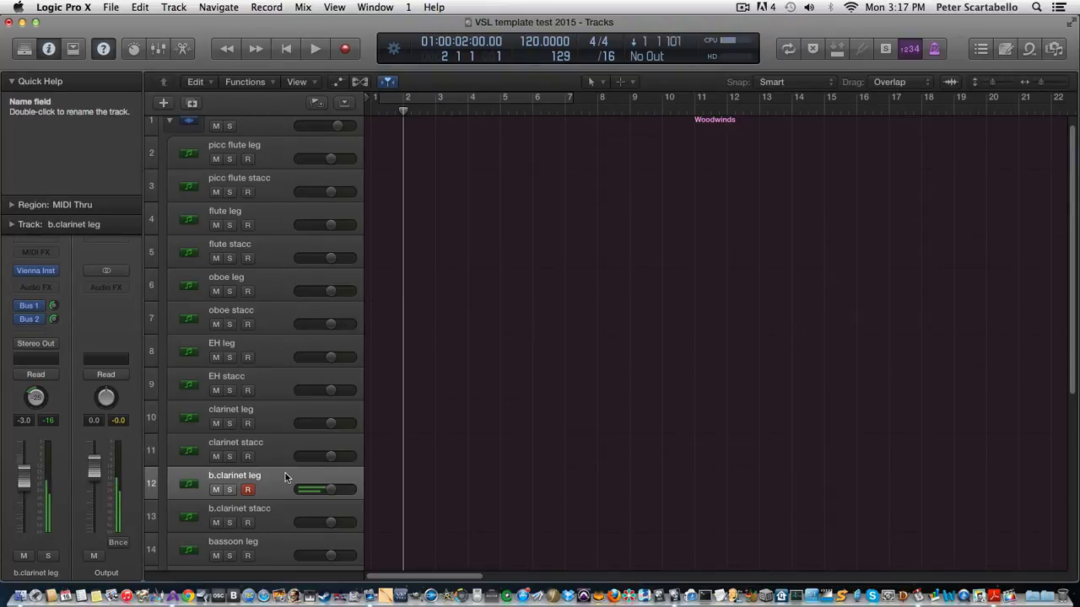
Audition the bassoon leg, bassoon stacc and c.bassoon leg tracks
{"action": "scroll", "scroll_direction": "down", "scroll_amount": 3}
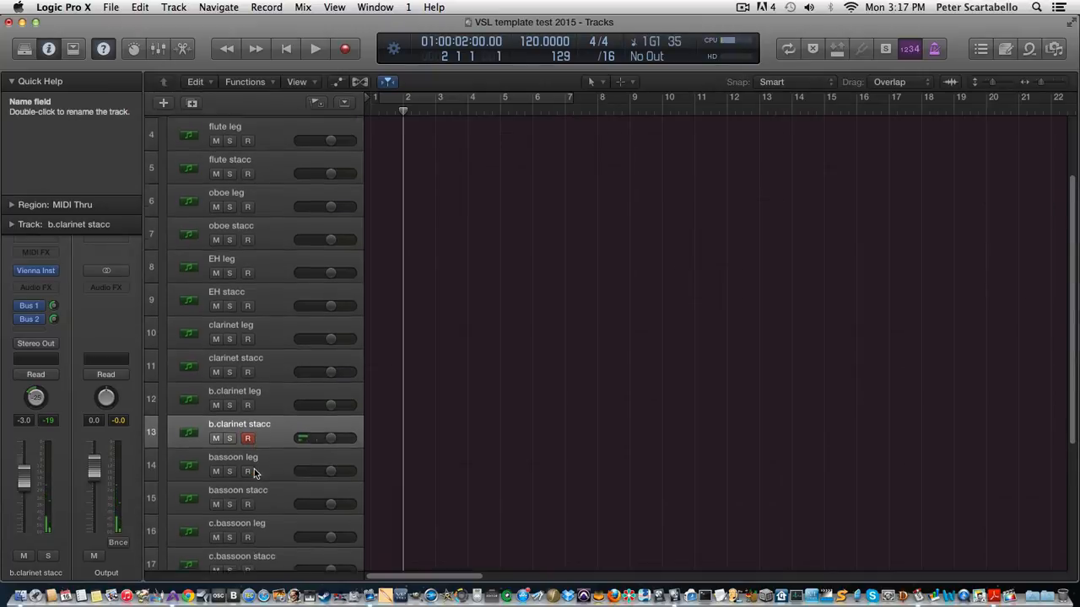
{"action": "left_click", "coordinate": [232, 446]}
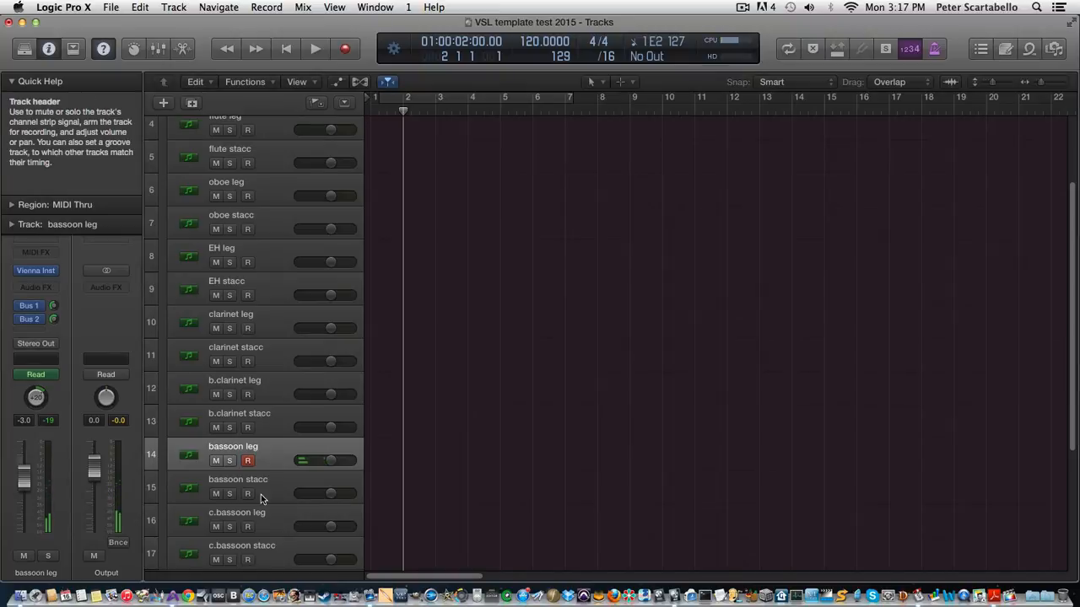
{"action": "left_click", "coordinate": [247, 493]}
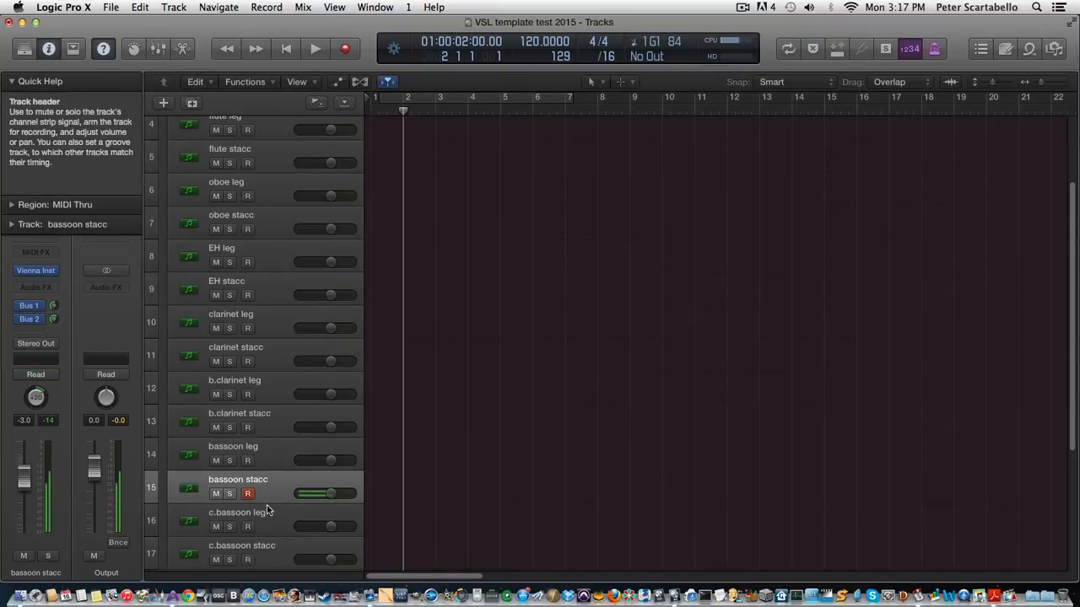
{"action": "left_click", "coordinate": [247, 526]}
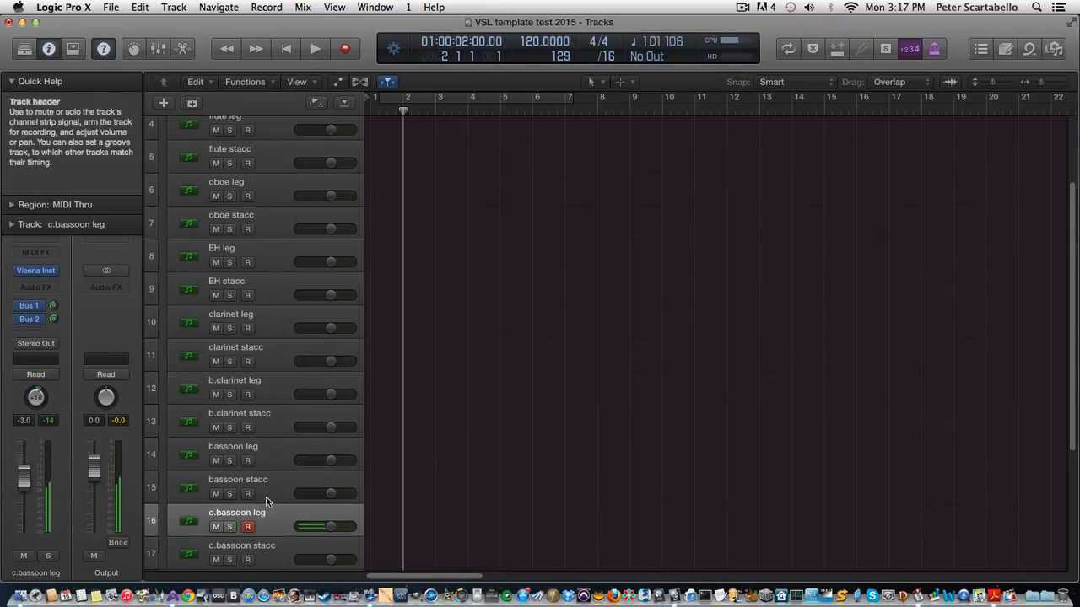
{"action": "mouse_move", "coordinate": [266, 494]}
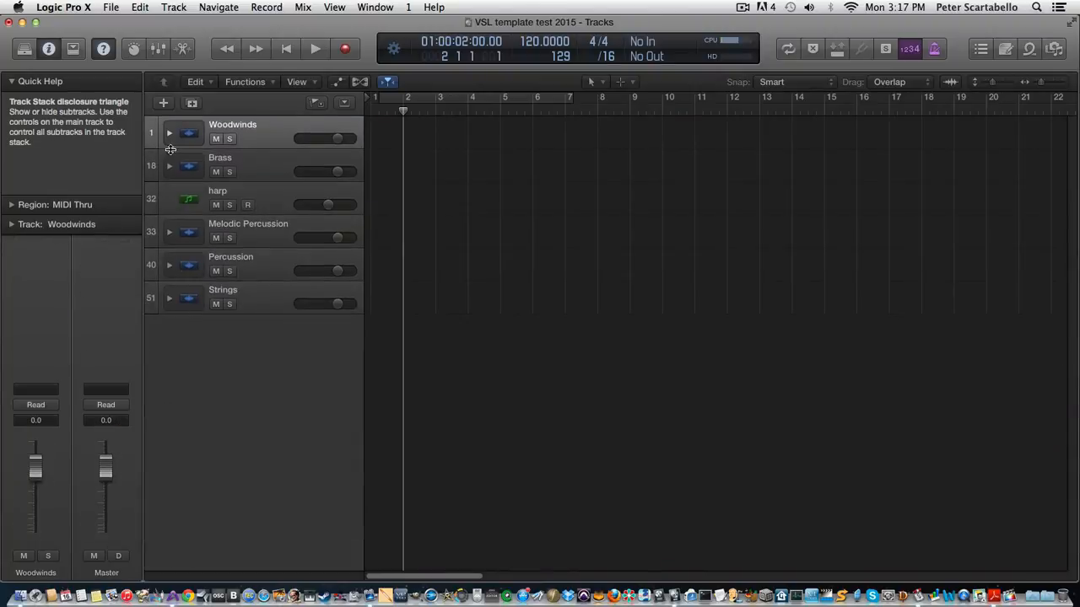
Expand the Brass stack to show the epic horns, 4 horns, trumpet, trombone and tuba tracks
{"action": "left_click", "coordinate": [170, 165]}
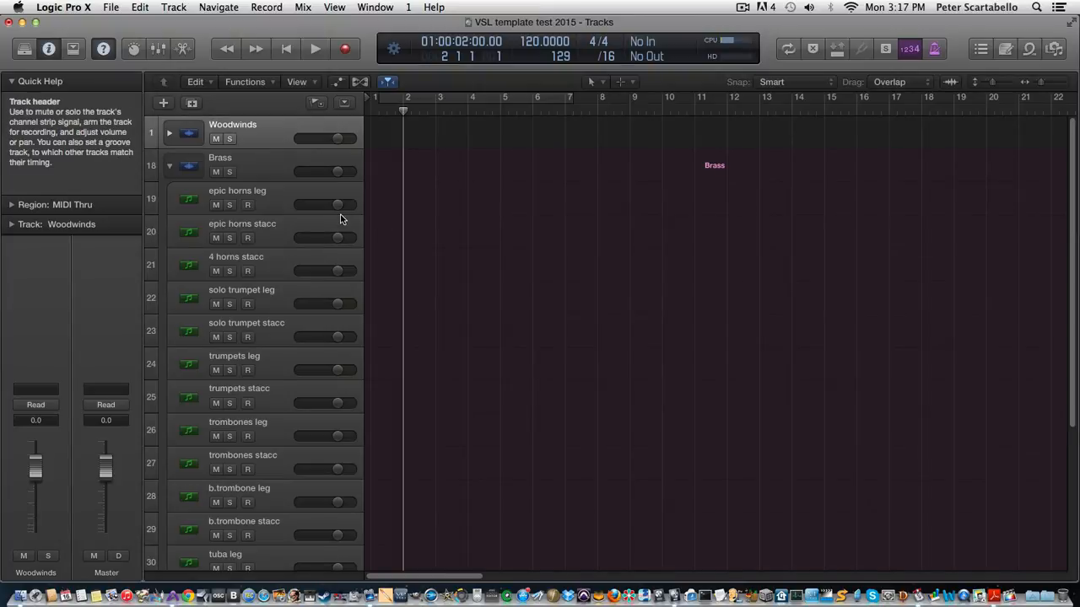
{"action": "mouse_move", "coordinate": [277, 221]}
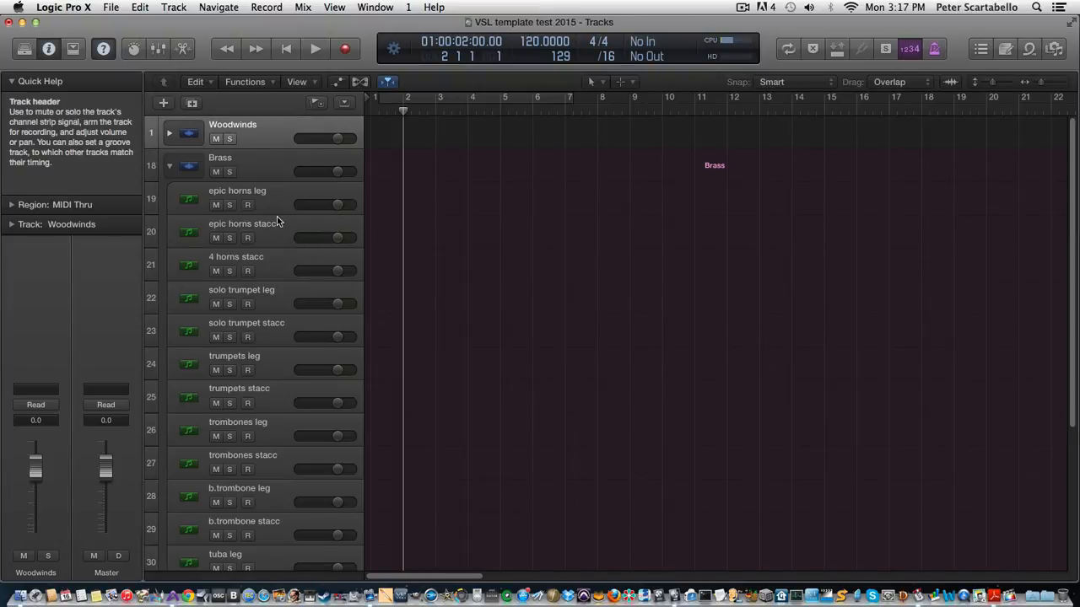
{"action": "mouse_move", "coordinate": [237, 191]}
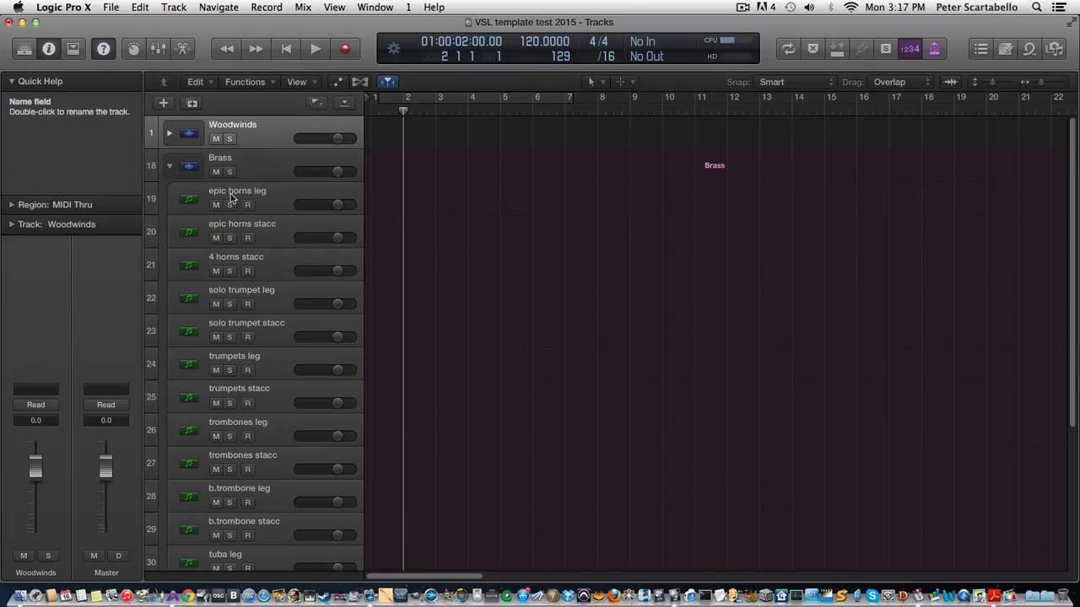
{"action": "mouse_move", "coordinate": [265, 203]}
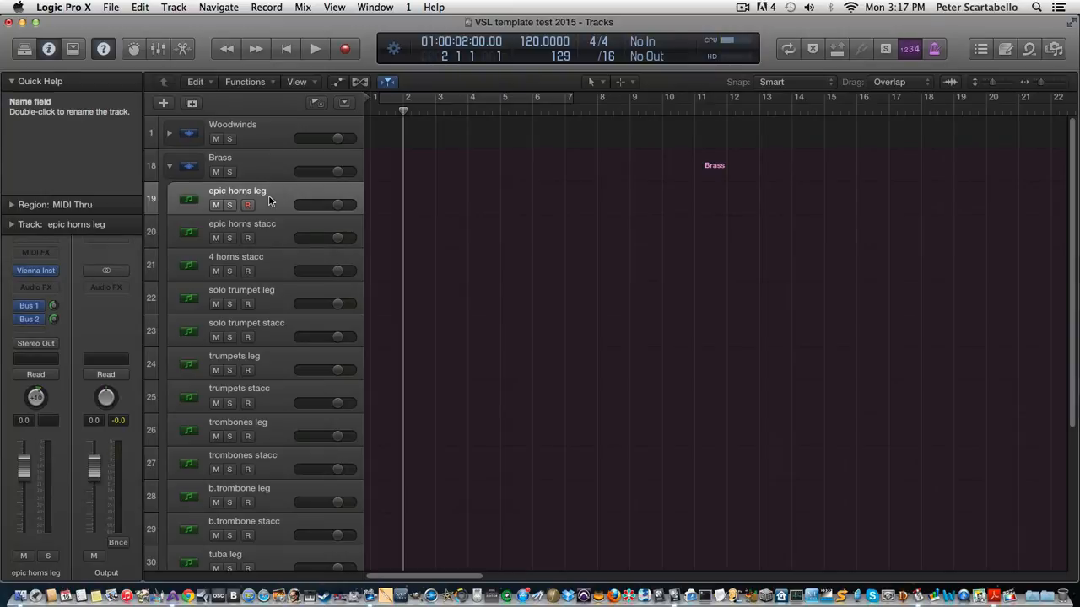
Arm and audition epic horns leg and stacc, 4 horns stacc, solo trumpet leg, and trumpets leg
{"action": "left_click", "coordinate": [247, 205]}
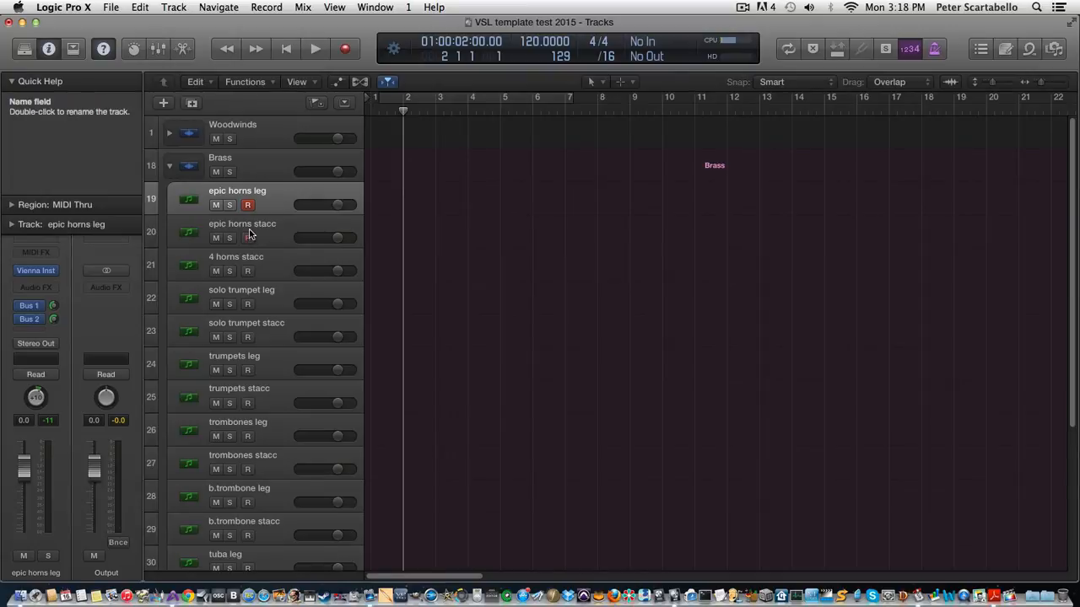
{"action": "left_click", "coordinate": [247, 237]}
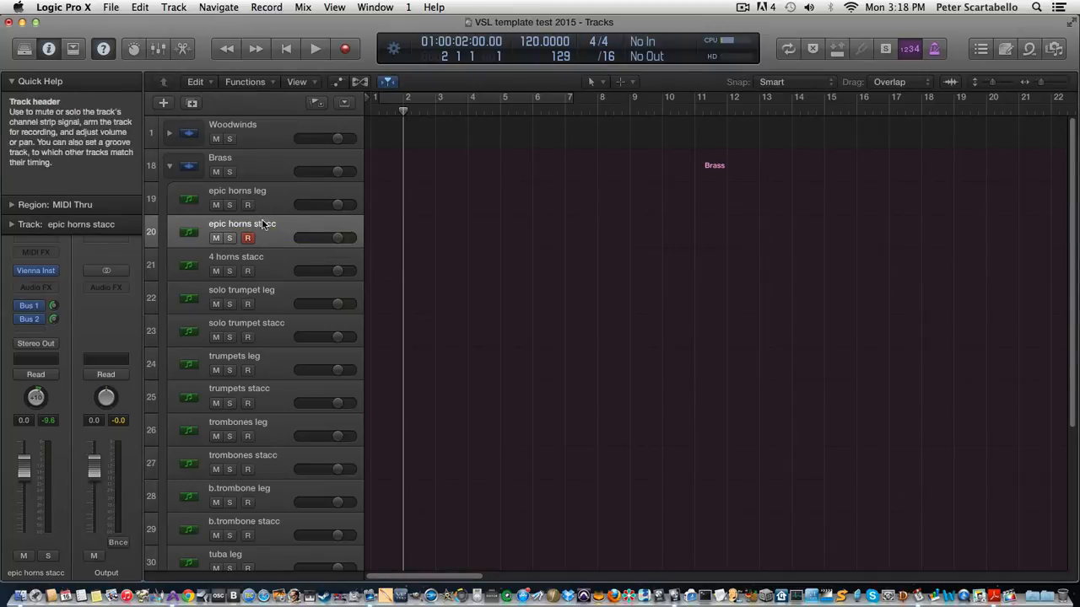
{"action": "mouse_move", "coordinate": [245, 224]}
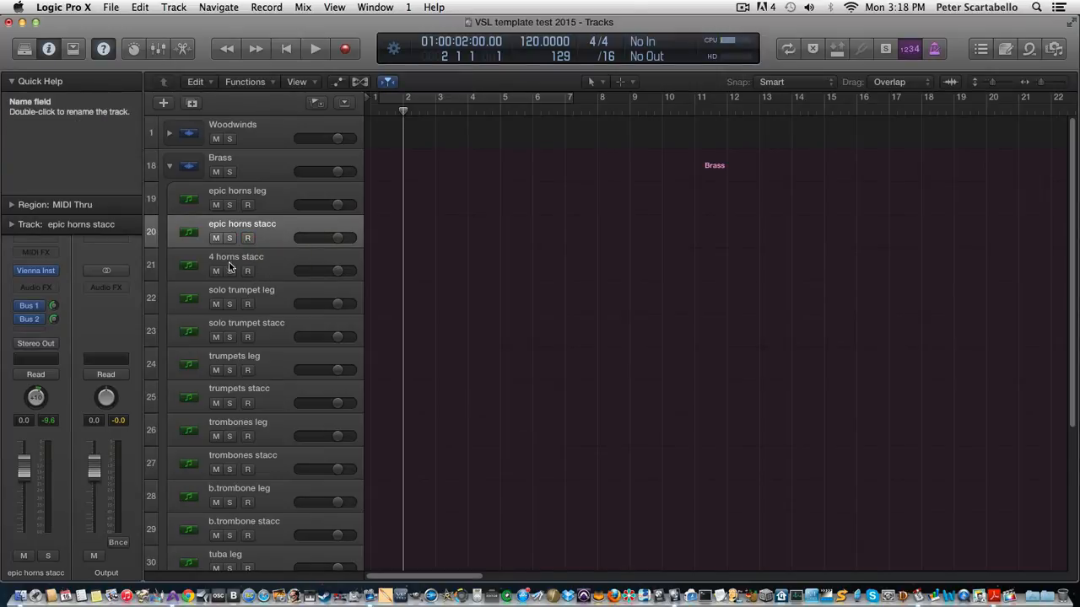
{"action": "left_click", "coordinate": [247, 271]}
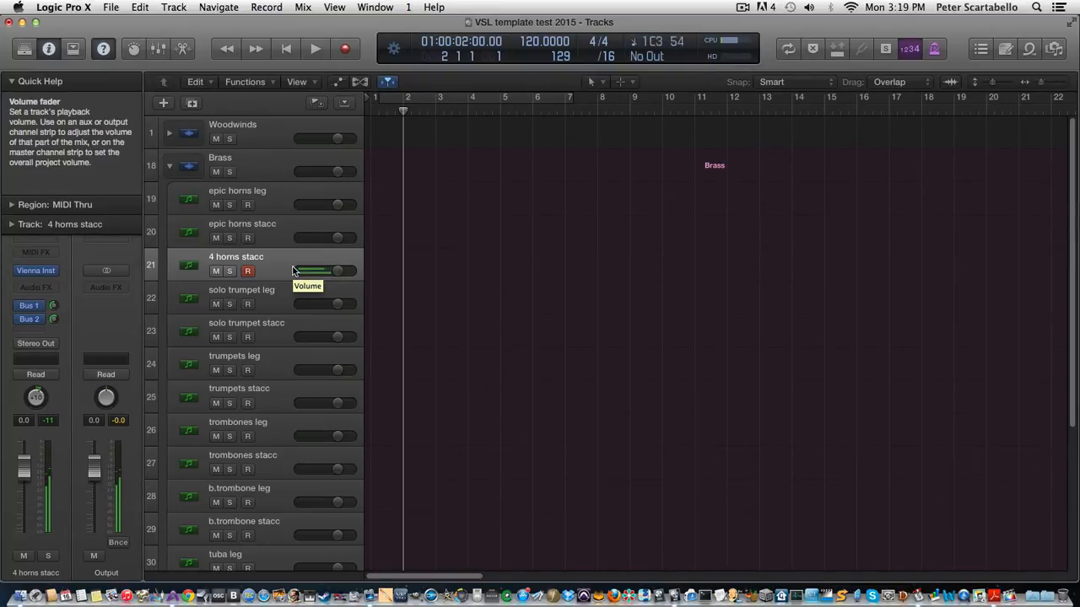
{"action": "left_click", "coordinate": [248, 271]}
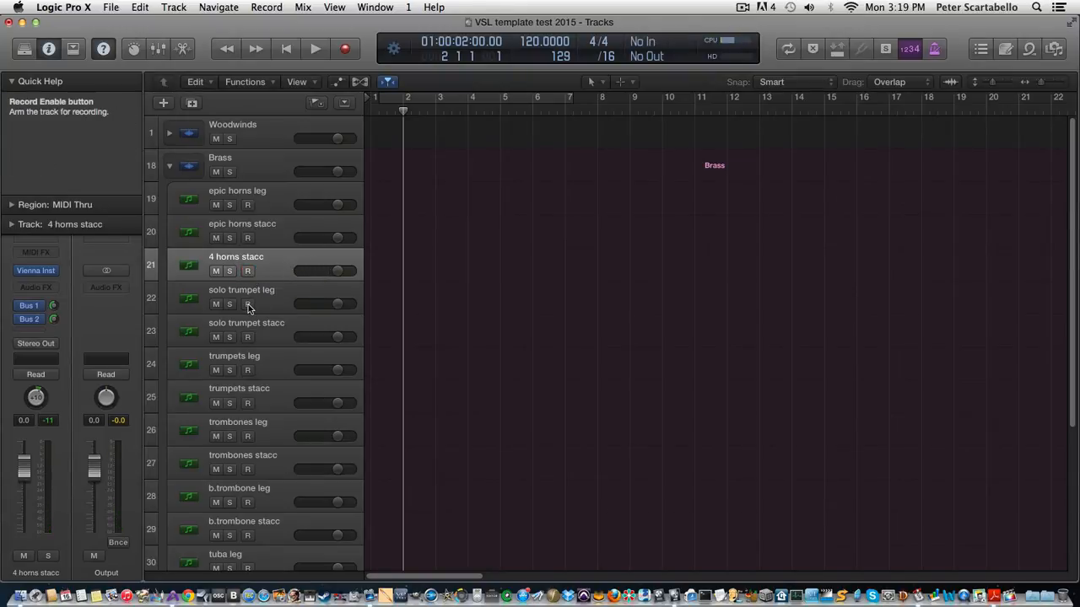
{"action": "left_click", "coordinate": [247, 303]}
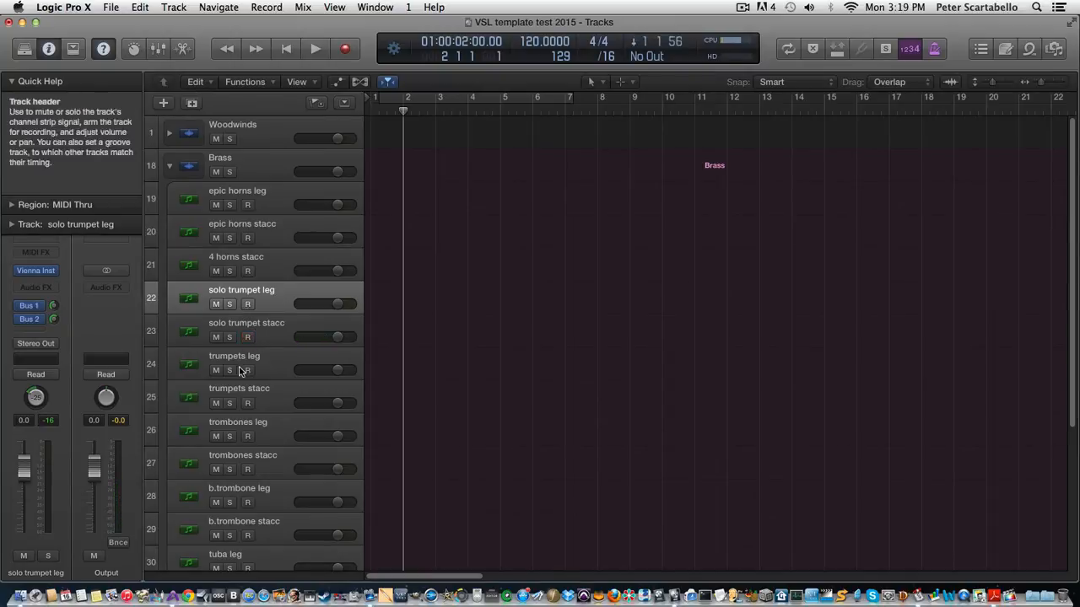
{"action": "left_click", "coordinate": [234, 355]}
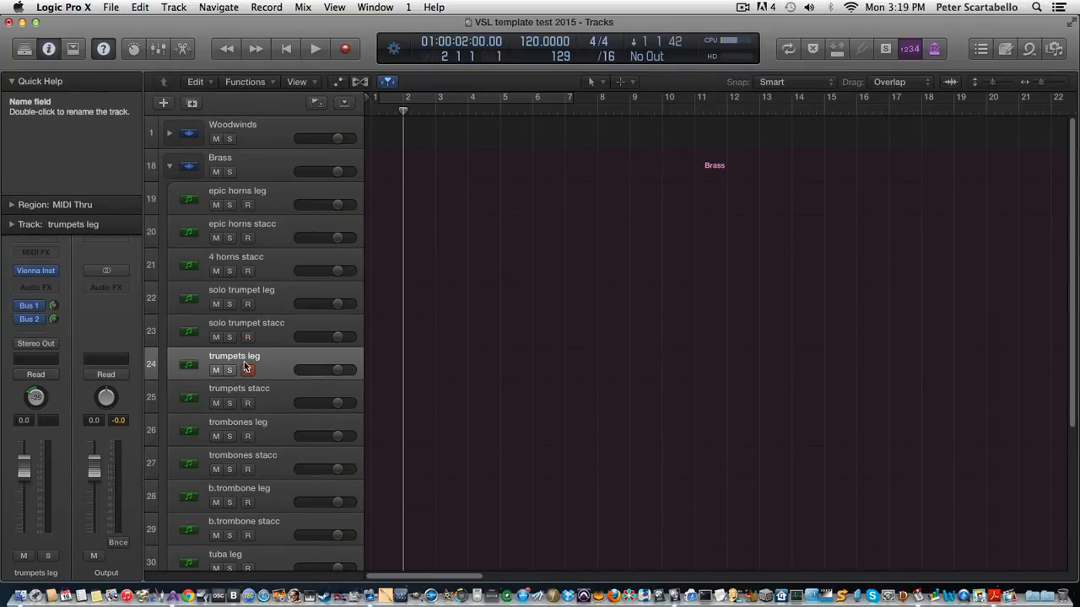
{"action": "mouse_move", "coordinate": [244, 370]}
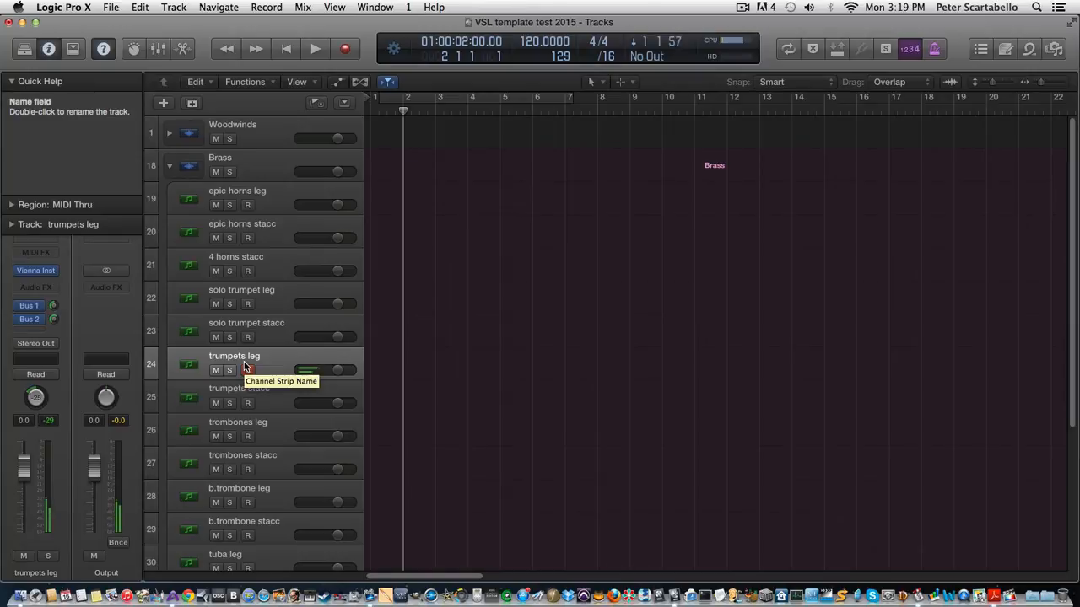
{"action": "left_click", "coordinate": [247, 370]}
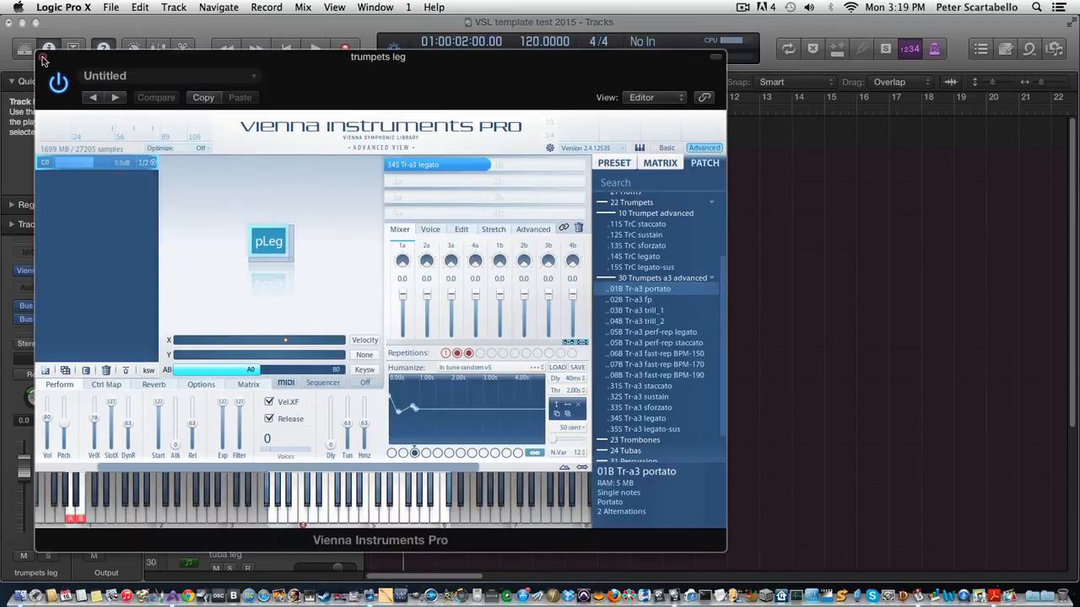
{"action": "left_click", "coordinate": [44, 60]}
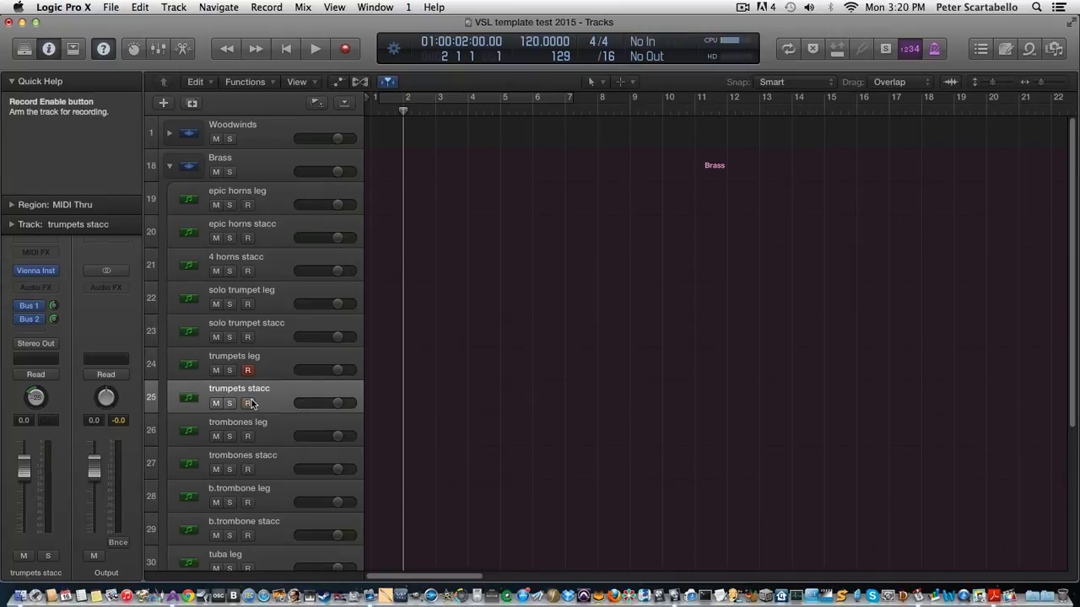
Arm and audition the trumpets stacc, b.trombone leg and b.trombone stacc tracks
{"action": "left_click", "coordinate": [247, 402]}
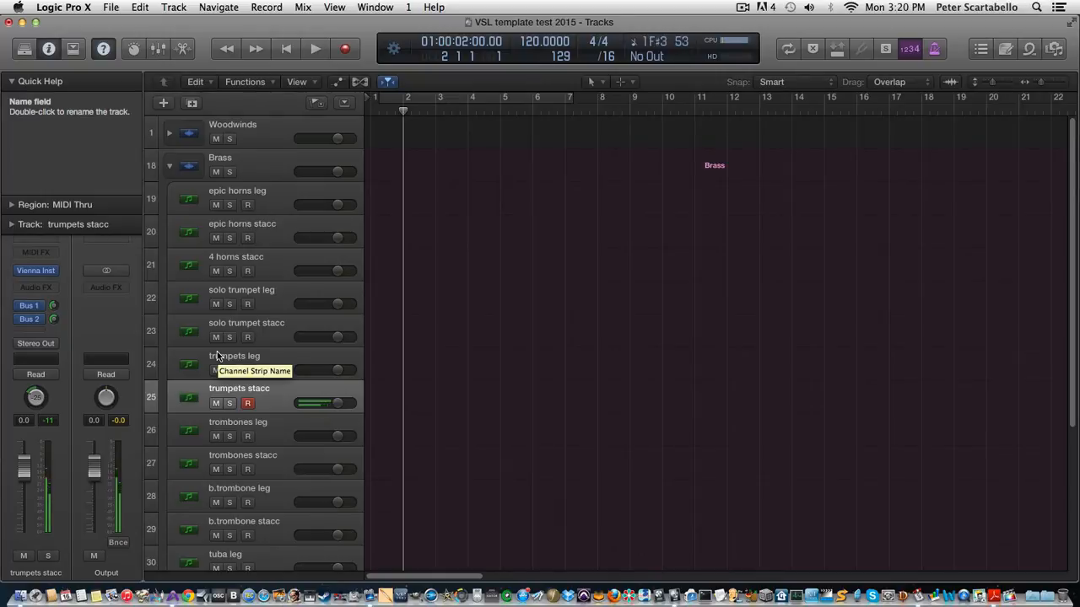
{"action": "left_click", "coordinate": [247, 402]}
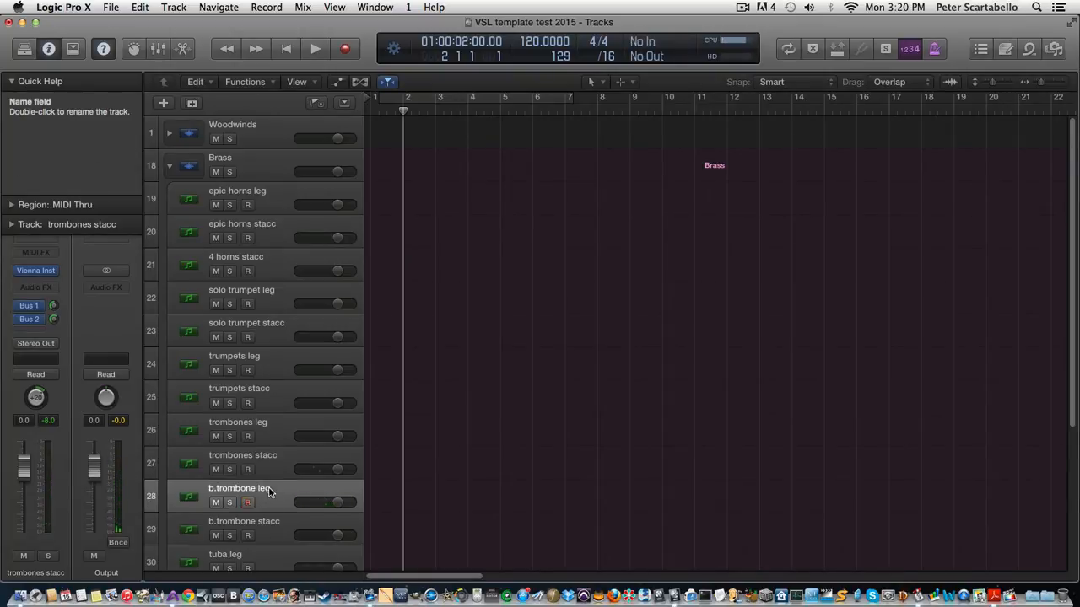
{"action": "left_click", "coordinate": [247, 502]}
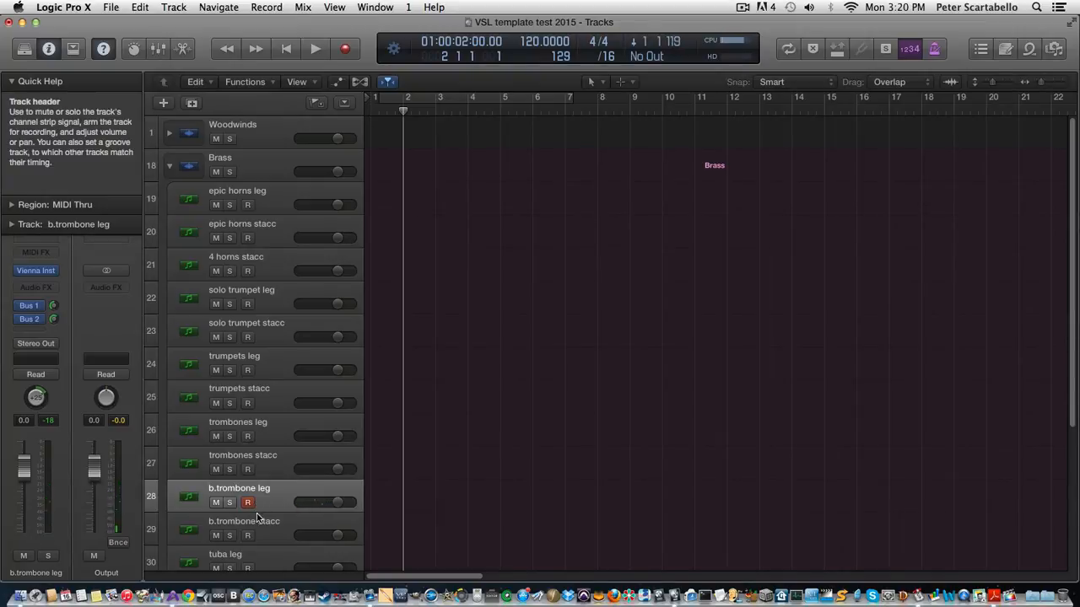
{"action": "left_click", "coordinate": [244, 520]}
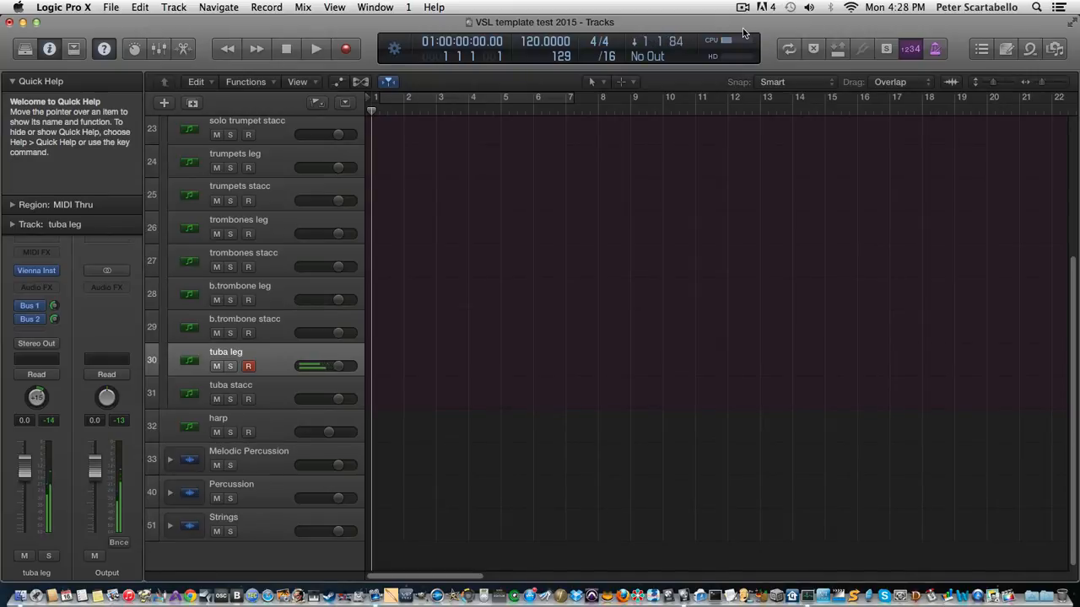
Arm the tuba stacc track and play notes to audition it
{"action": "left_click", "coordinate": [278, 392]}
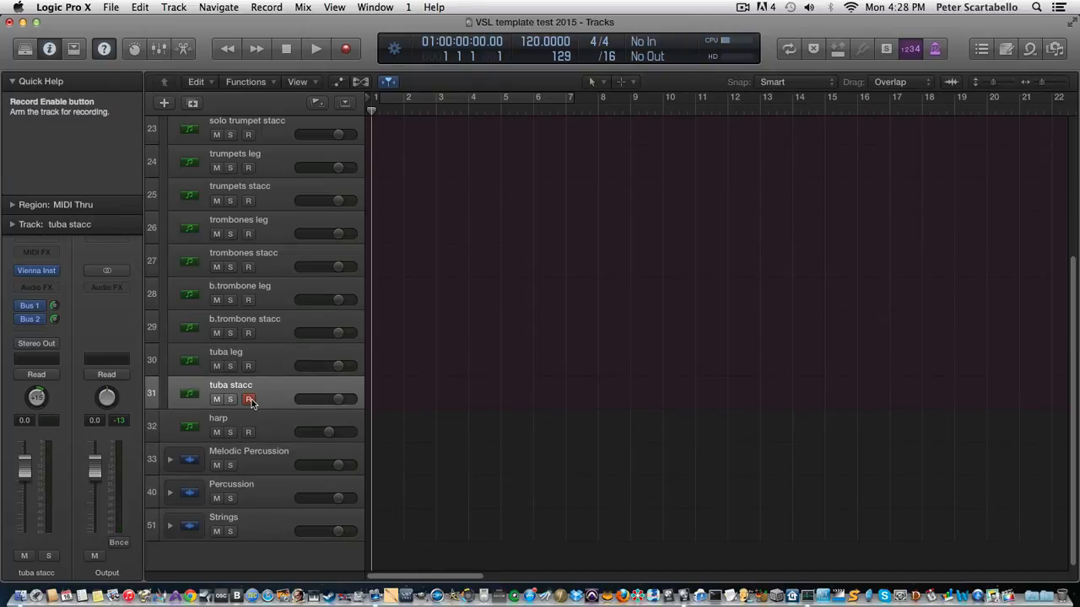
{"action": "left_click", "coordinate": [248, 399]}
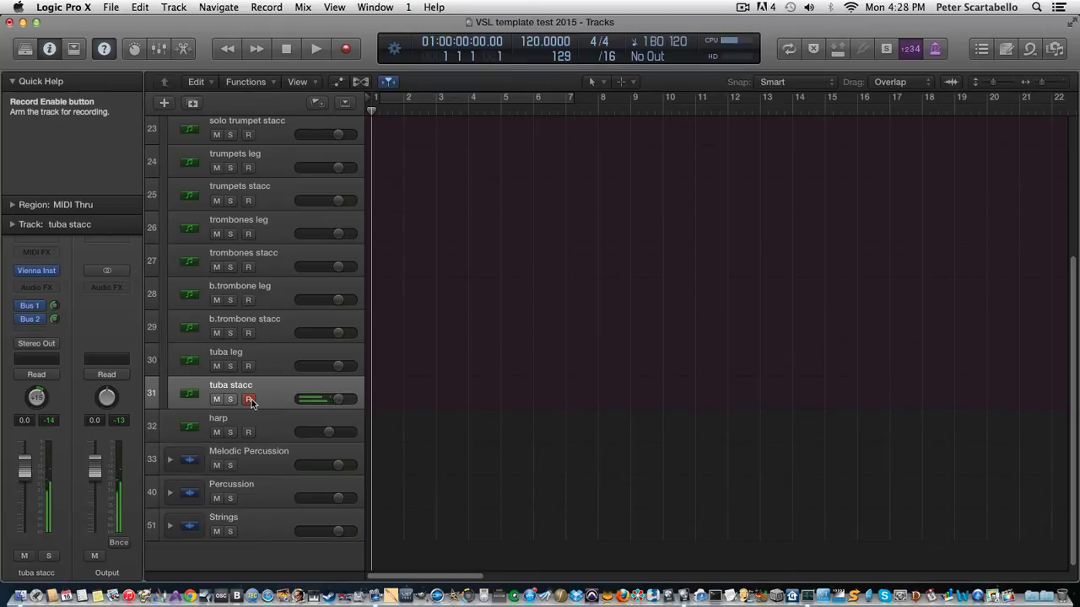
{"action": "left_click", "coordinate": [248, 399]}
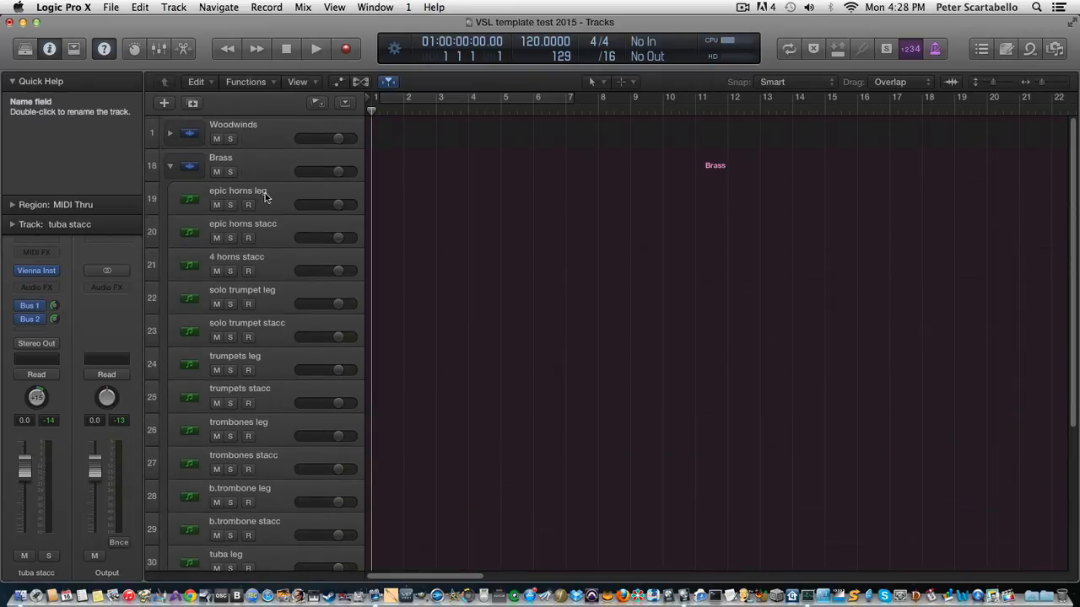
Collapse the Brass stack, audition harp, and expand the Melodic Percussion stack
{"action": "left_click", "coordinate": [170, 166]}
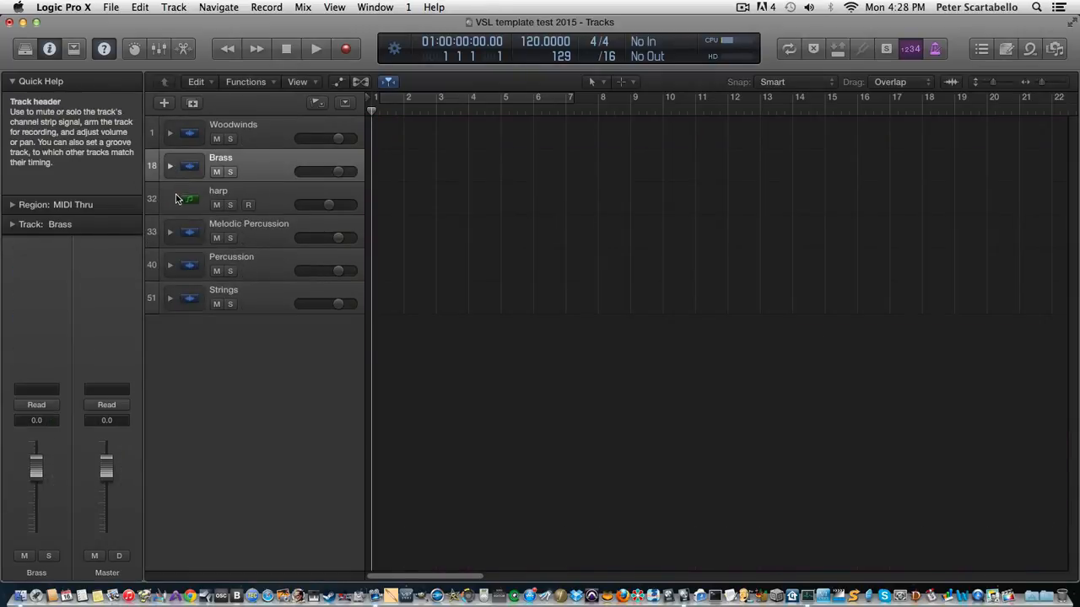
{"action": "left_click", "coordinate": [218, 197]}
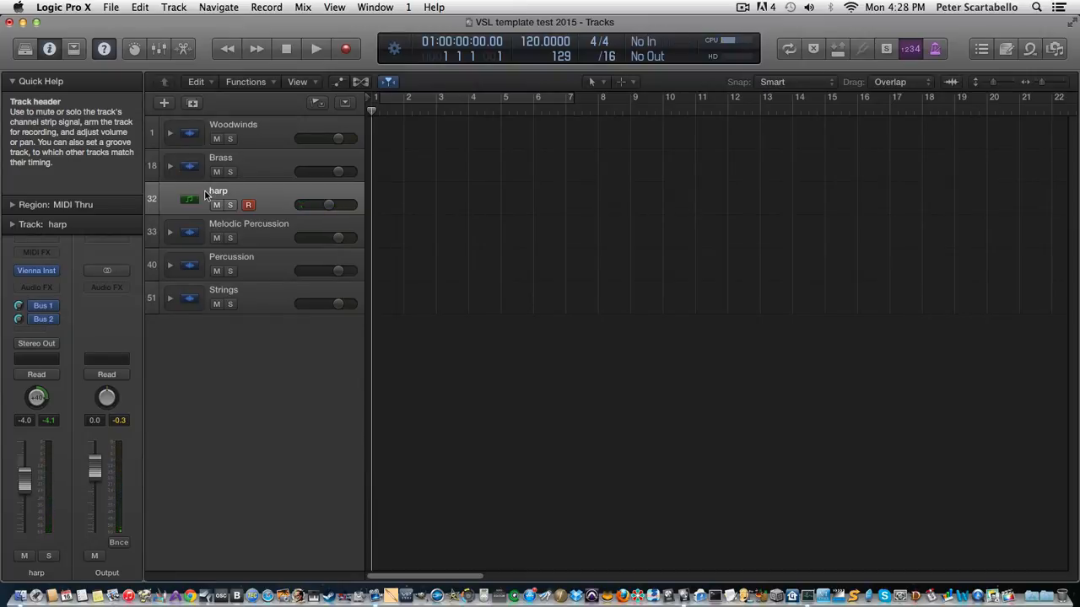
{"action": "mouse_move", "coordinate": [230, 204]}
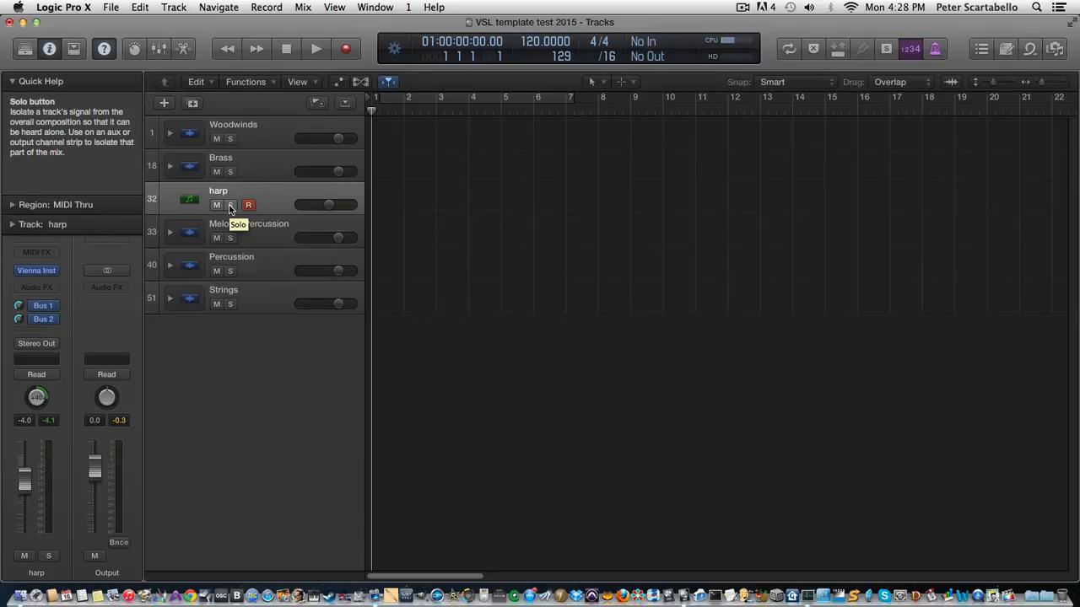
{"action": "mouse_move", "coordinate": [228, 211]}
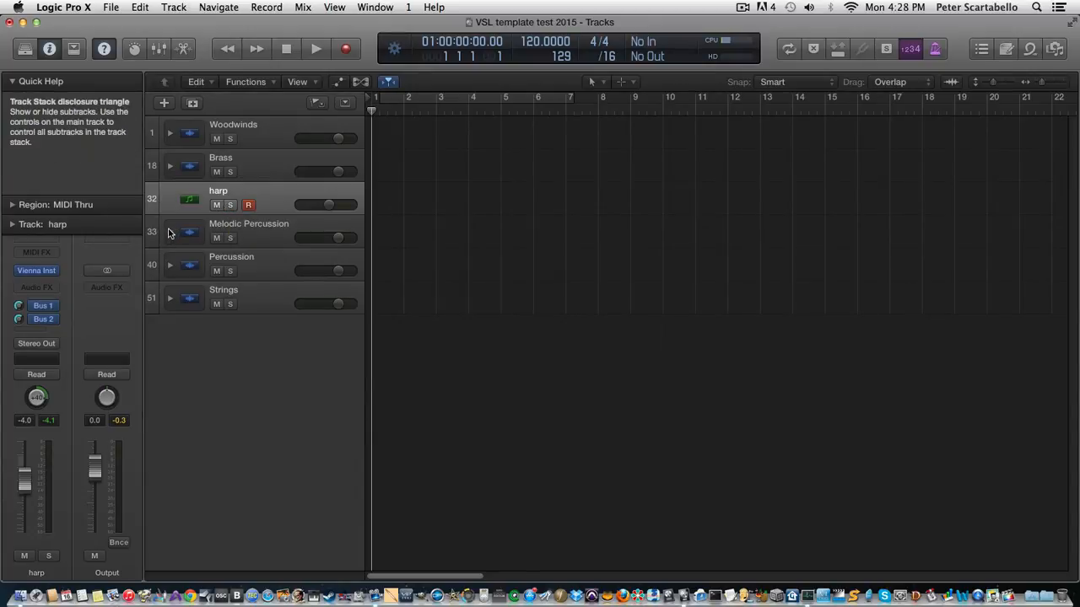
{"action": "left_click", "coordinate": [169, 231]}
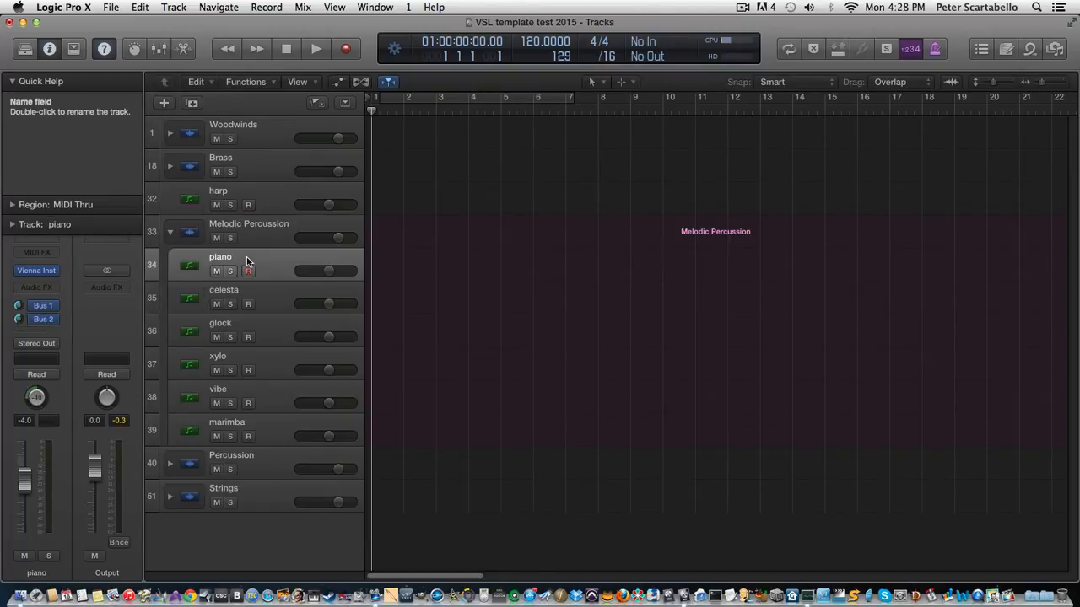
Record-enable and audition the piano track, then the celesta track, disarming celesta afterward
{"action": "left_click", "coordinate": [248, 270]}
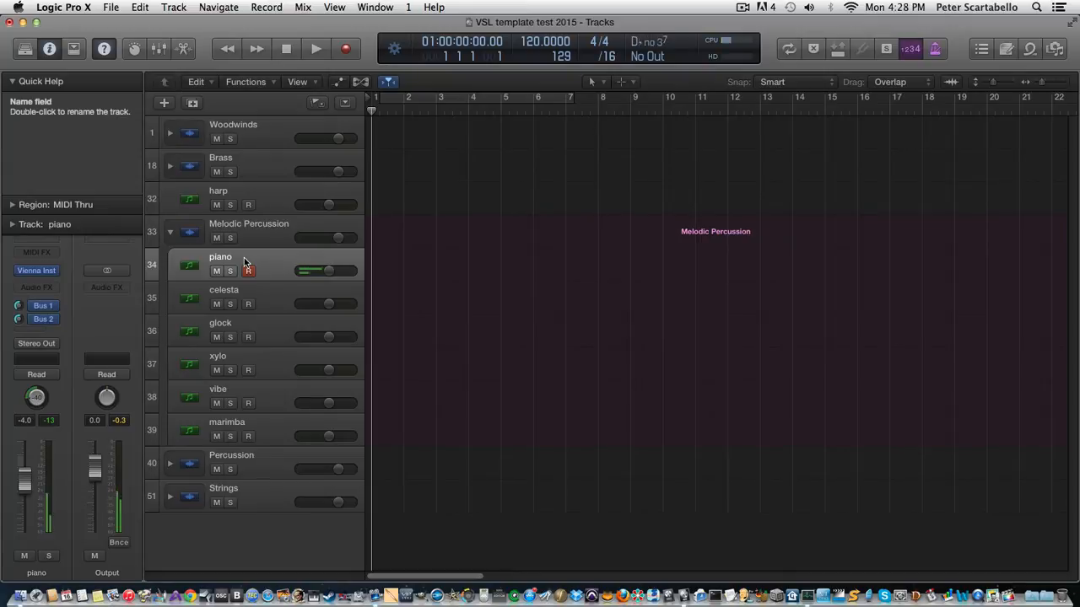
{"action": "left_click", "coordinate": [247, 271]}
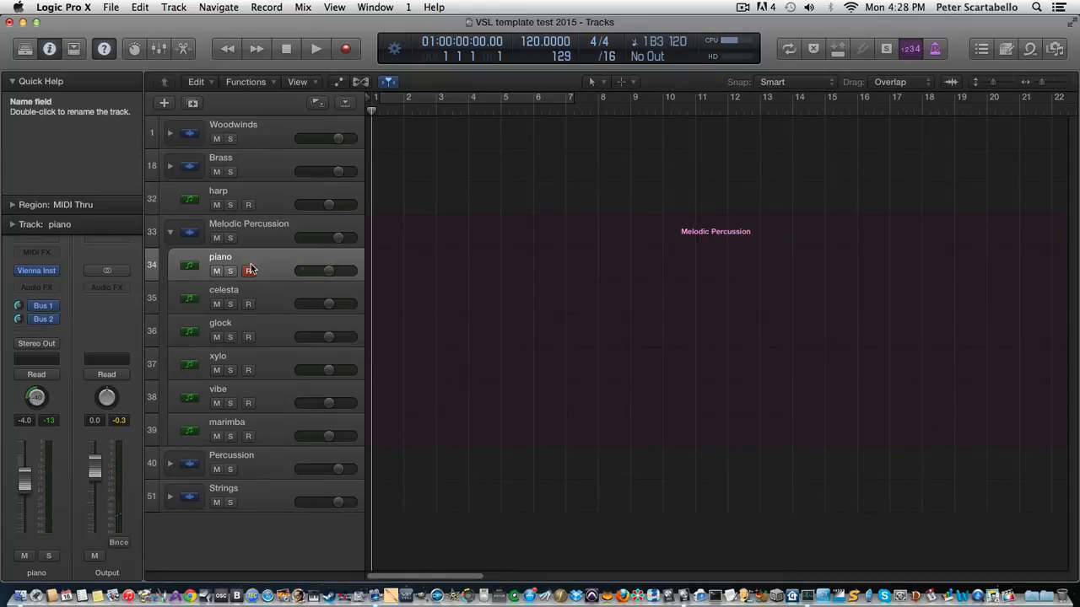
{"action": "left_click", "coordinate": [249, 304]}
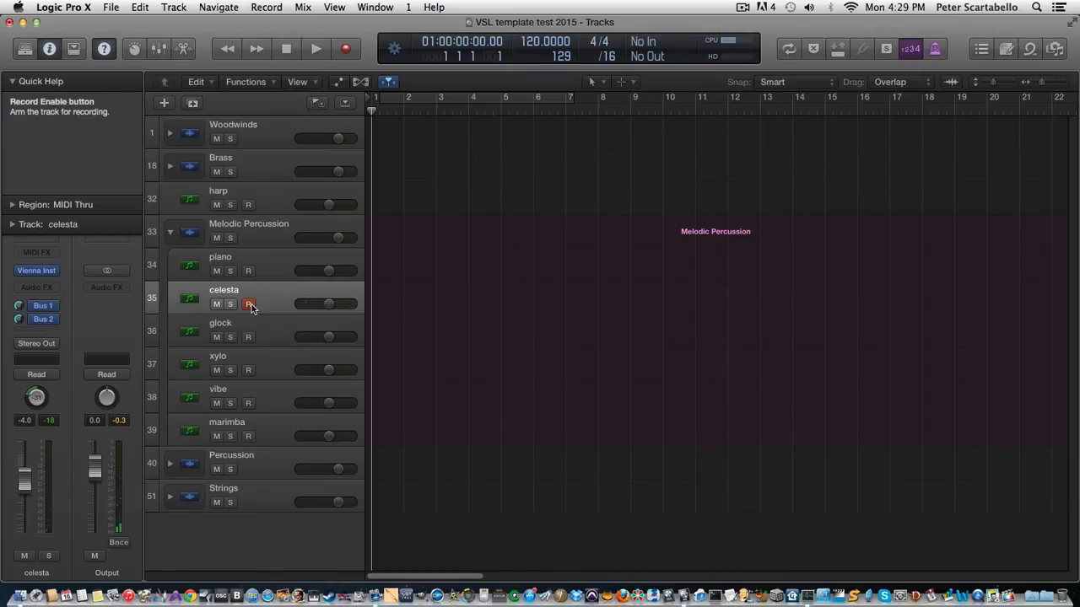
{"action": "left_click", "coordinate": [250, 304]}
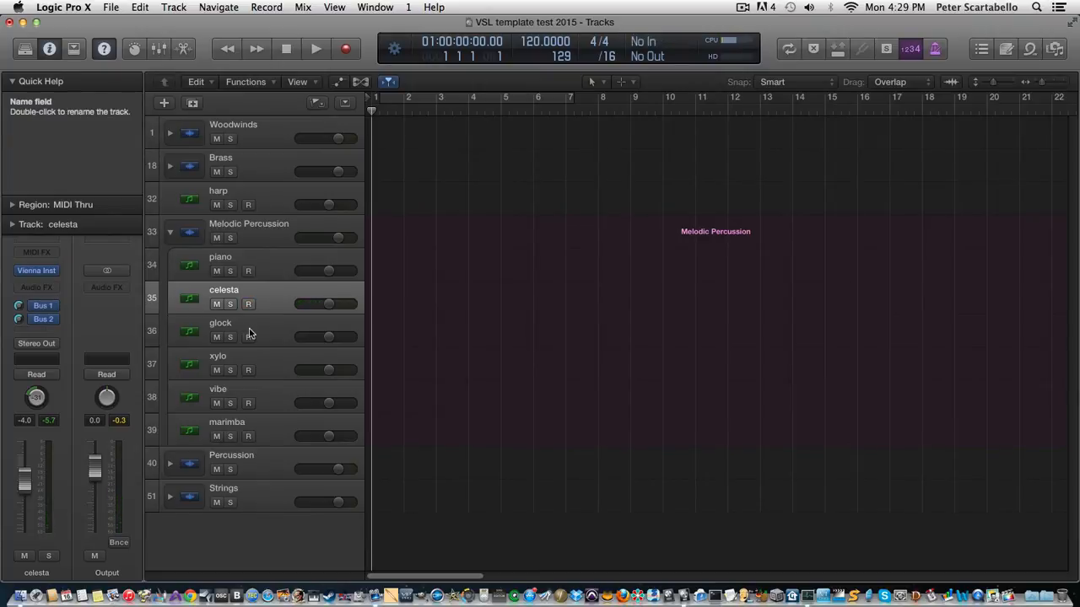
Arm and audition the glock track, then the xylo track
{"action": "left_click", "coordinate": [248, 336]}
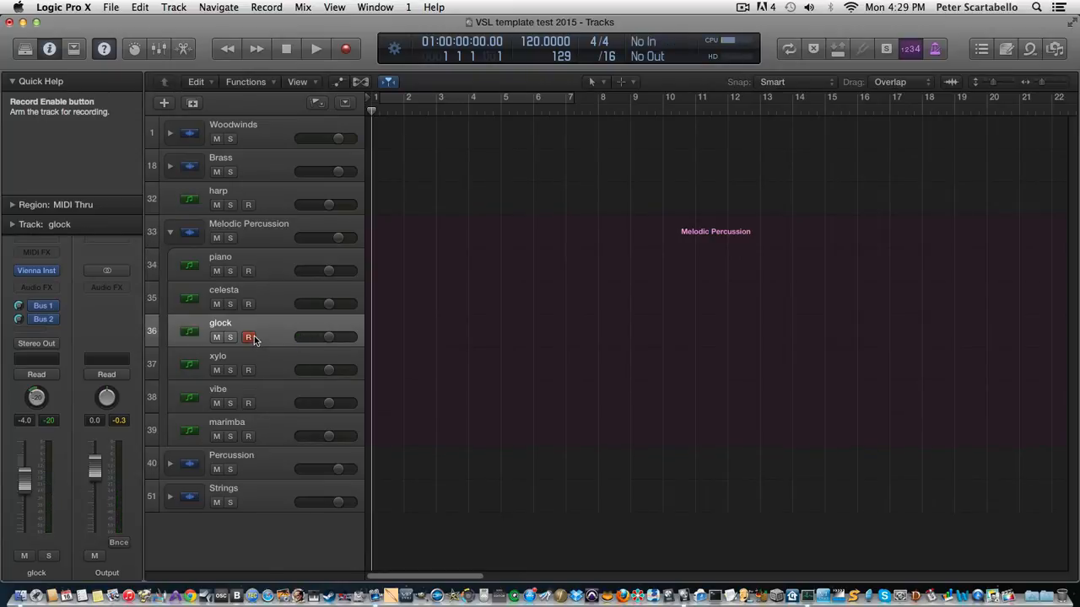
{"action": "left_click", "coordinate": [248, 337]}
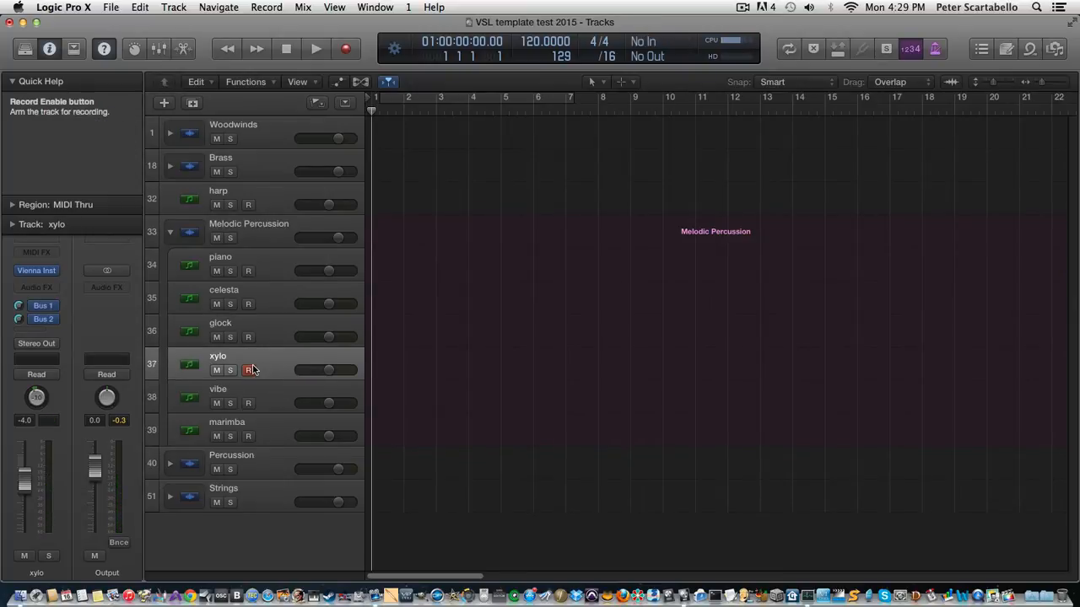
{"action": "left_click", "coordinate": [248, 370]}
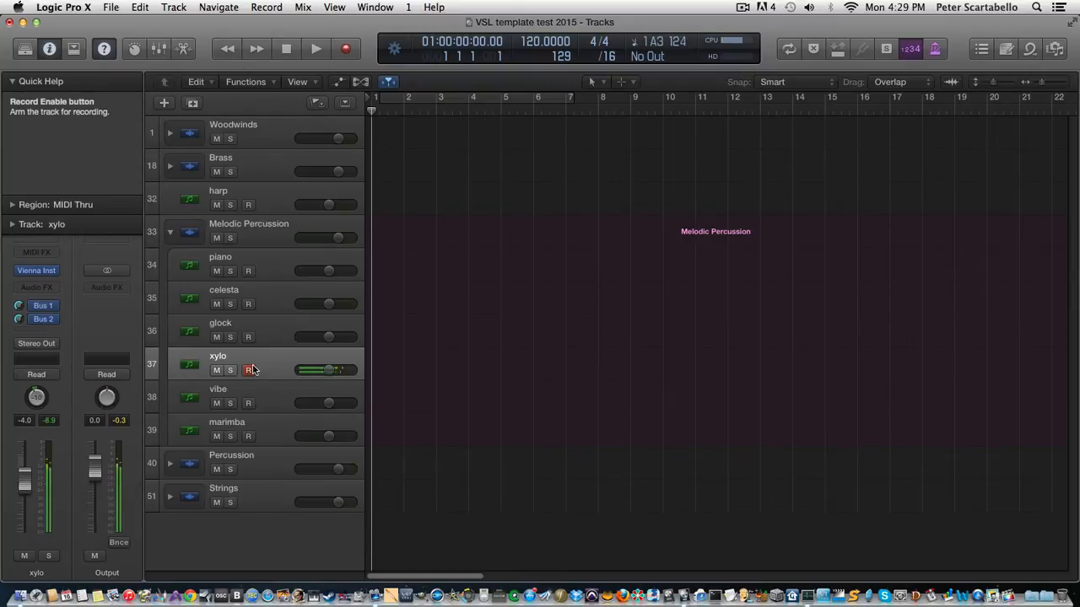
{"action": "left_click", "coordinate": [248, 370]}
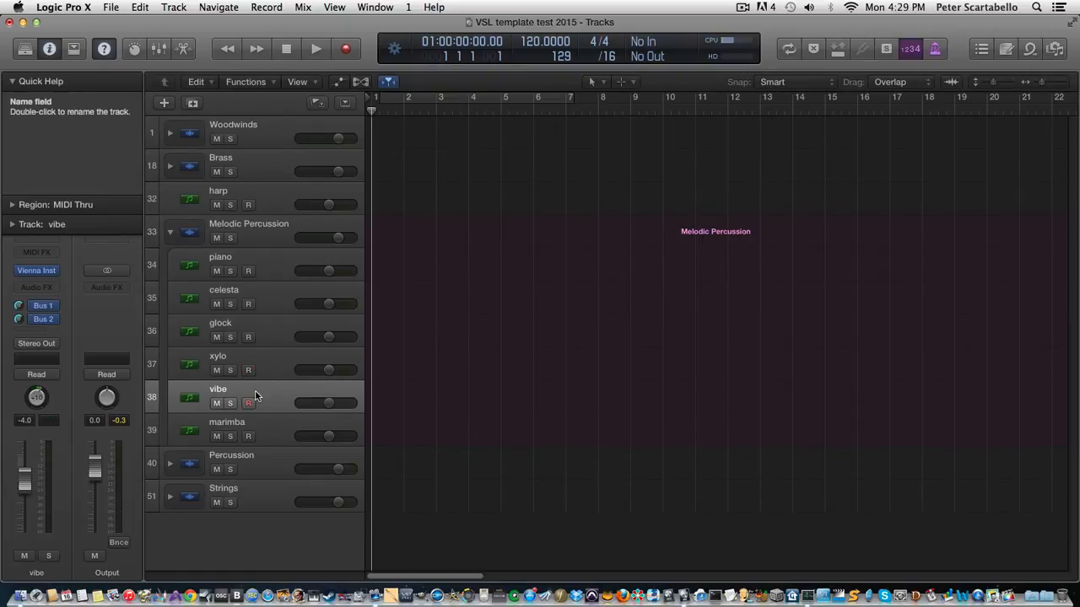
Arm and audition the vibe and marimba tracks, disarming each afterward
{"action": "left_click", "coordinate": [248, 404]}
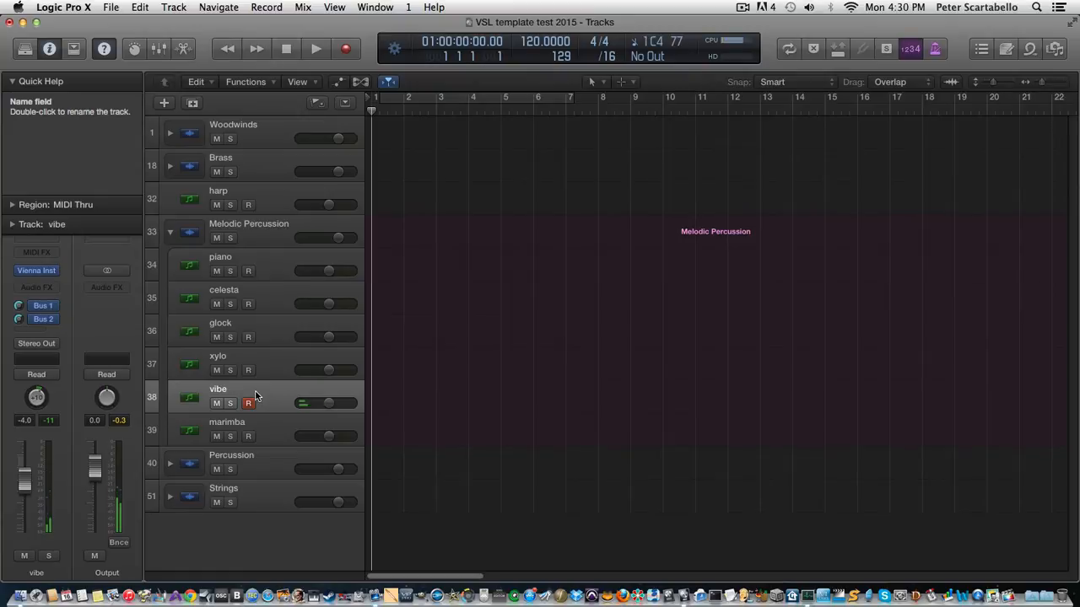
{"action": "left_click", "coordinate": [248, 403]}
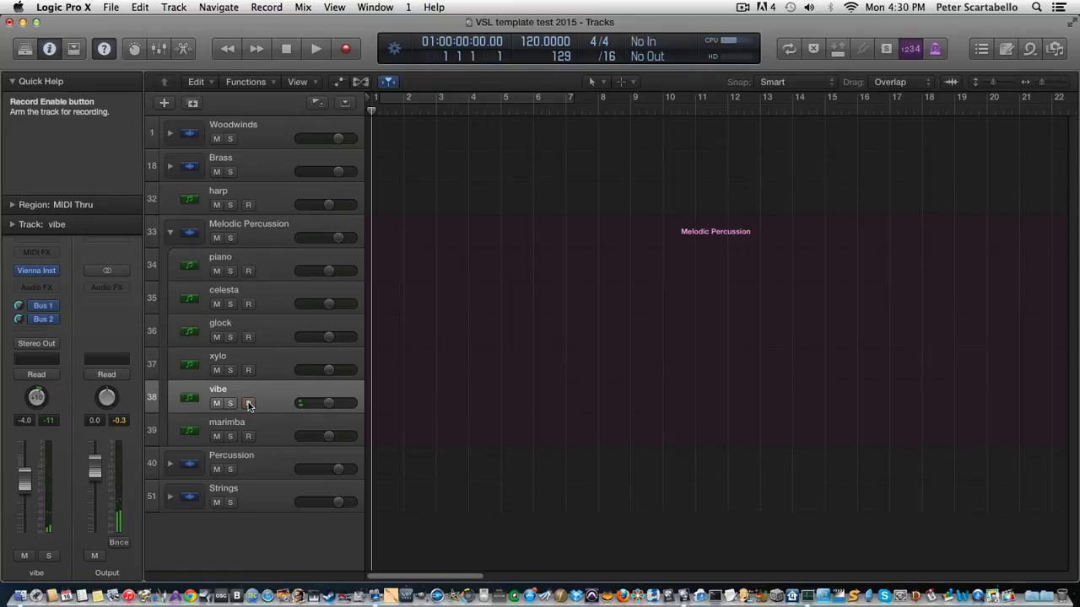
{"action": "left_click", "coordinate": [248, 436]}
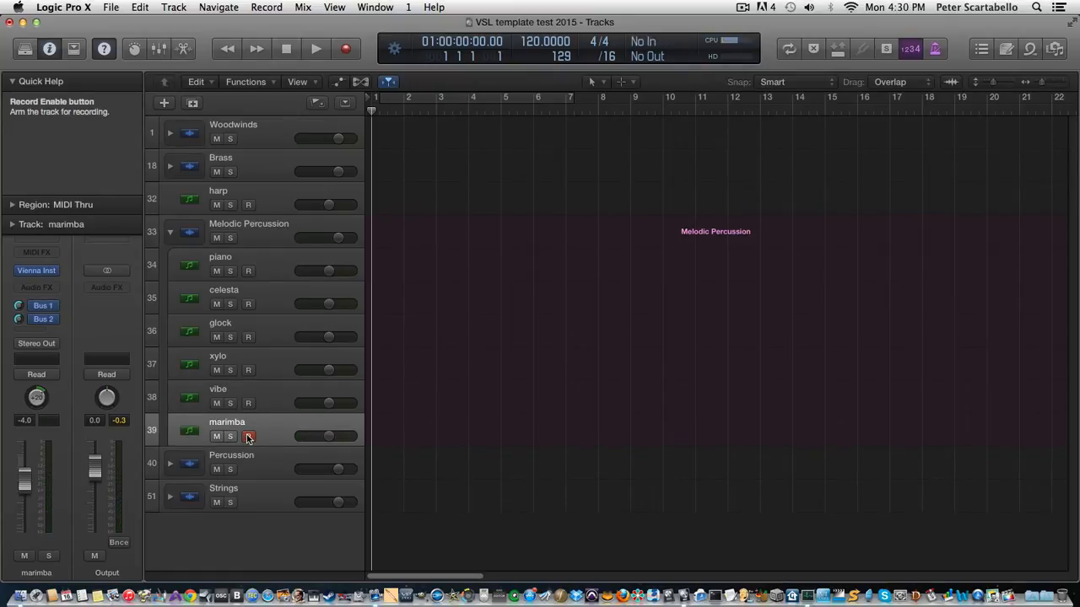
{"action": "left_click", "coordinate": [248, 436]}
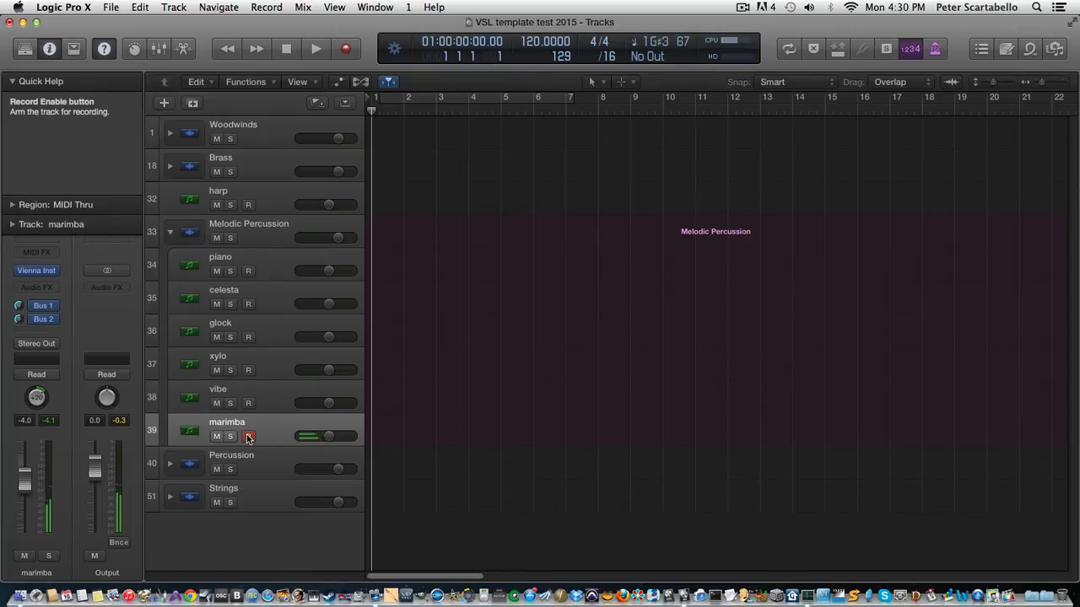
{"action": "left_click", "coordinate": [248, 436]}
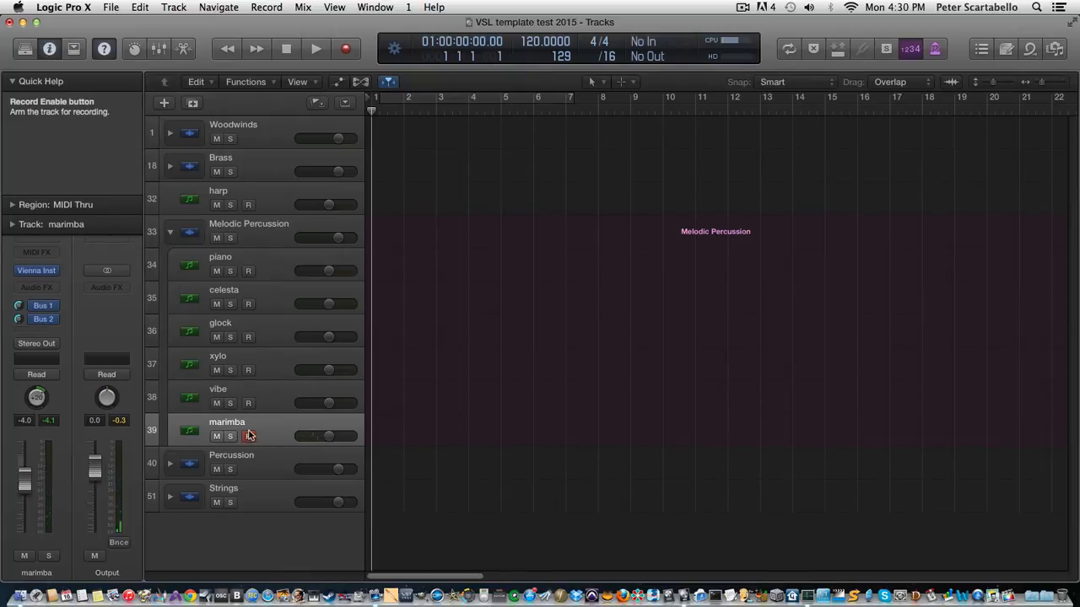
{"action": "mouse_move", "coordinate": [169, 234]}
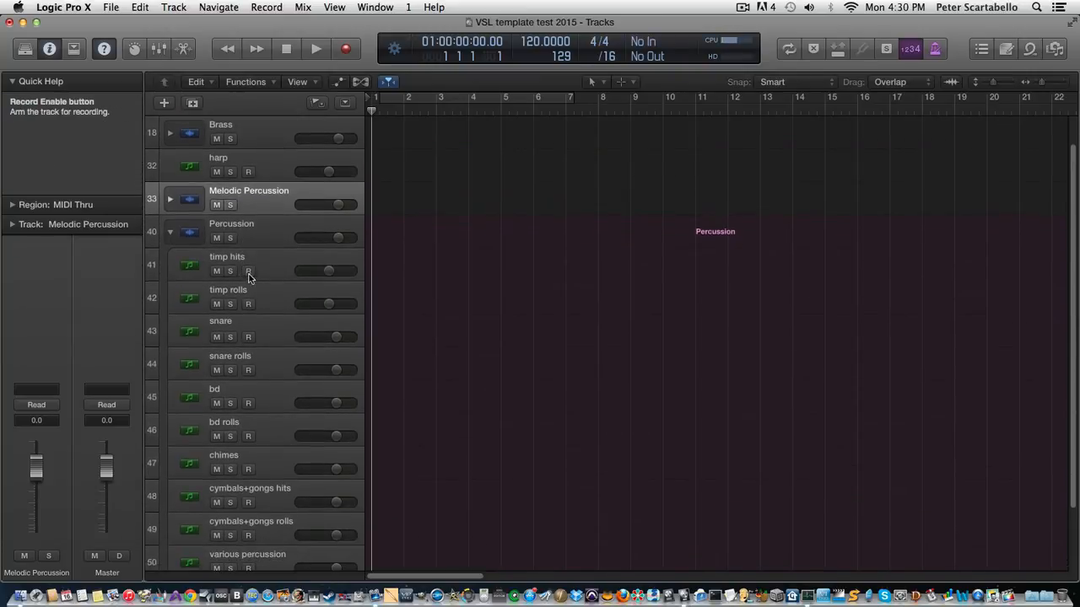
Audition the timp hits track, then arm the snare track
{"action": "left_click", "coordinate": [248, 271]}
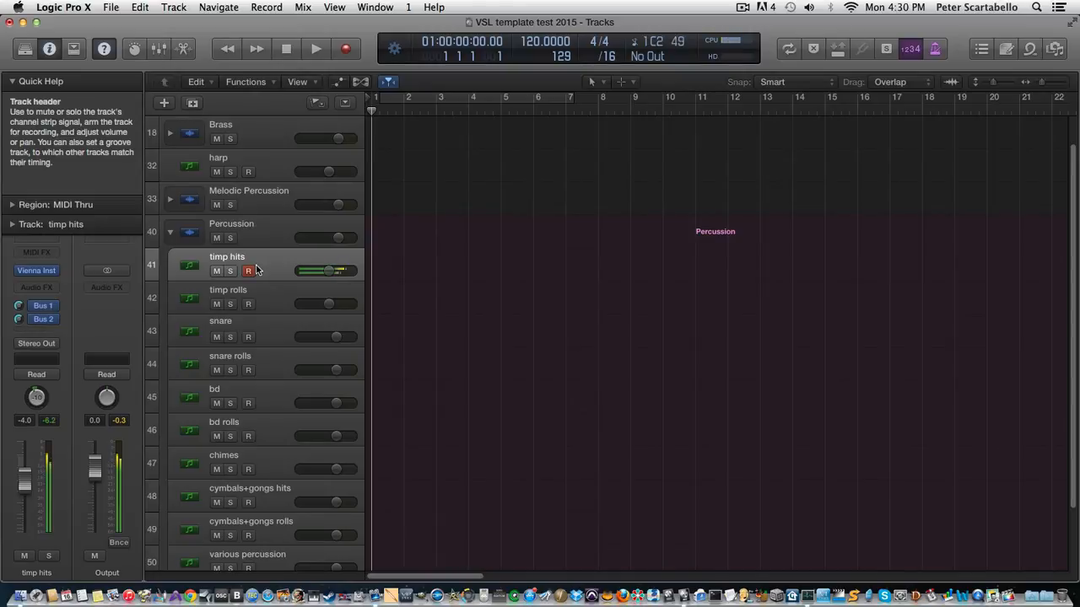
{"action": "mouse_move", "coordinate": [261, 279]}
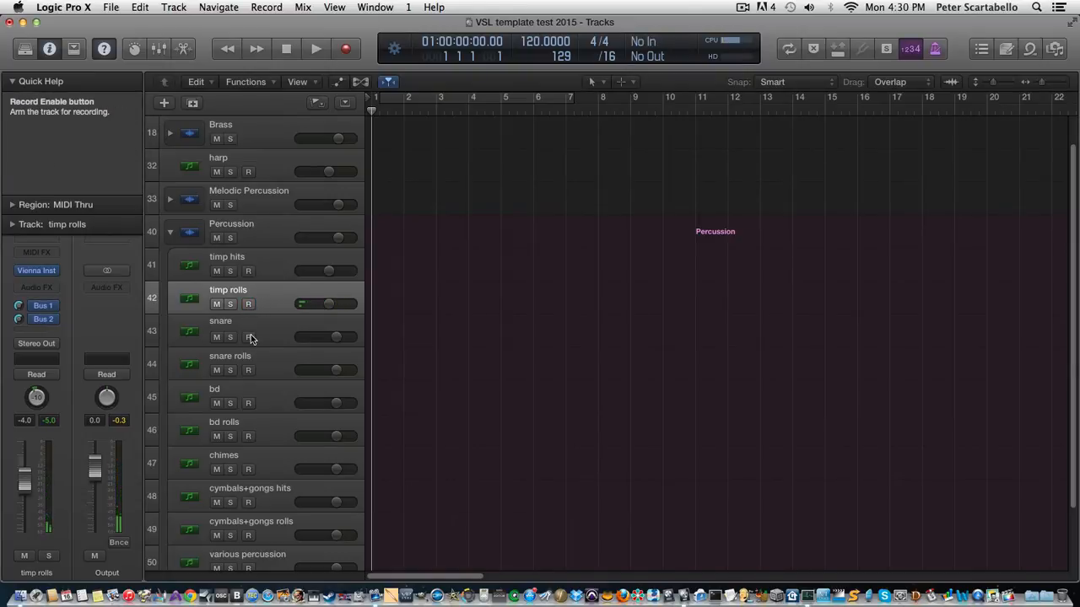
{"action": "left_click", "coordinate": [248, 337]}
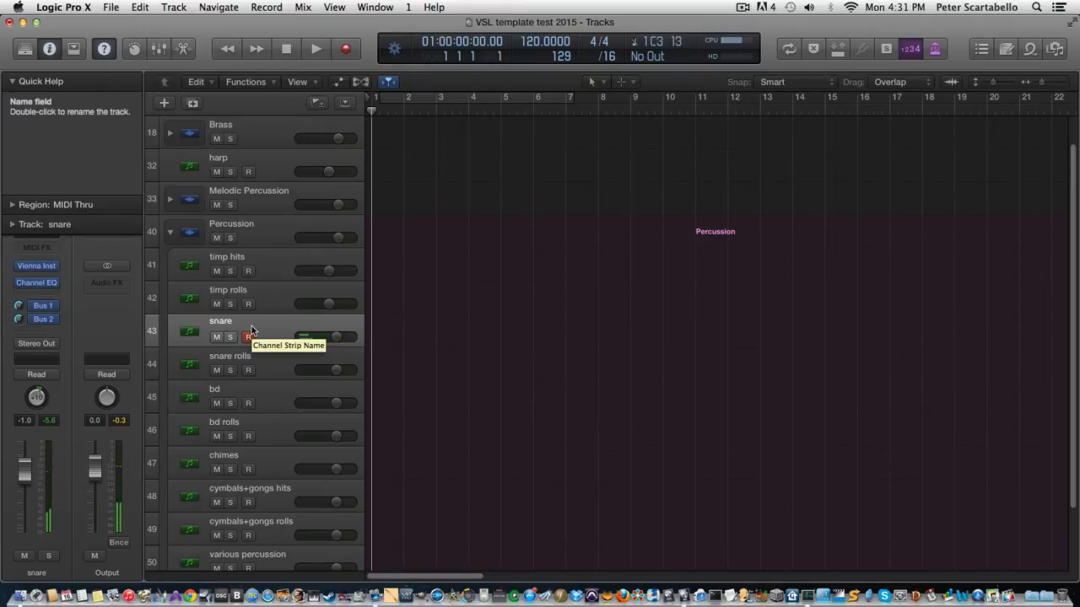
Select and audition the snare rolls track, then arm the bd track
{"action": "left_click", "coordinate": [248, 336]}
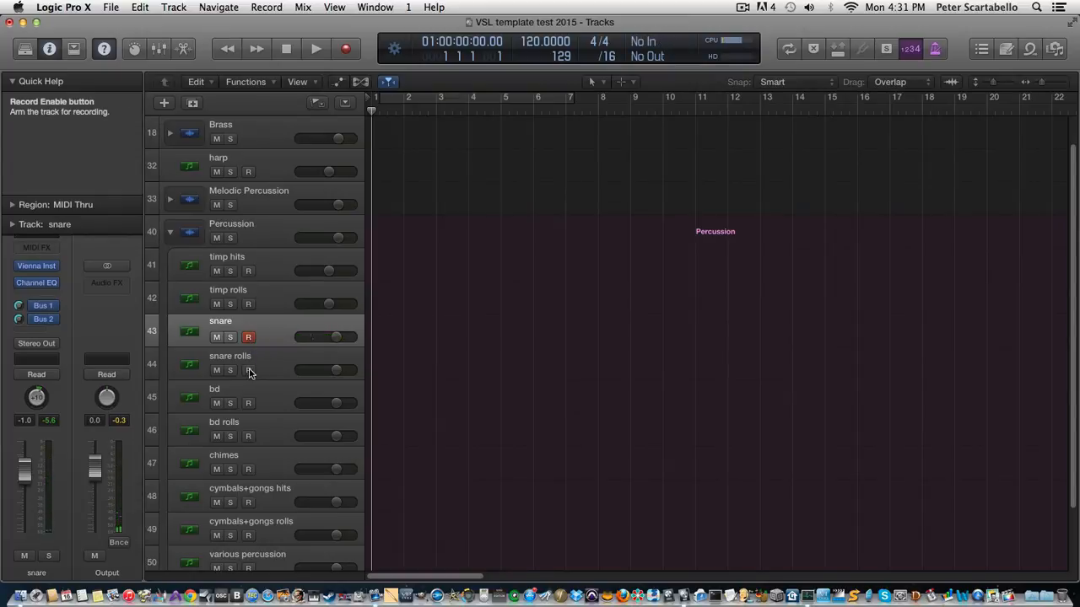
{"action": "left_click", "coordinate": [229, 362]}
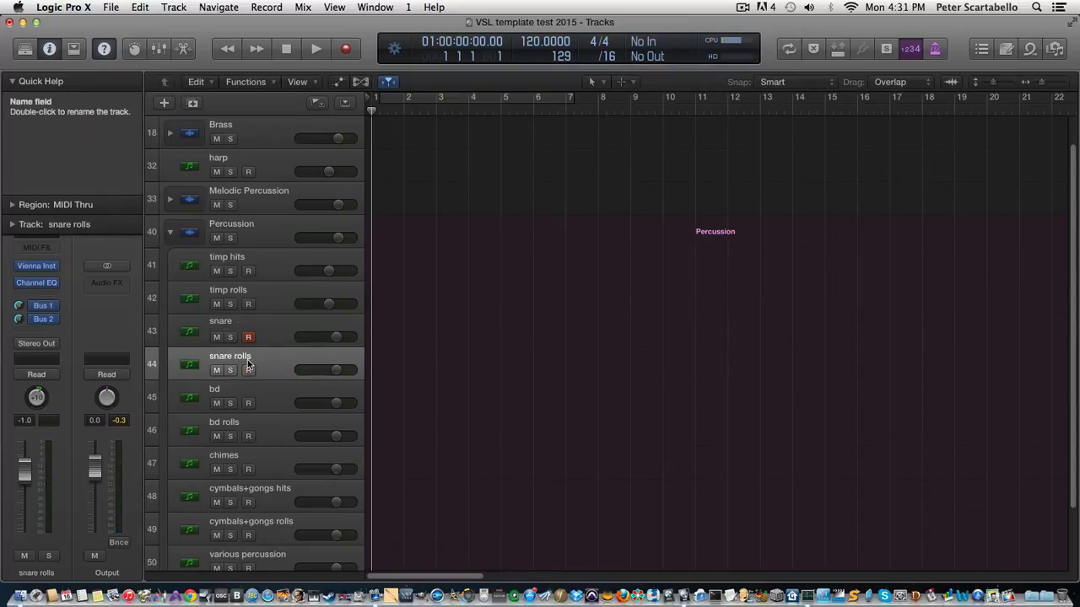
{"action": "left_click", "coordinate": [248, 336]}
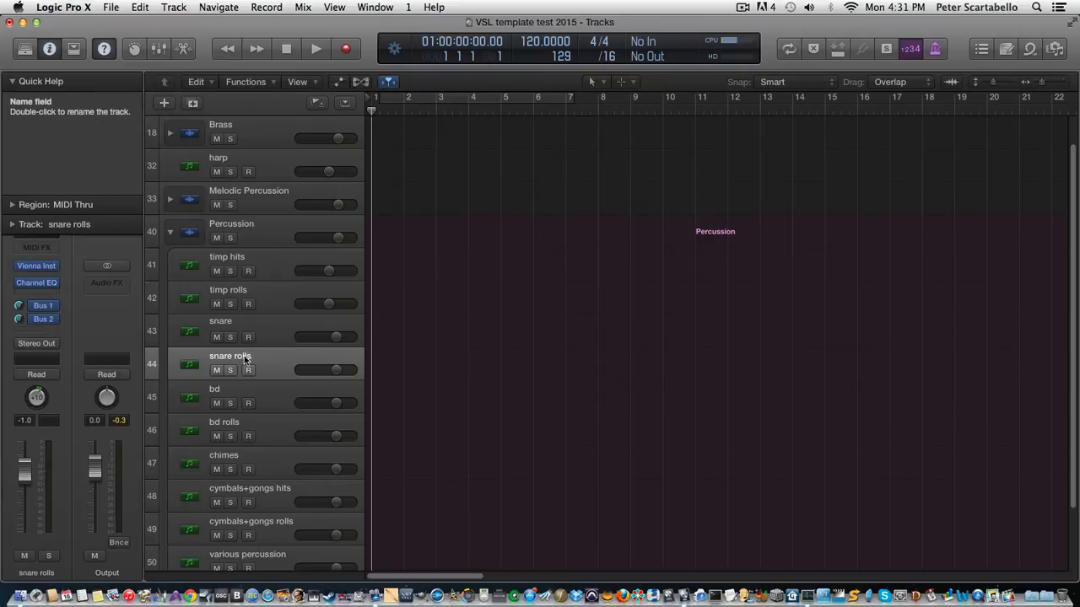
{"action": "mouse_move", "coordinate": [248, 370]}
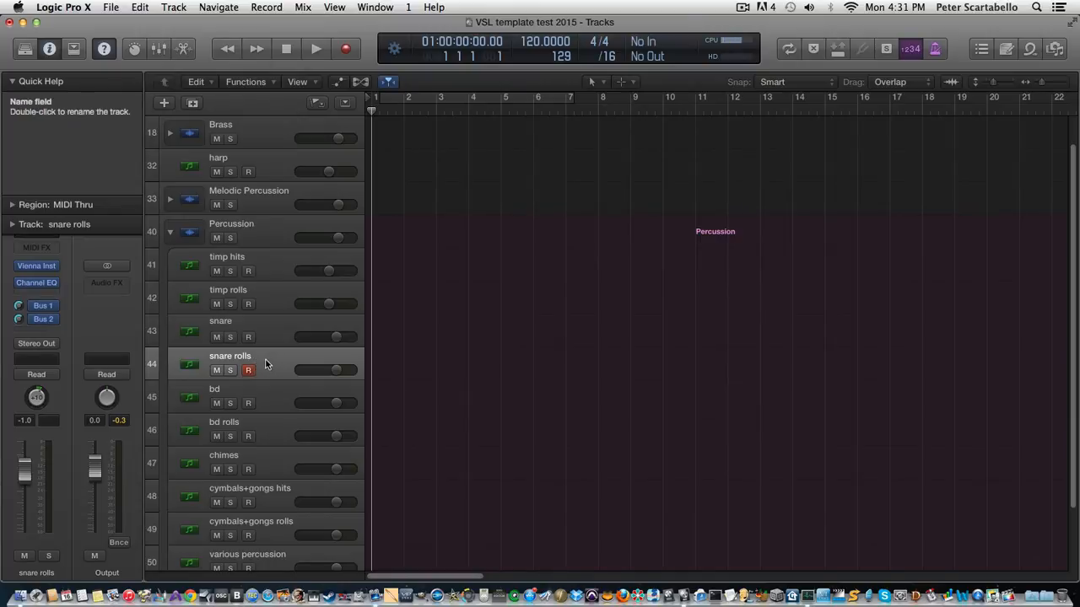
{"action": "mouse_move", "coordinate": [257, 365]}
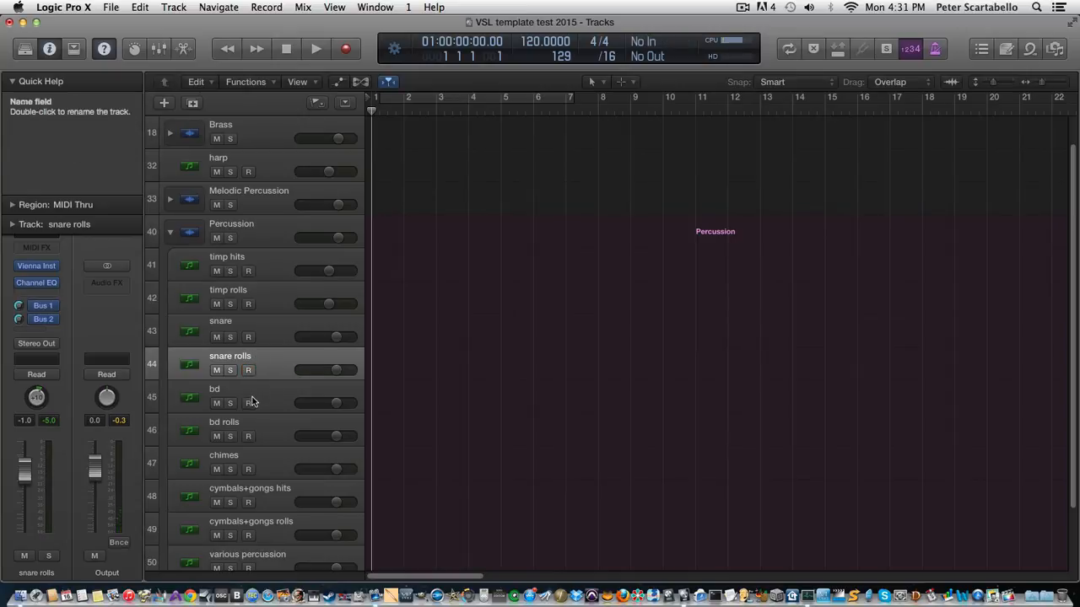
{"action": "left_click", "coordinate": [248, 403]}
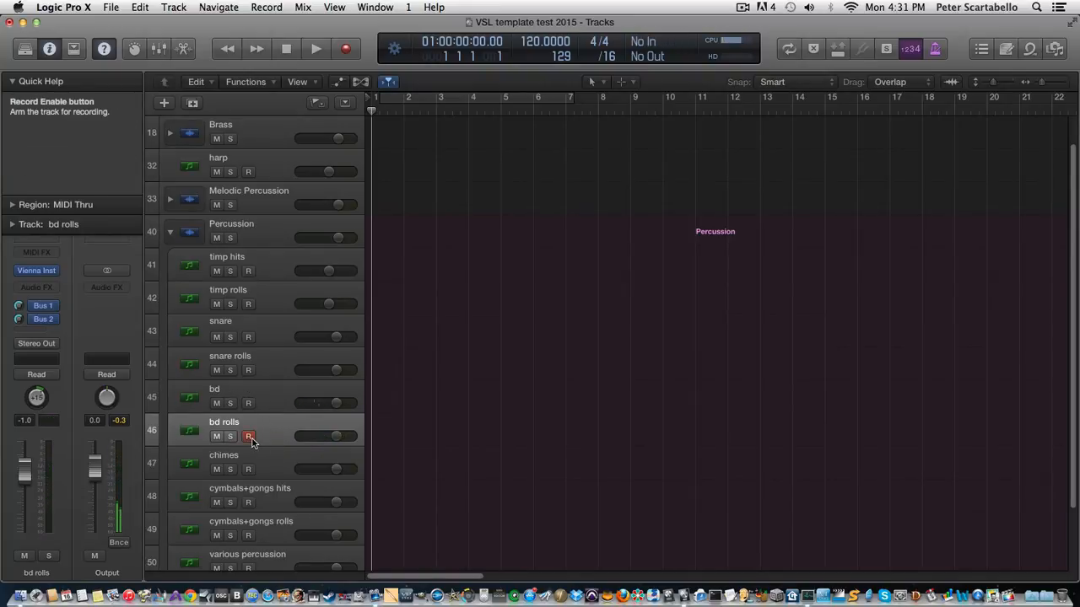
Audition bd rolls, then arm and play the chimes track
{"action": "left_click", "coordinate": [248, 436]}
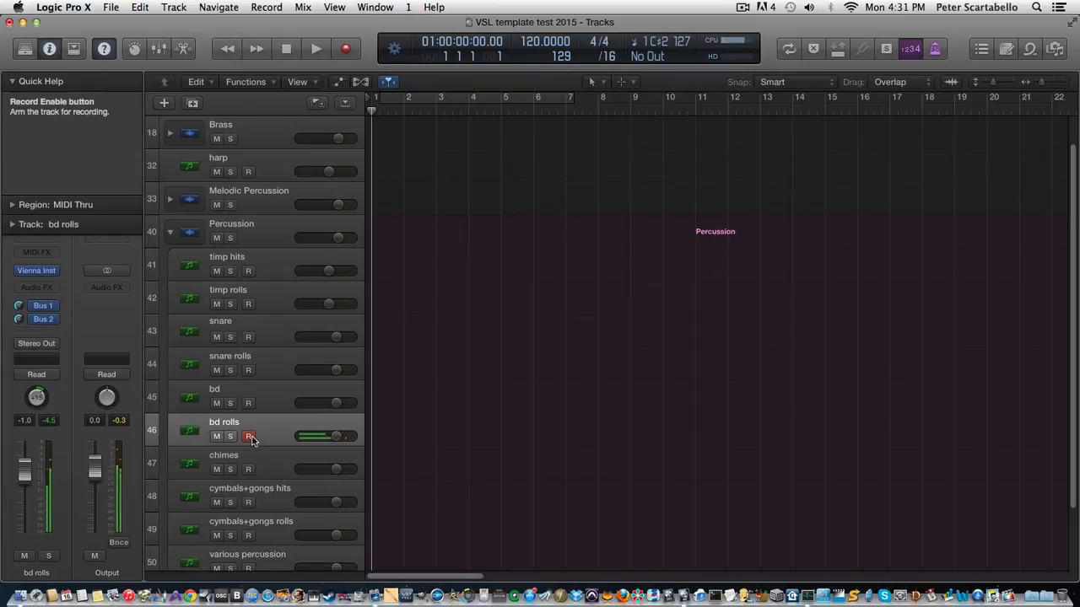
{"action": "left_click", "coordinate": [248, 470]}
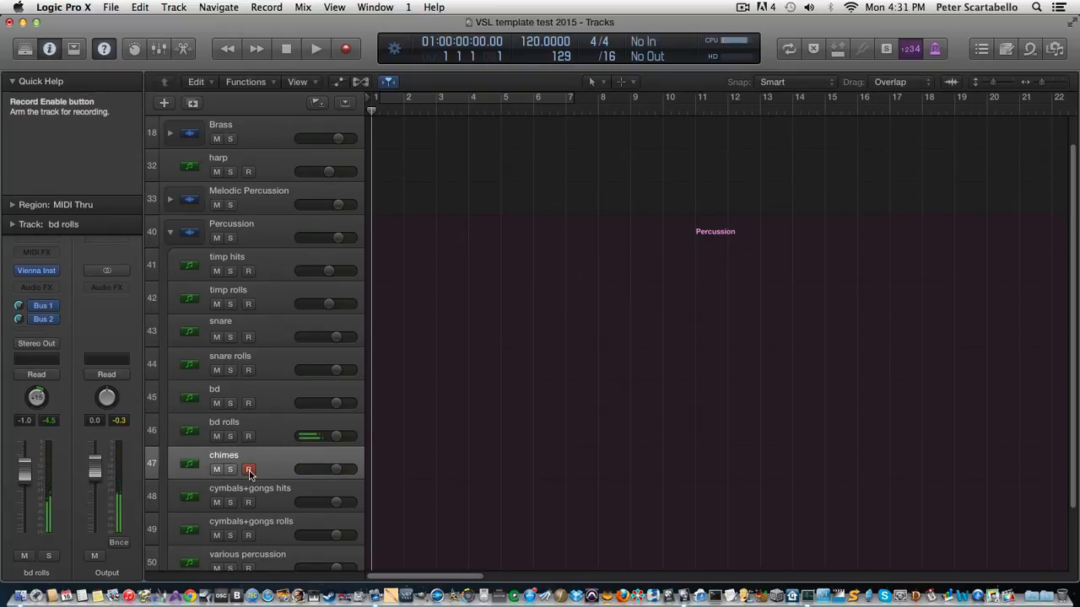
{"action": "left_click", "coordinate": [249, 470]}
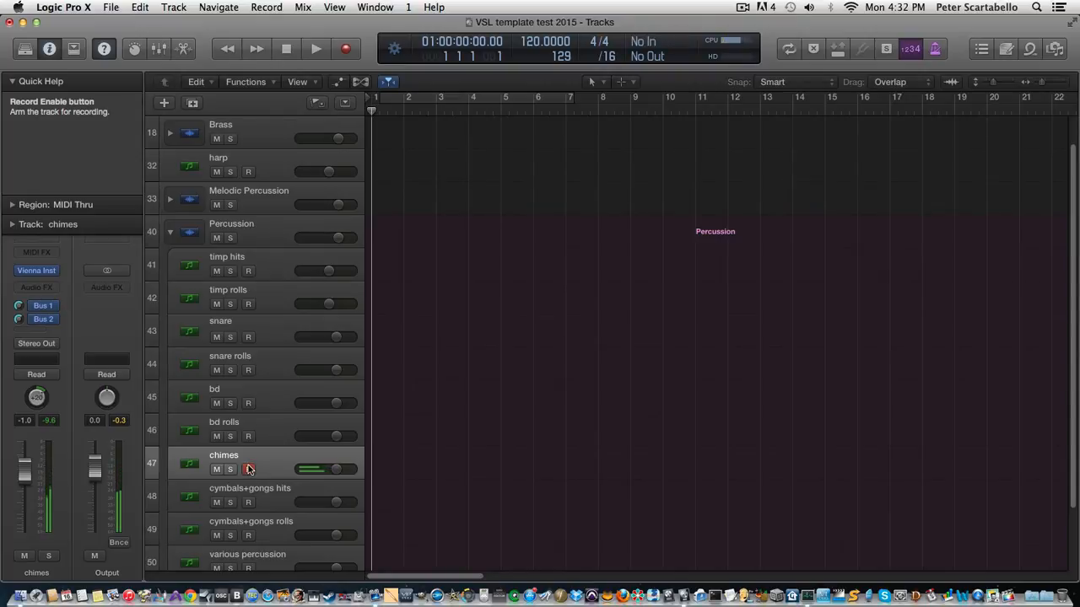
{"action": "mouse_move", "coordinate": [250, 467]}
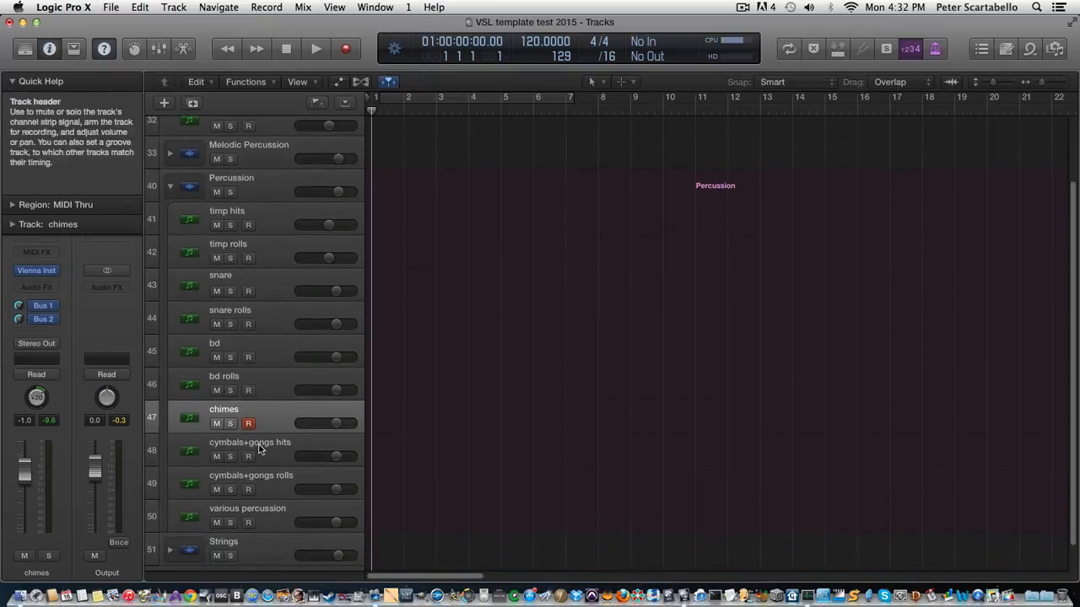
Arm and audition cymbals+gongs hits, cymbals+gongs rolls, and various percussion in turn
{"action": "left_click", "coordinate": [250, 442]}
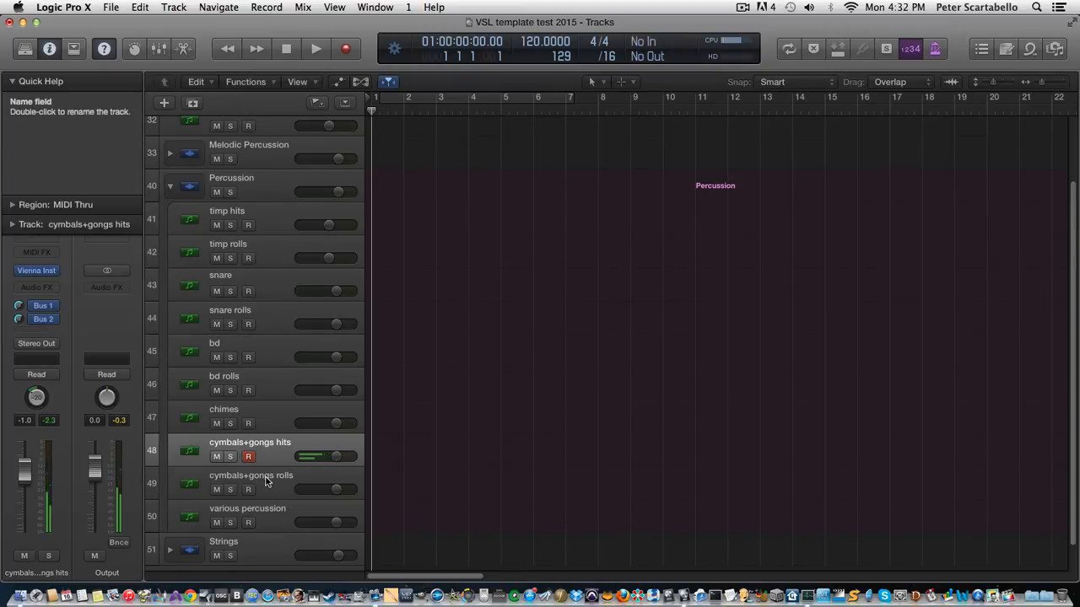
{"action": "mouse_move", "coordinate": [261, 481]}
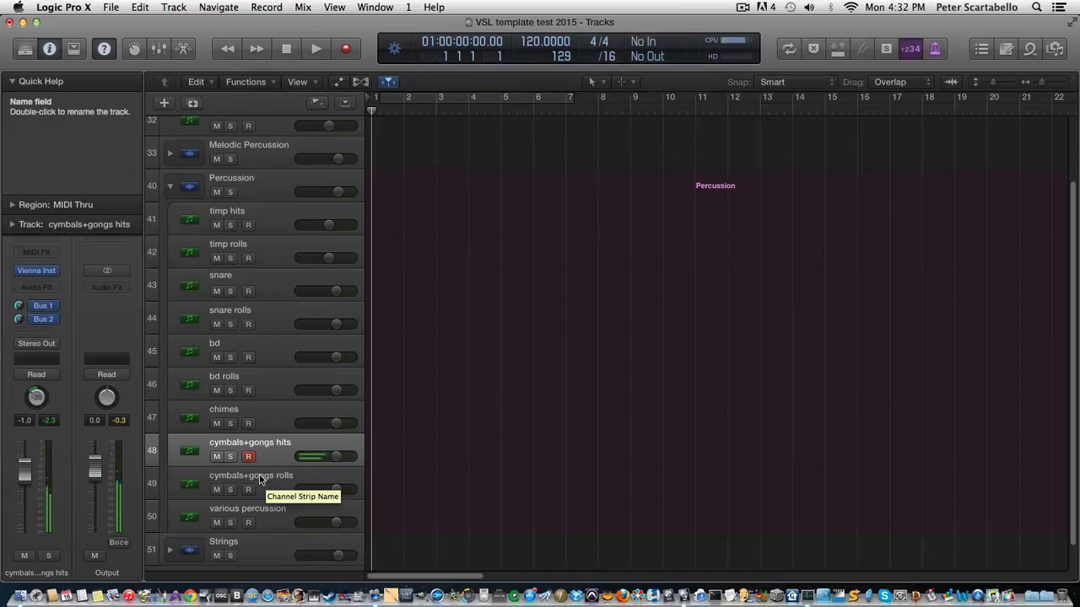
{"action": "left_click", "coordinate": [251, 475]}
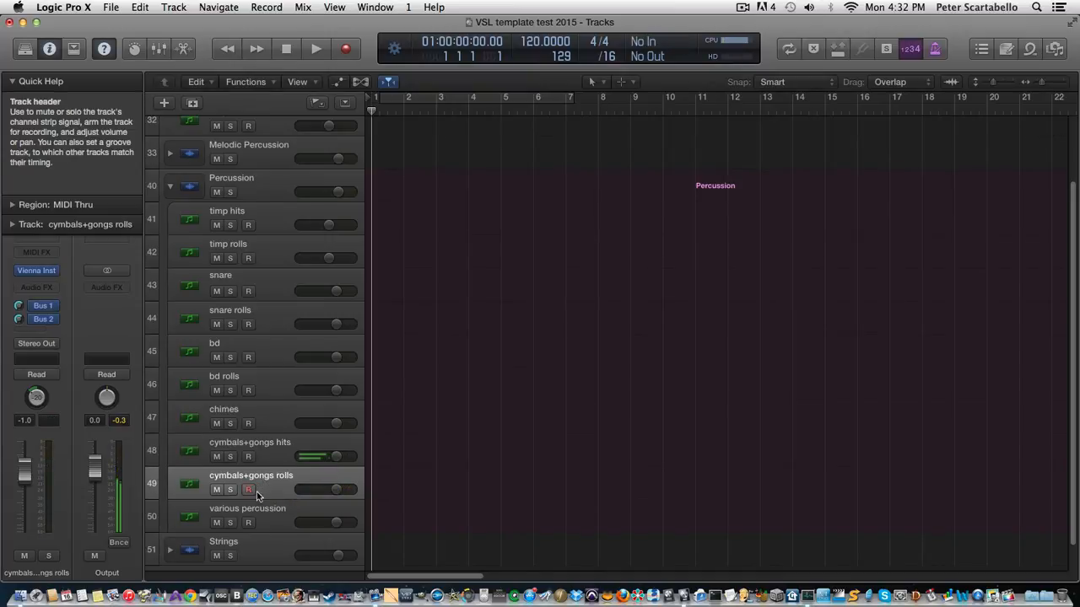
{"action": "left_click", "coordinate": [248, 490]}
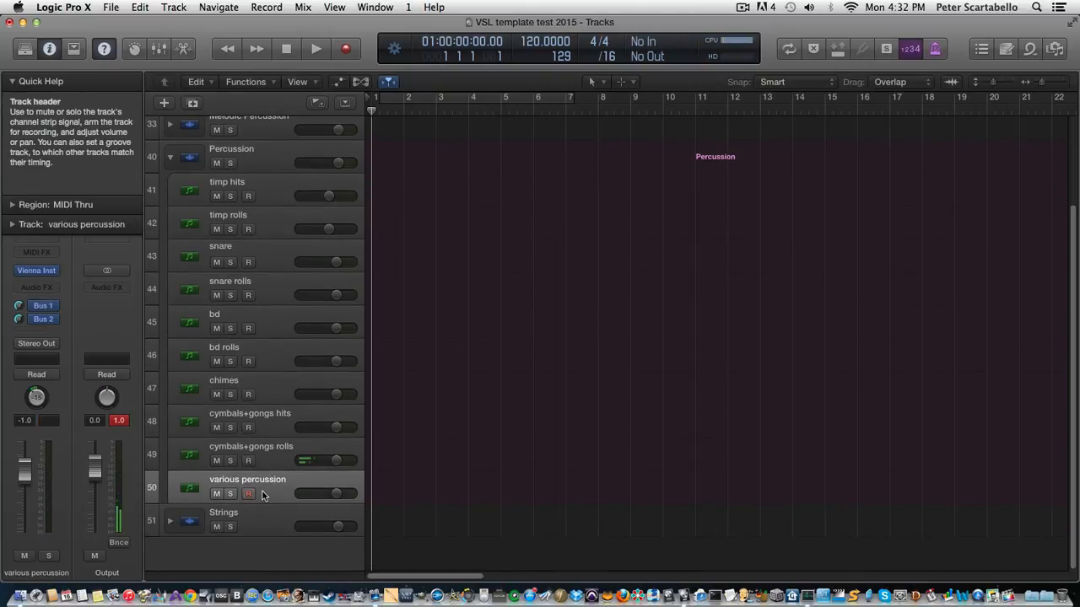
{"action": "left_click", "coordinate": [248, 493]}
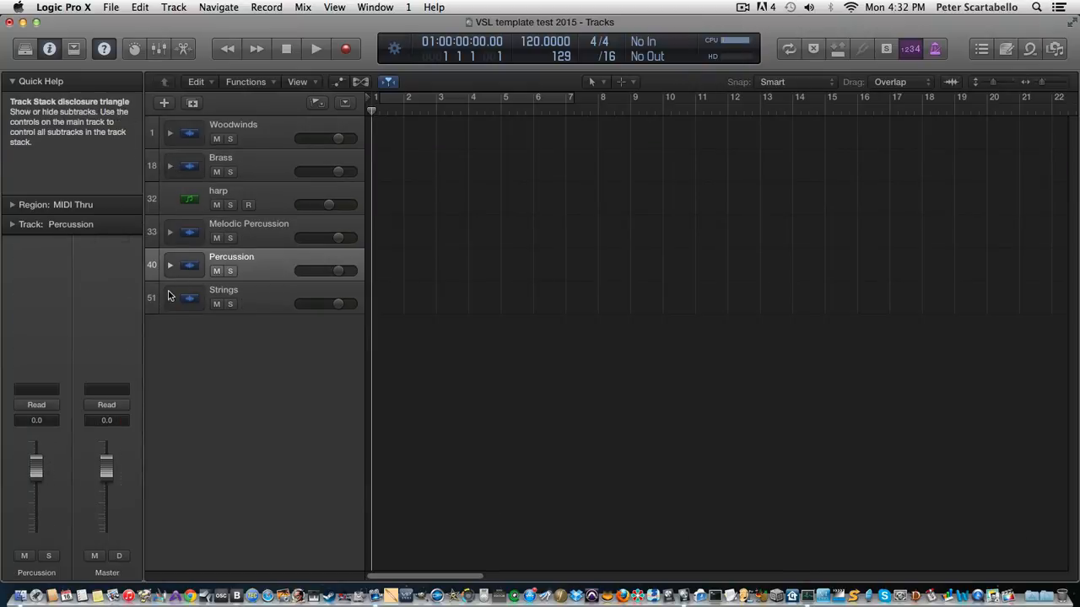
Expand Strings, audition vl 1 leg, vl 1 stacc and vl 2 leg, then select vl 2 stacc
{"action": "left_click", "coordinate": [169, 211]}
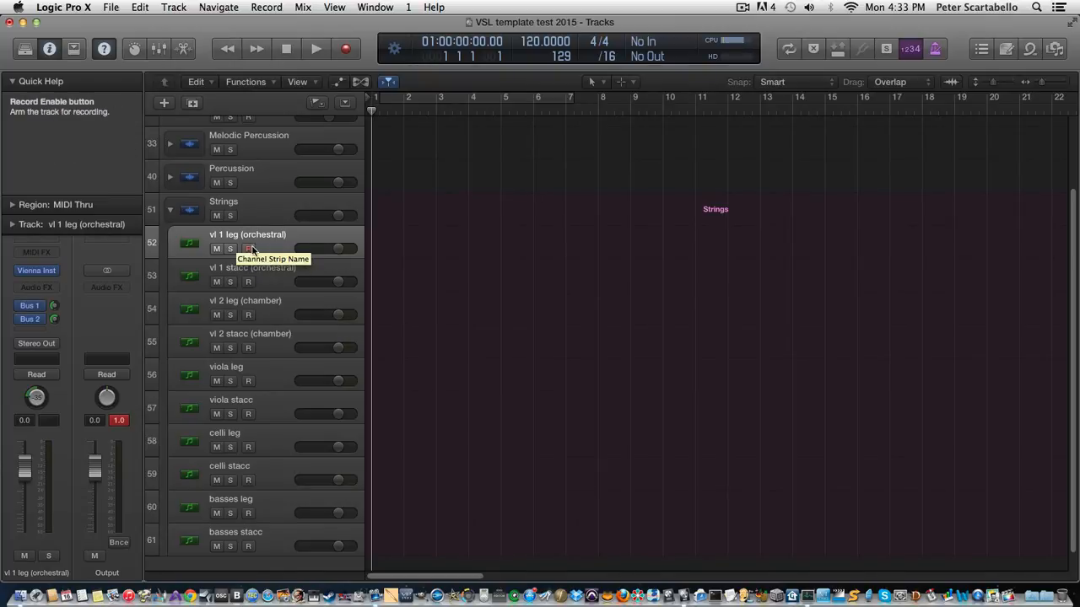
{"action": "left_click", "coordinate": [249, 249]}
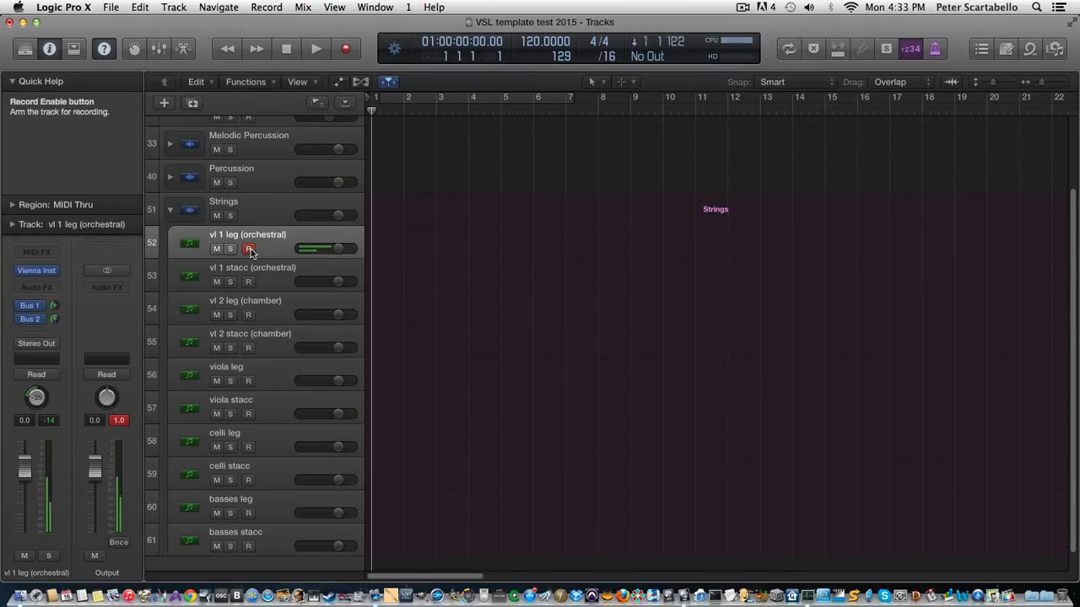
{"action": "left_click", "coordinate": [248, 248]}
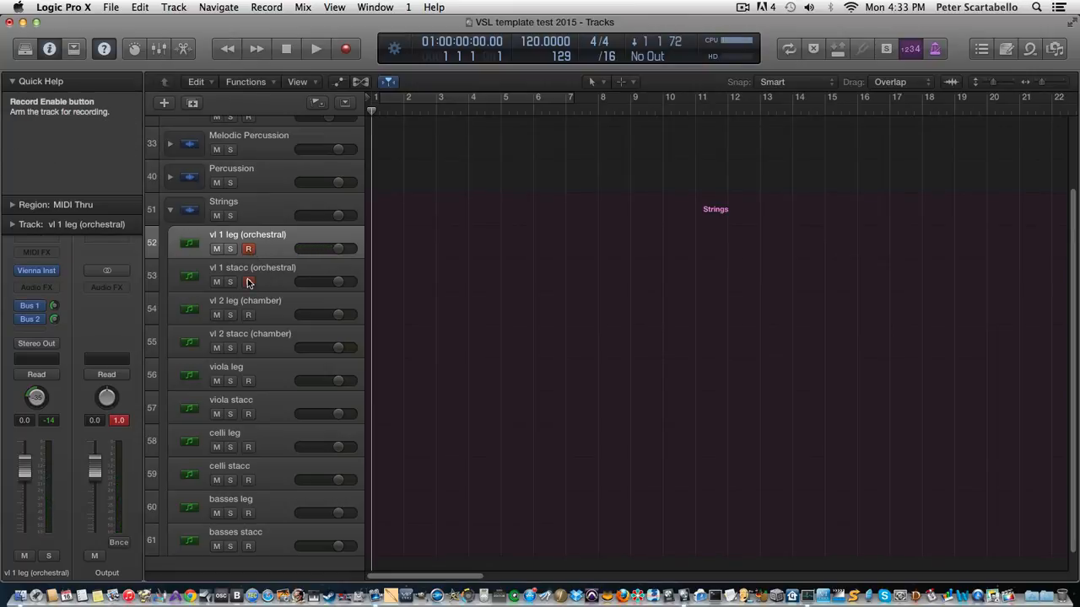
{"action": "left_click", "coordinate": [248, 281]}
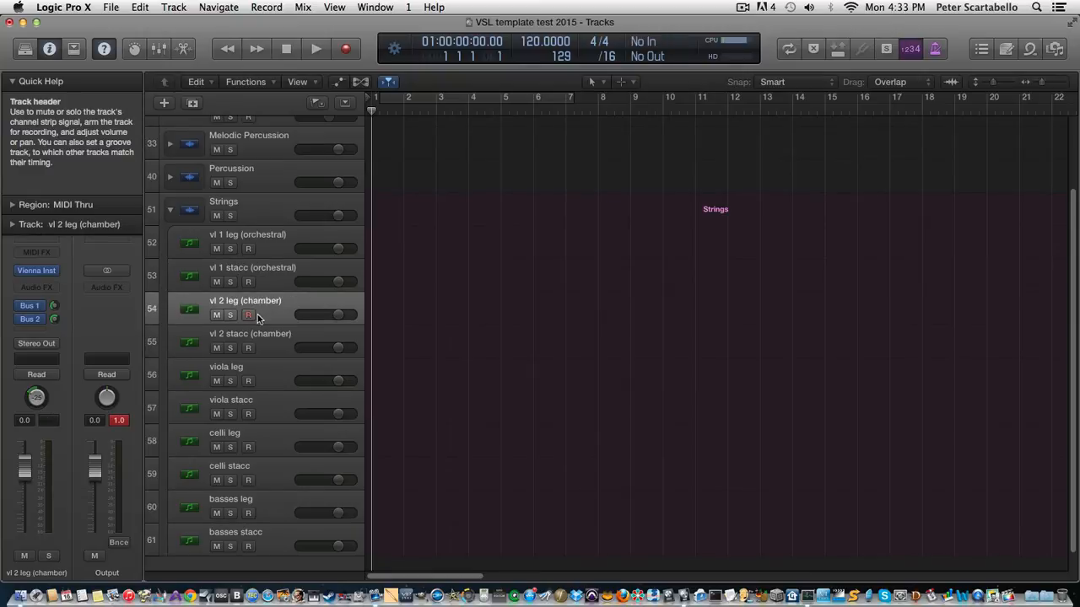
{"action": "mouse_move", "coordinate": [248, 314]}
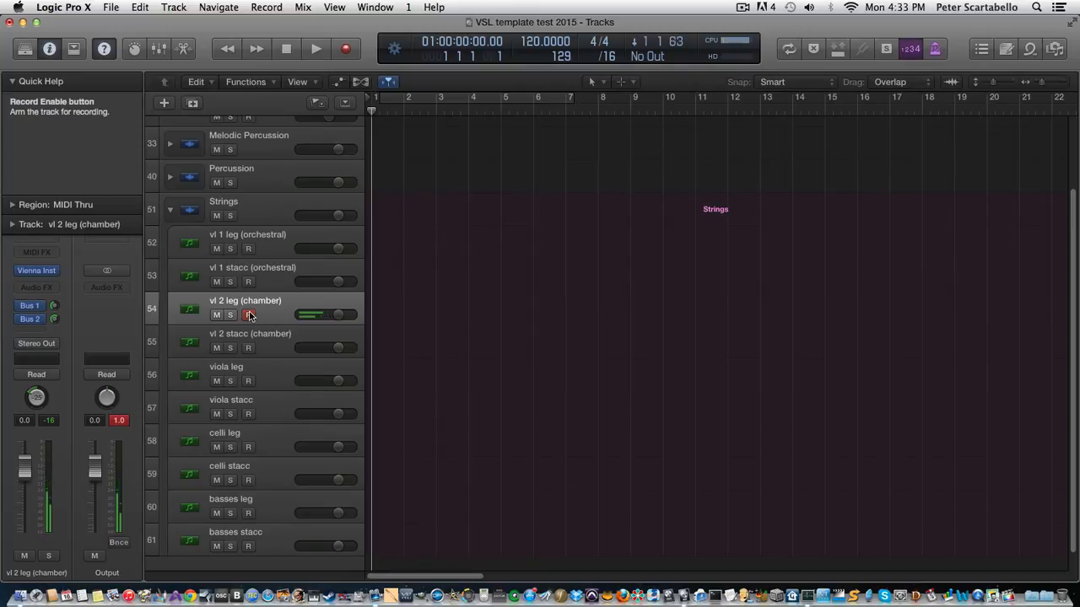
{"action": "left_click", "coordinate": [248, 315]}
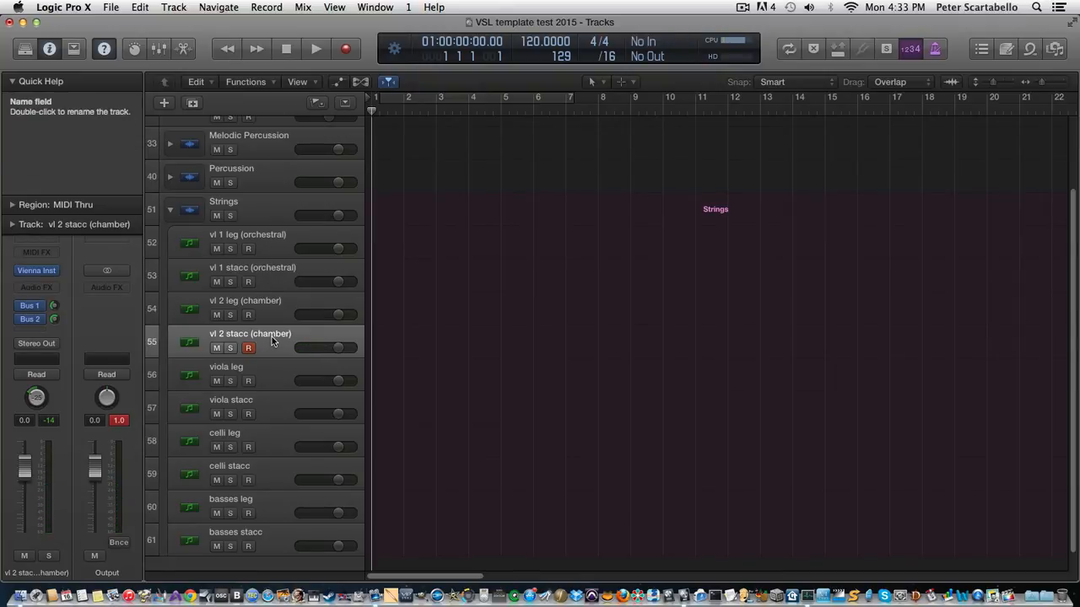
{"action": "mouse_move", "coordinate": [272, 341]}
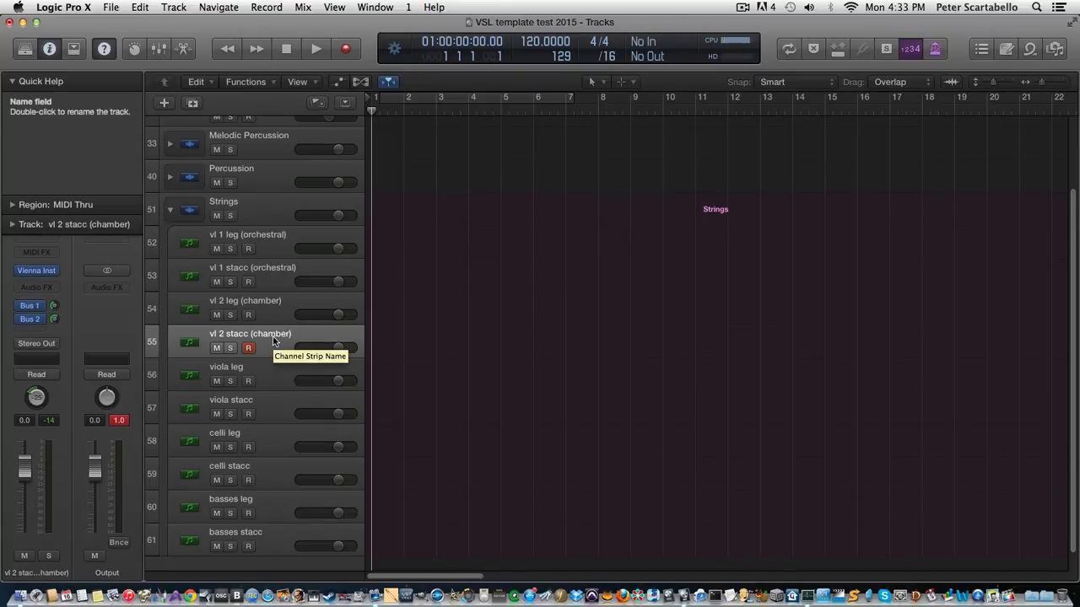
{"action": "left_click", "coordinate": [315, 49]}
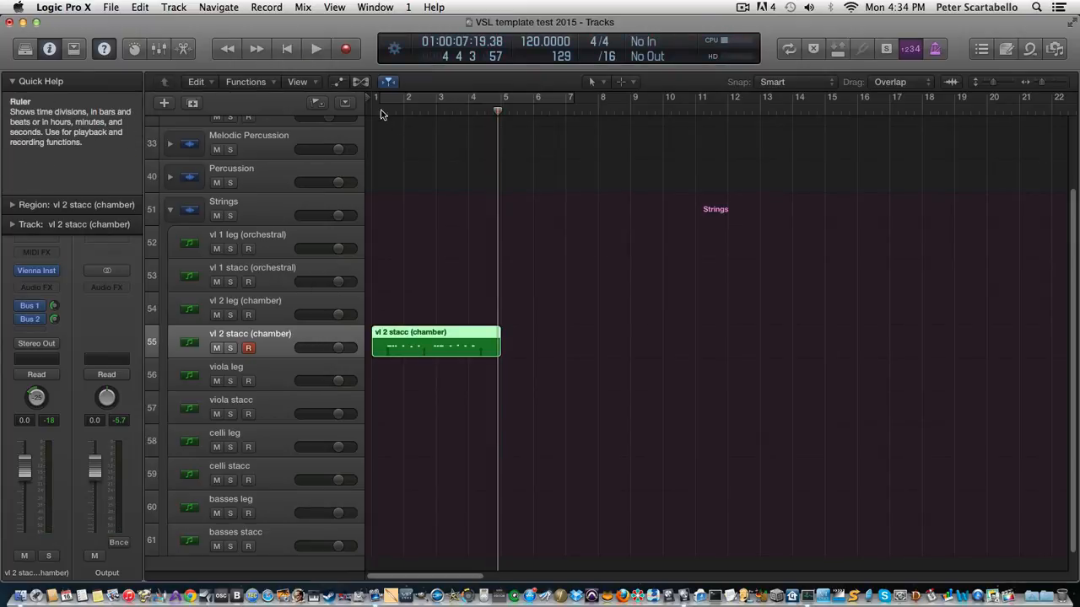
Move the playhead back to the song start
{"action": "left_click", "coordinate": [315, 49]}
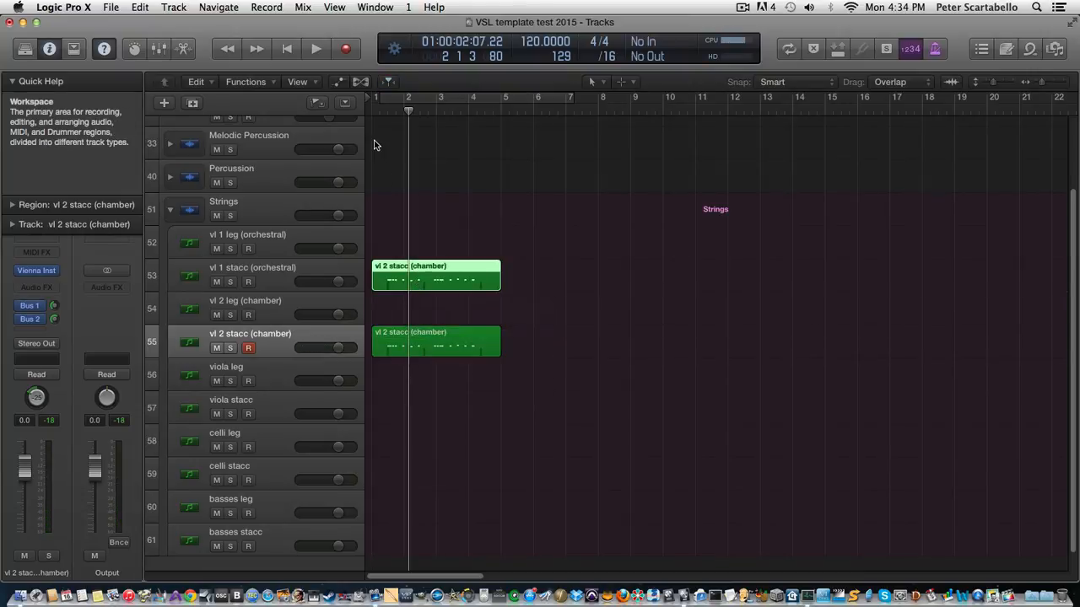
{"action": "left_click", "coordinate": [315, 49]}
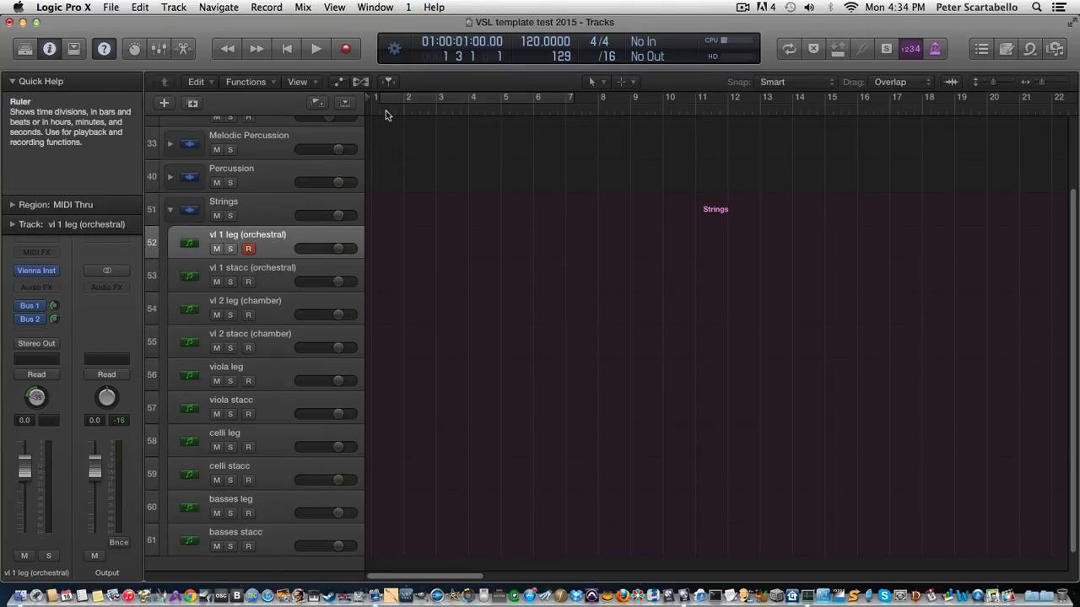
{"action": "left_click", "coordinate": [316, 48]}
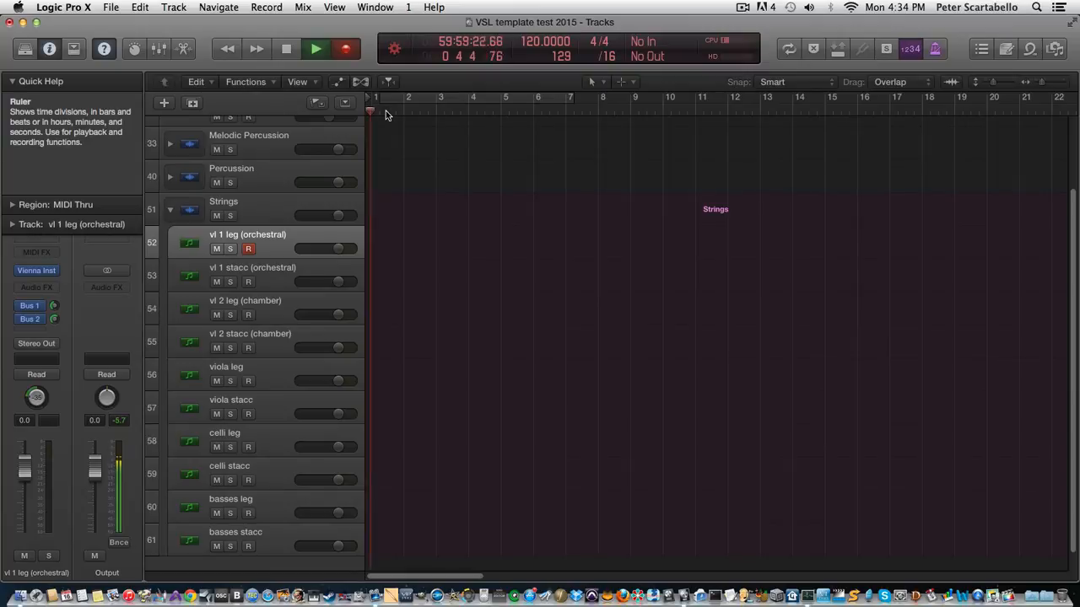
{"action": "left_click", "coordinate": [315, 48]}
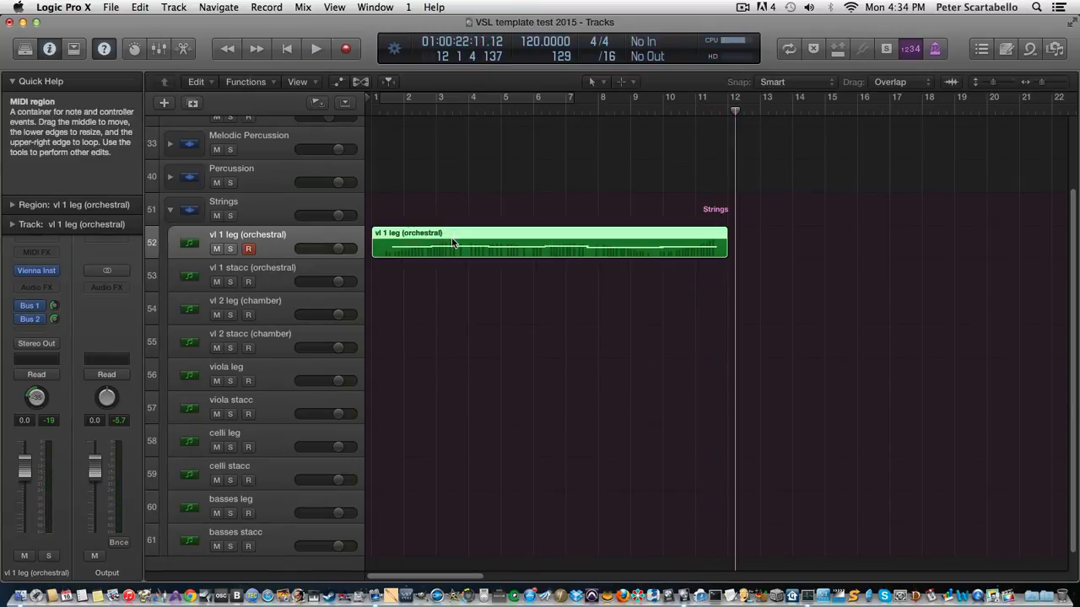
{"action": "left_click_drag", "start_coordinate": [455, 244], "coordinate": [461, 313]}
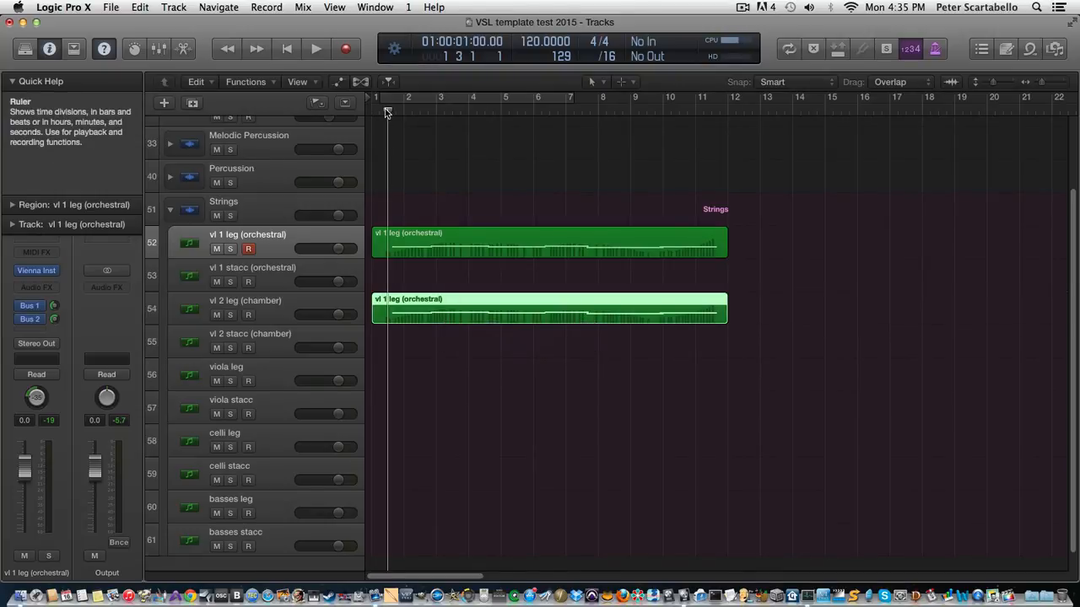
{"action": "left_click", "coordinate": [316, 48]}
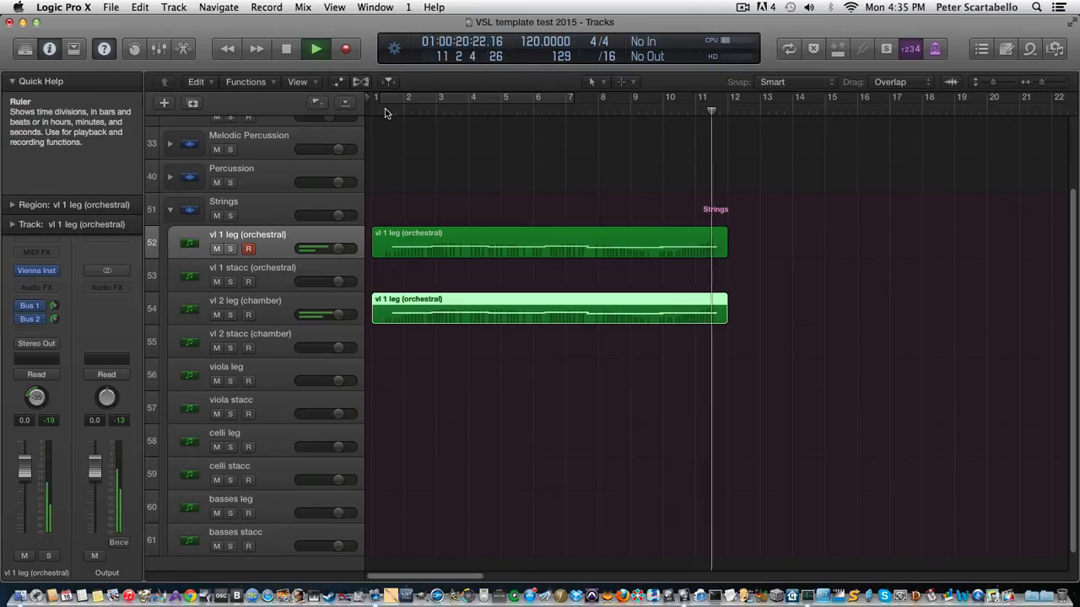
{"action": "left_click", "coordinate": [316, 48]}
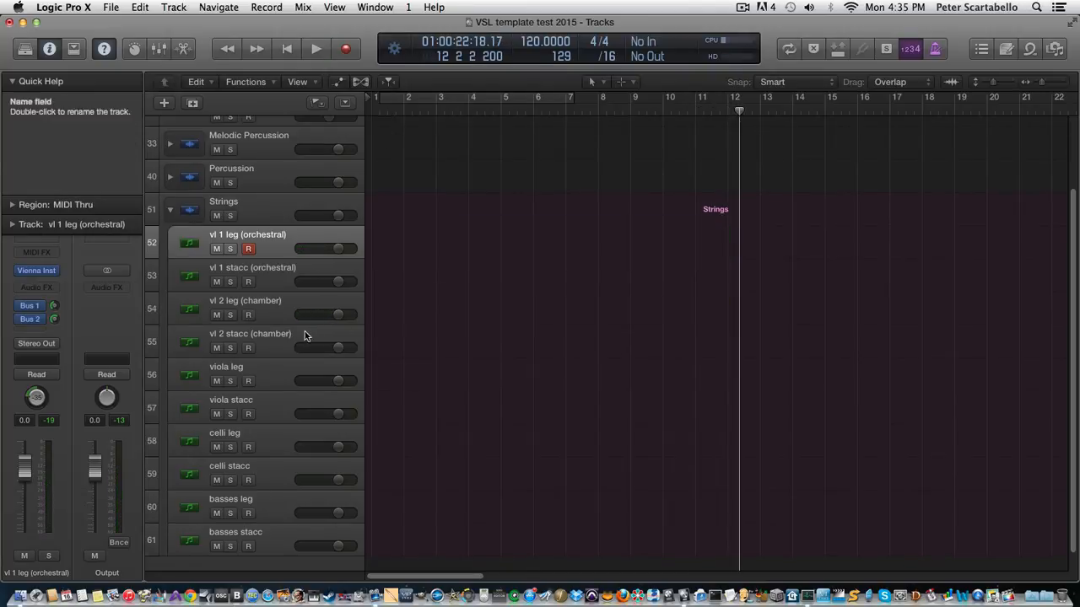
Audition the viola leg track, then select and arm viola stacc for recording
{"action": "left_click", "coordinate": [253, 374]}
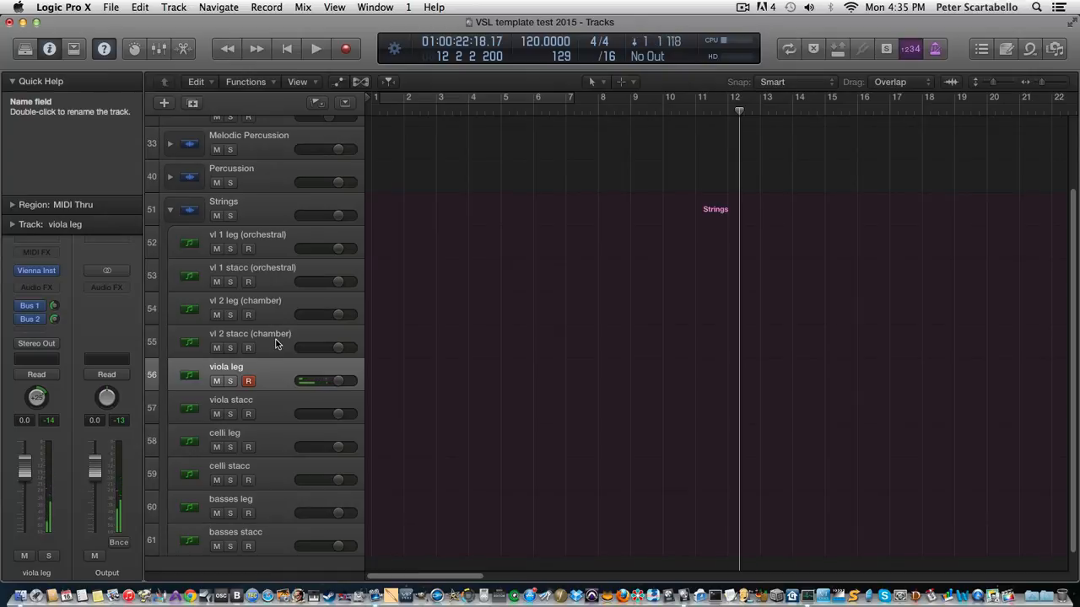
{"action": "left_click", "coordinate": [248, 413]}
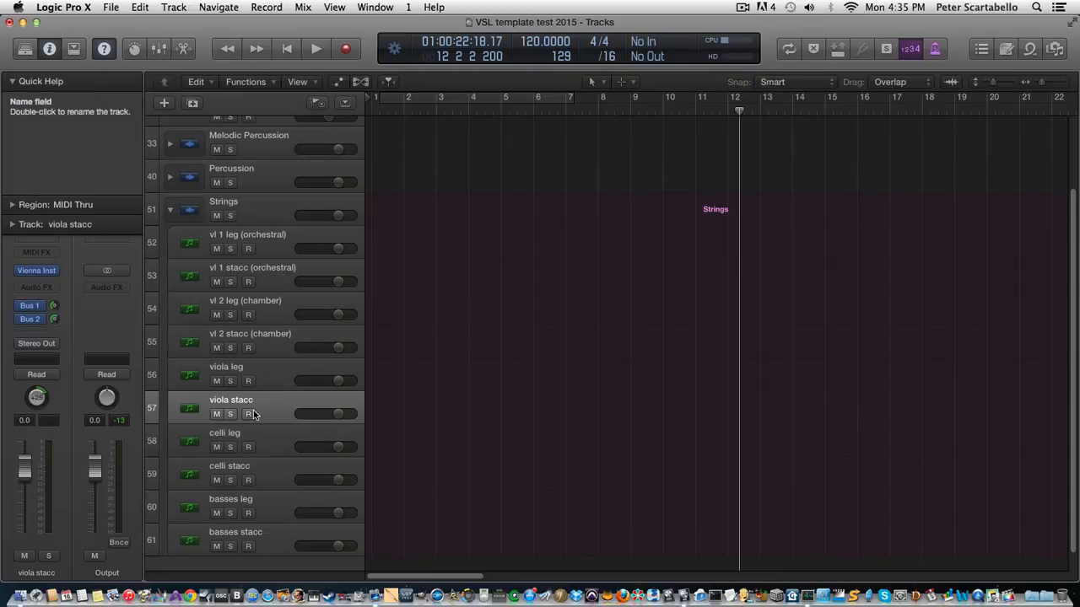
{"action": "mouse_move", "coordinate": [257, 413]}
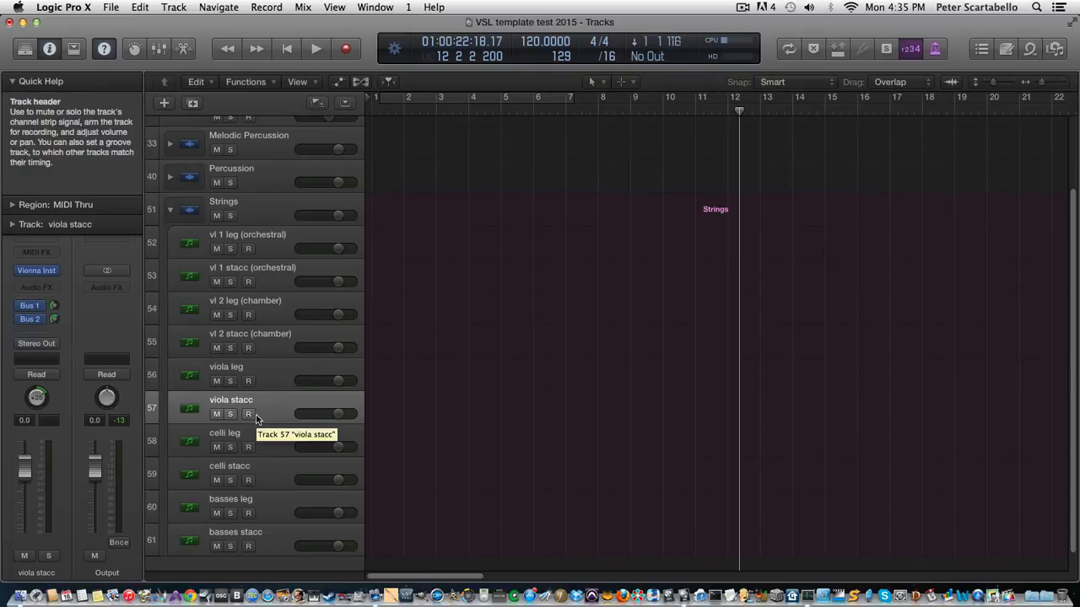
{"action": "left_click", "coordinate": [248, 414]}
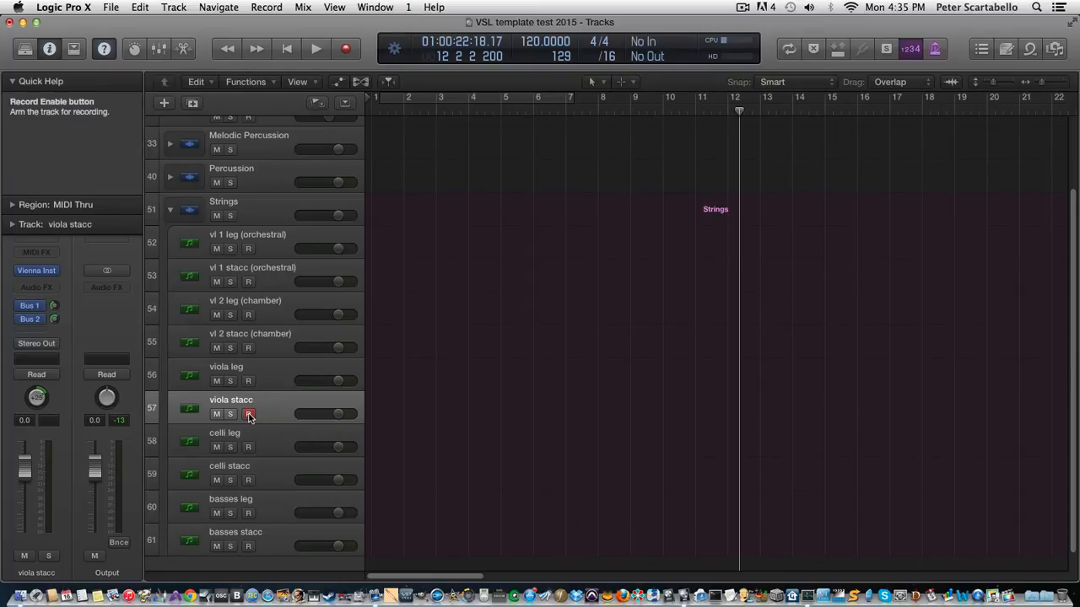
{"action": "left_click", "coordinate": [248, 413]}
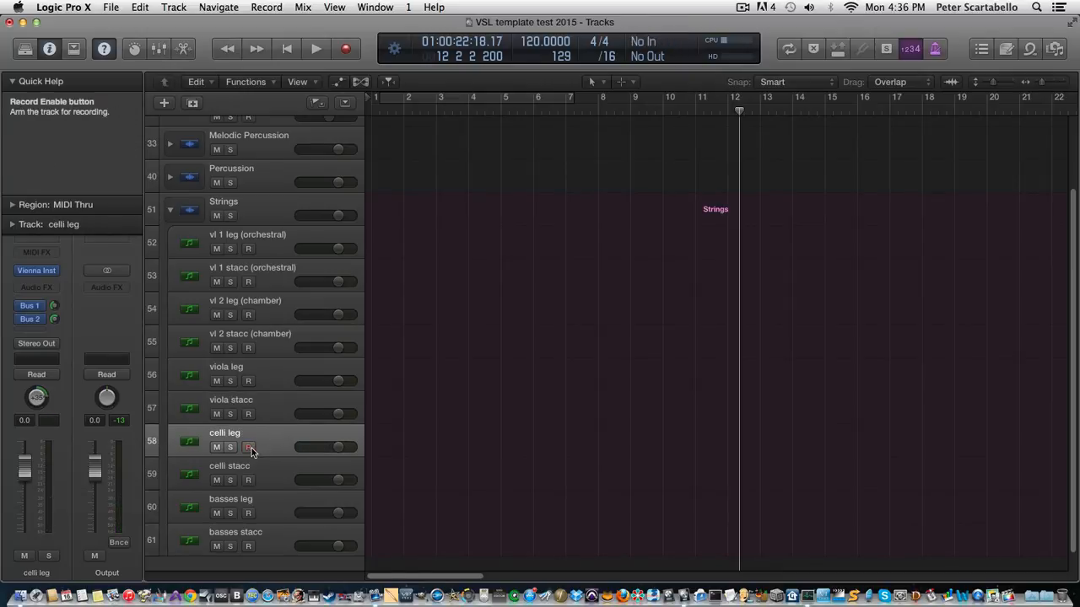
Arm and audition the celli leg track, then arm basses leg and basses stacc
{"action": "left_click", "coordinate": [248, 447]}
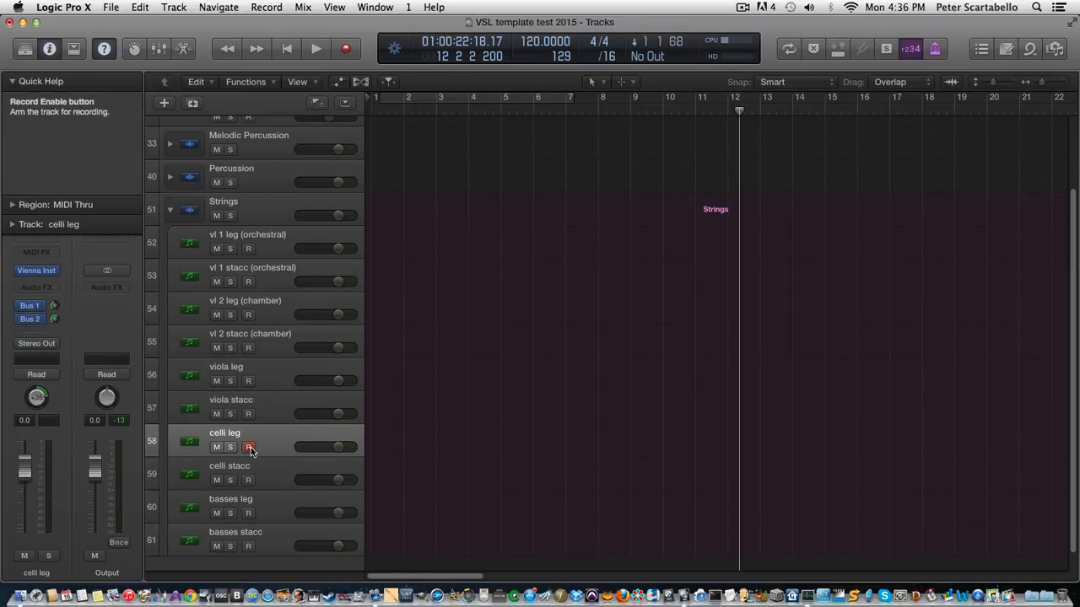
{"action": "left_click", "coordinate": [248, 447]}
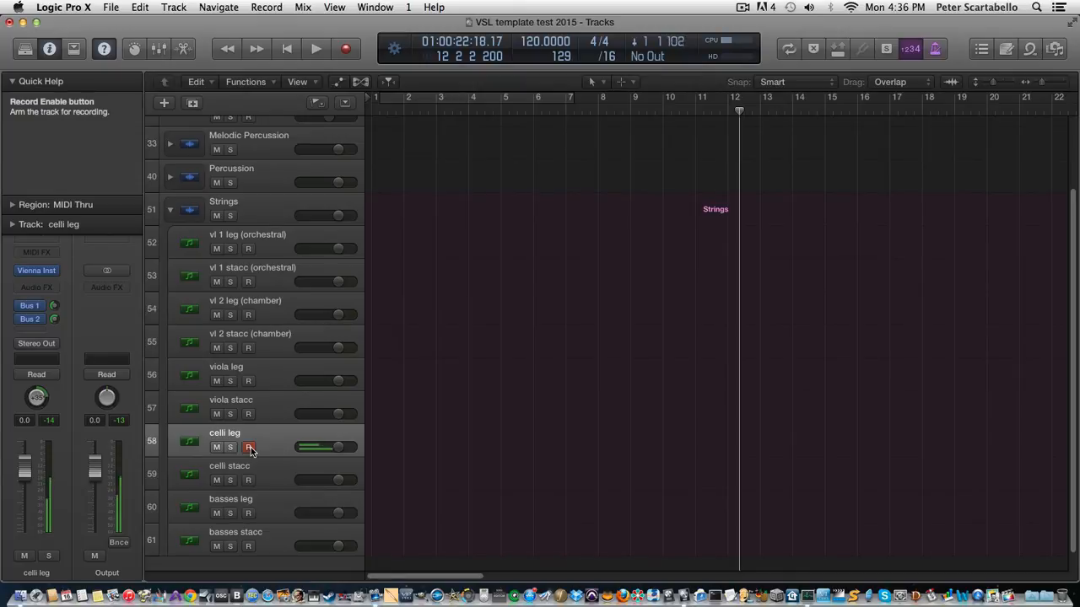
{"action": "left_click", "coordinate": [249, 447]}
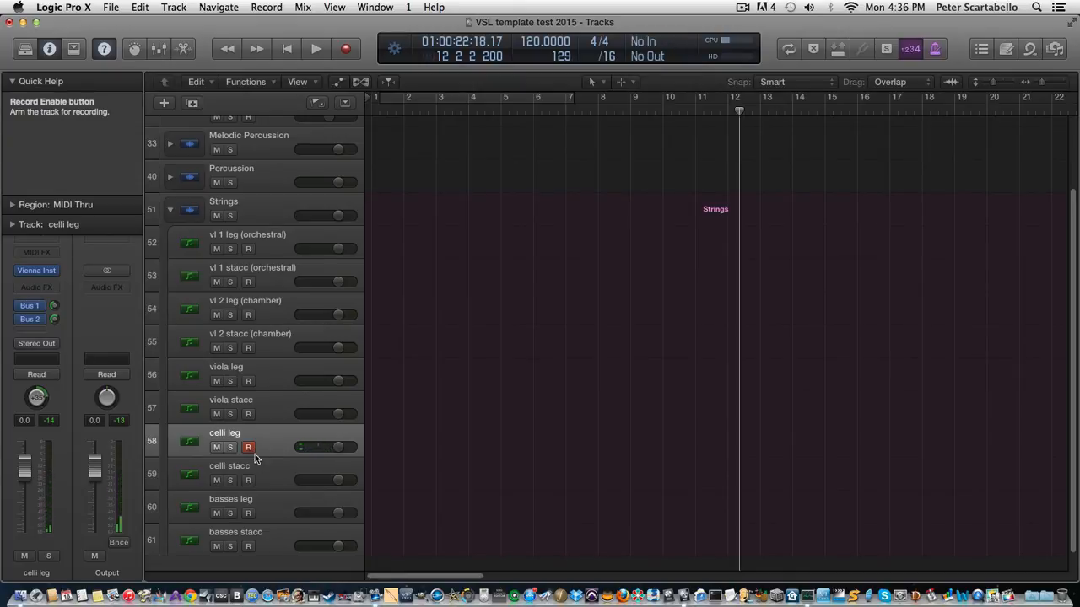
{"action": "left_click", "coordinate": [248, 480]}
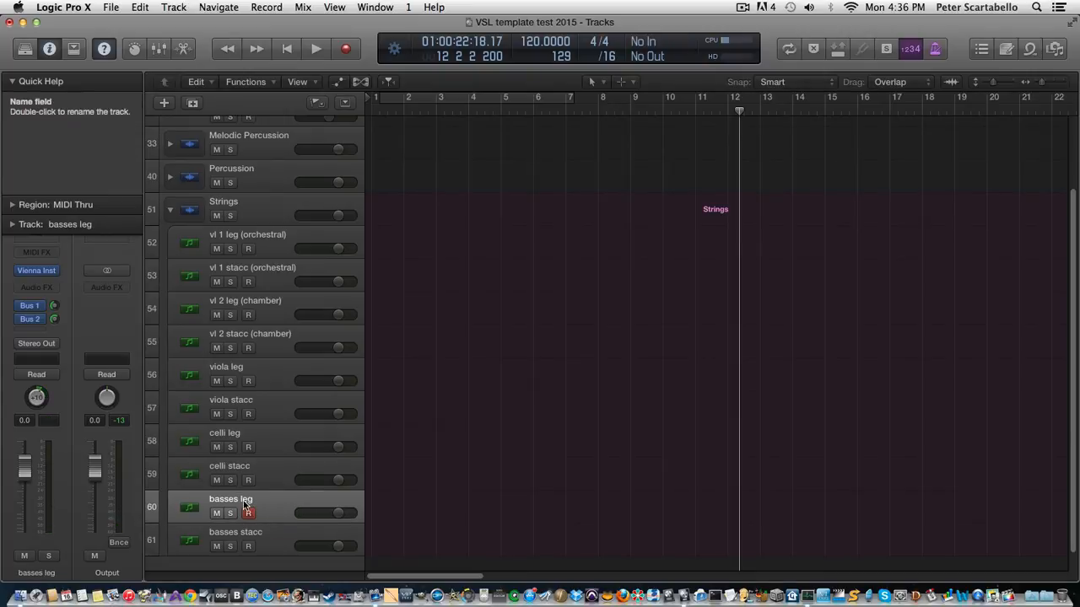
{"action": "mouse_move", "coordinate": [247, 504]}
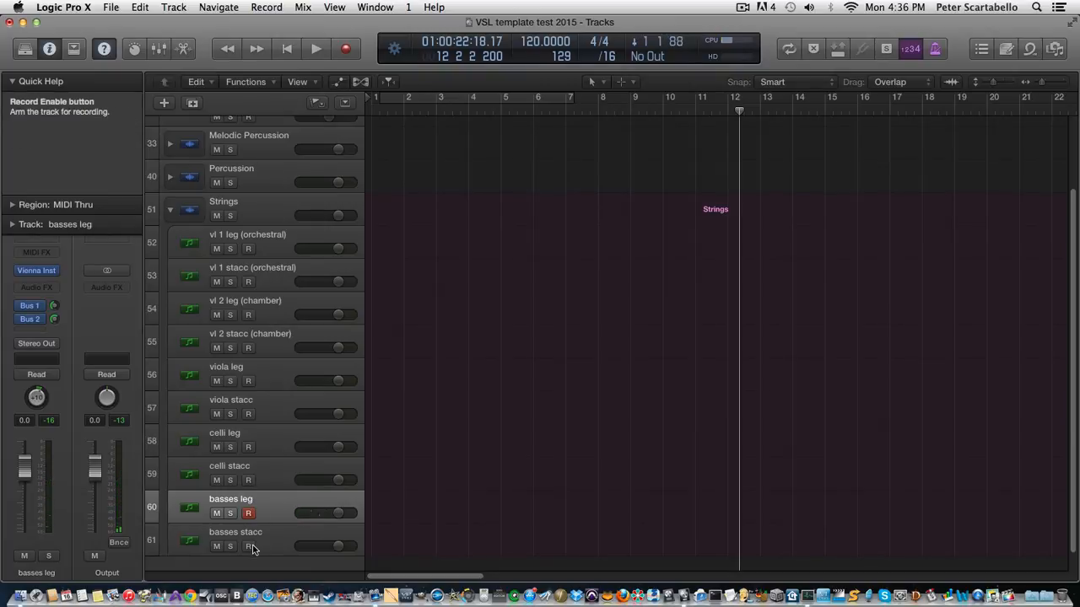
{"action": "left_click", "coordinate": [248, 546]}
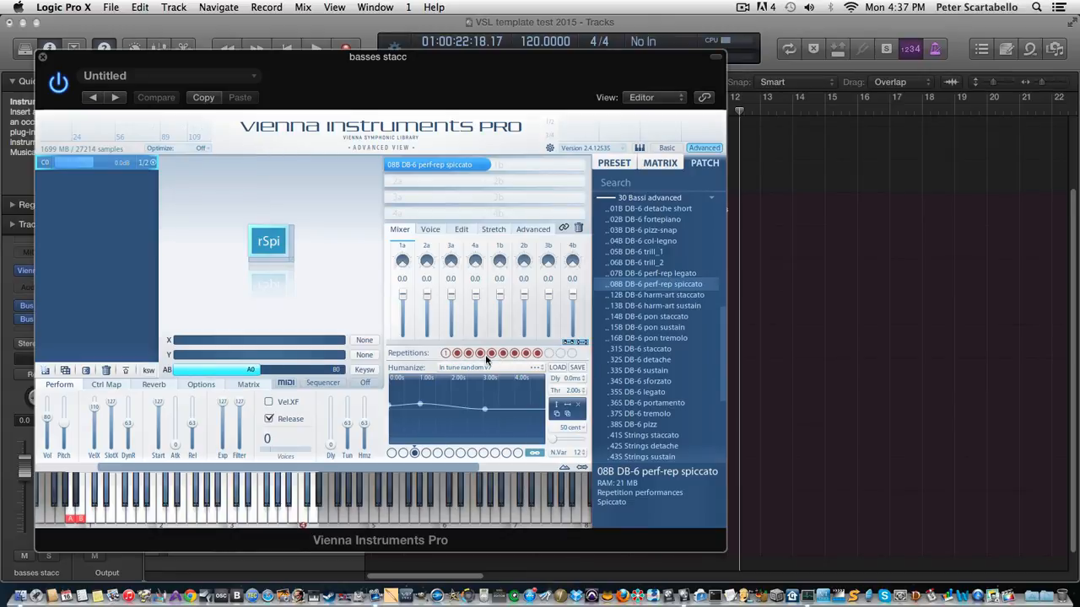
{"action": "mouse_move", "coordinate": [505, 279]}
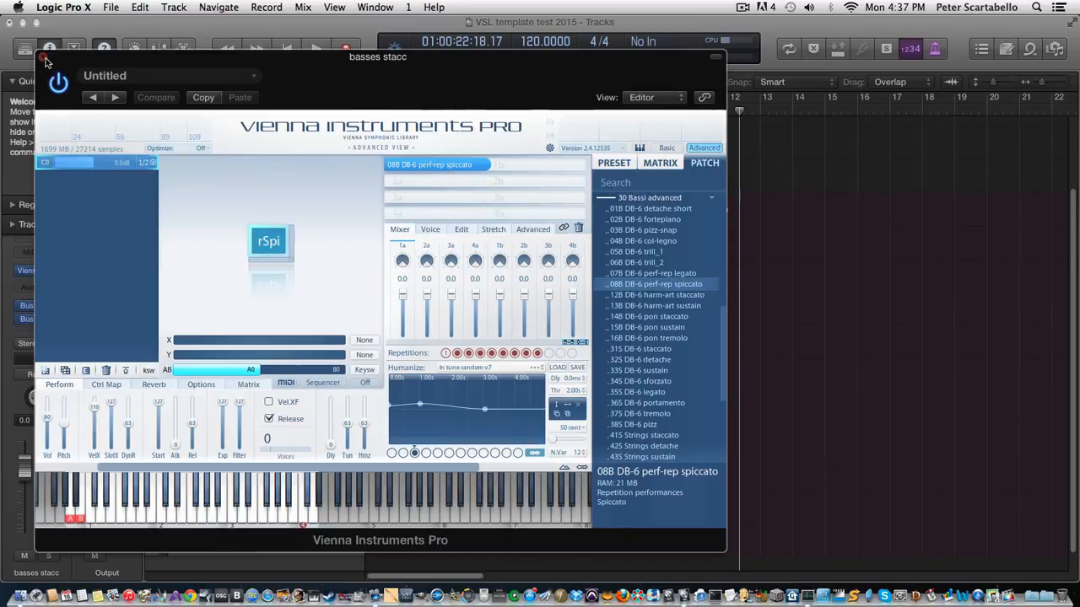
Close the basses stacc Vienna Instruments Pro window after viewing the perf-rep spiccato patch
{"action": "left_click", "coordinate": [47, 59]}
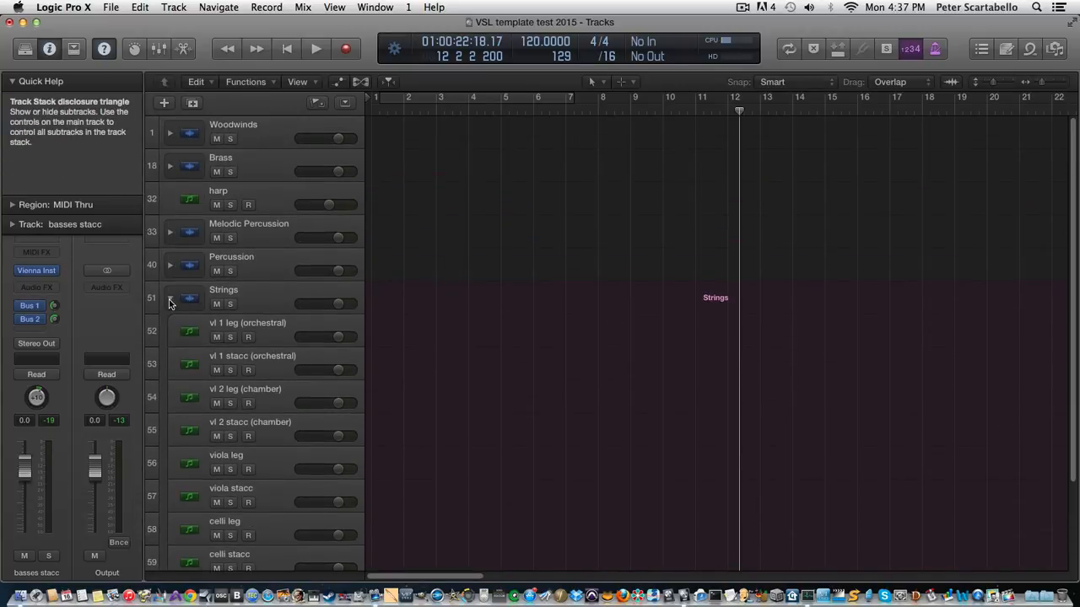
Collapse the Strings track stack so only the six top-level sections remain listed
{"action": "left_click", "coordinate": [170, 298]}
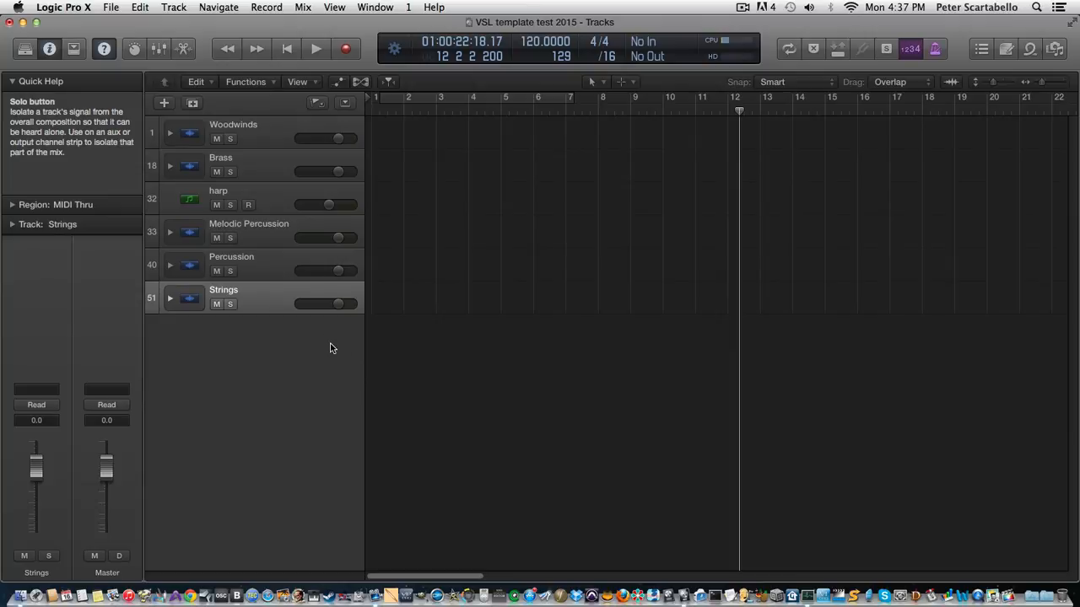